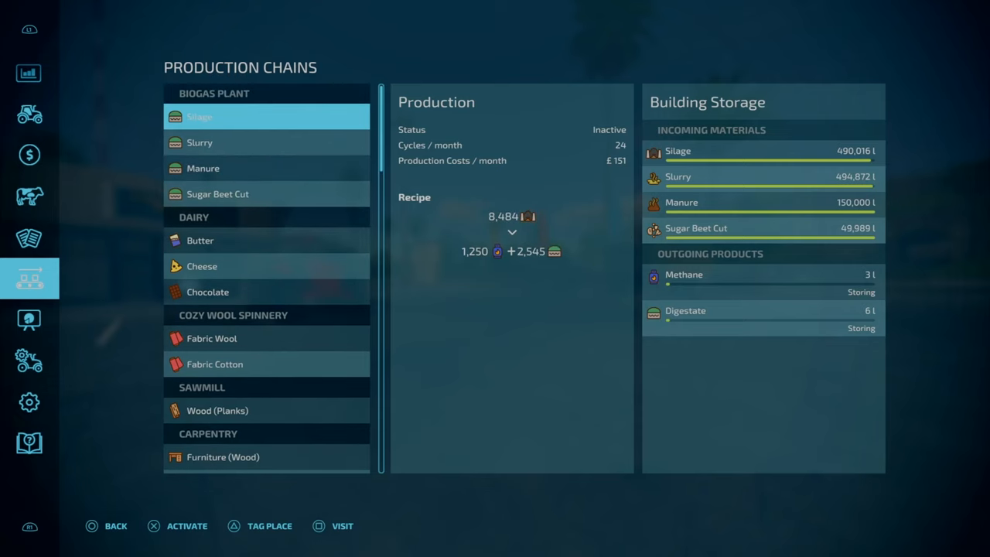
Scroll down through the rest of the Production Chains list
scroll("down", 3)
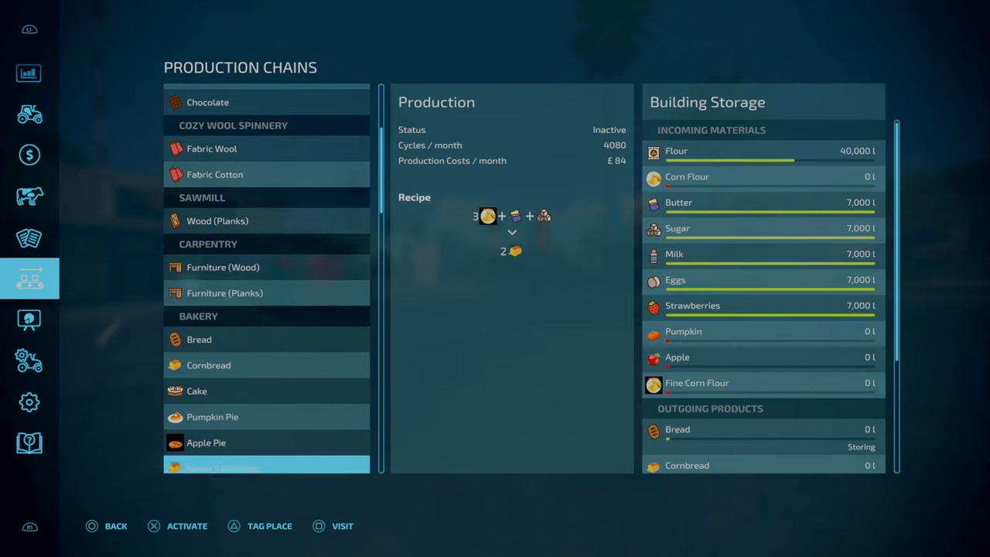
scroll("down", 3)
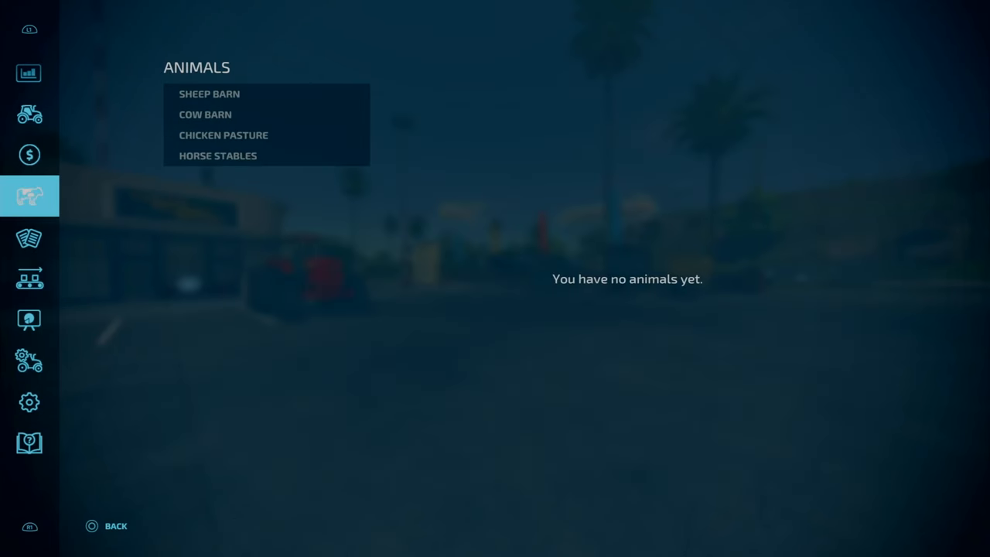
Check the Contracts list, then scroll to the top of the Production Chains overview
left_click(30, 237)
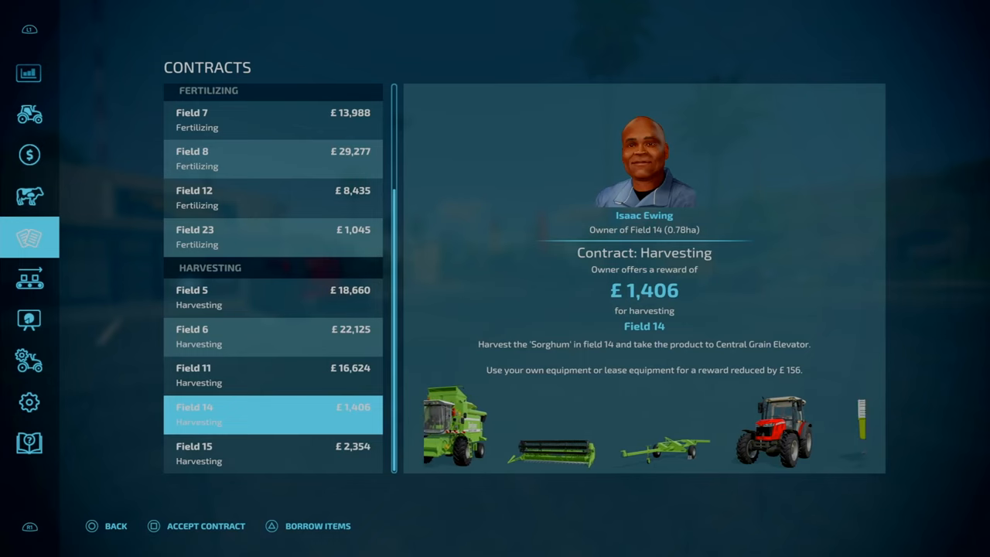
left_click(30, 279)
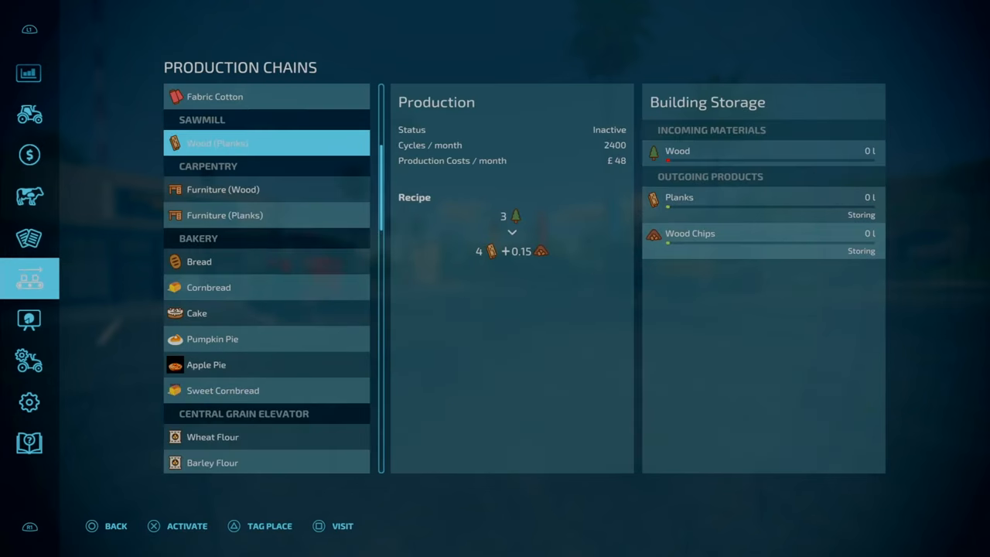
scroll("up", 3)
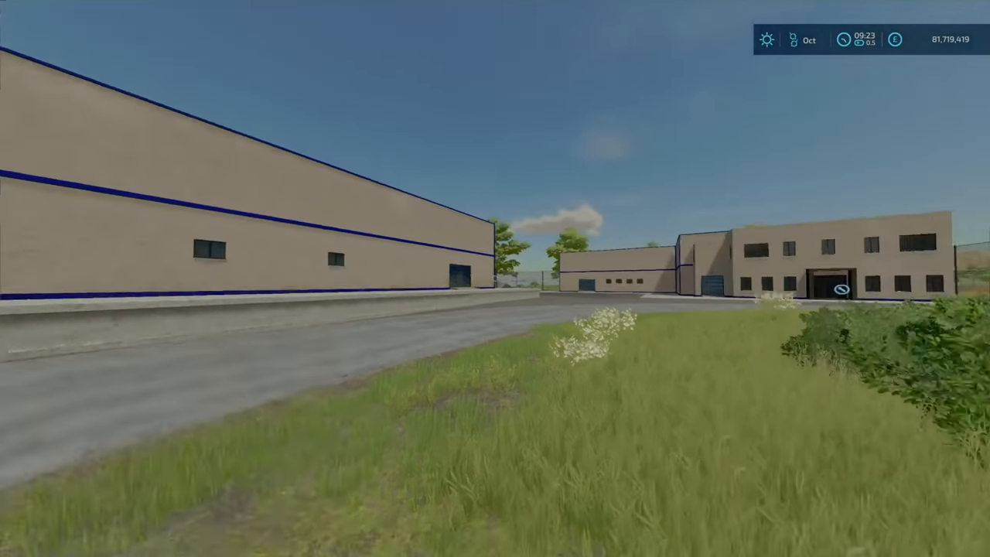
mouse_move(495, 278)
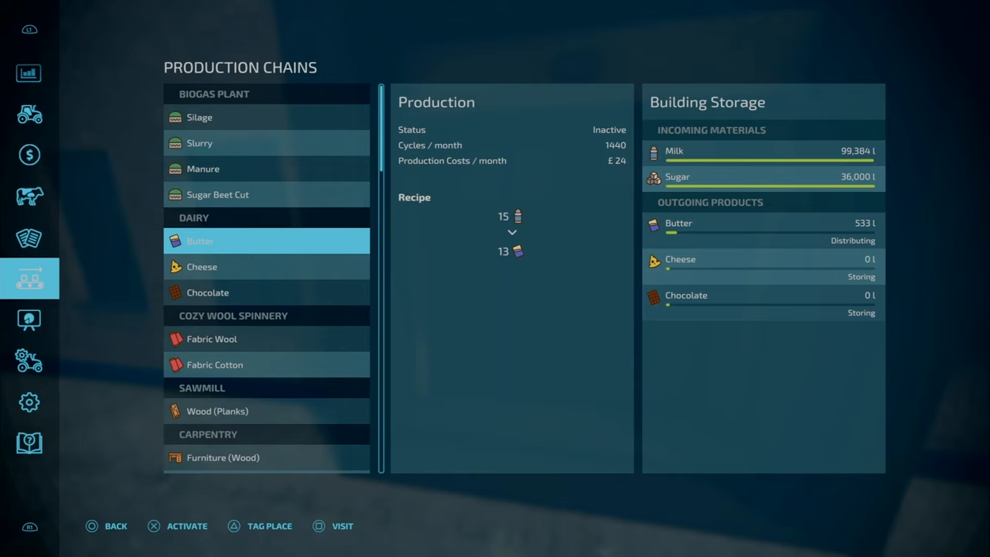
Review the Cheese, Wood (Planks), Cake and Furniture (Wood) recipes, then enter construction mode
left_click(266, 267)
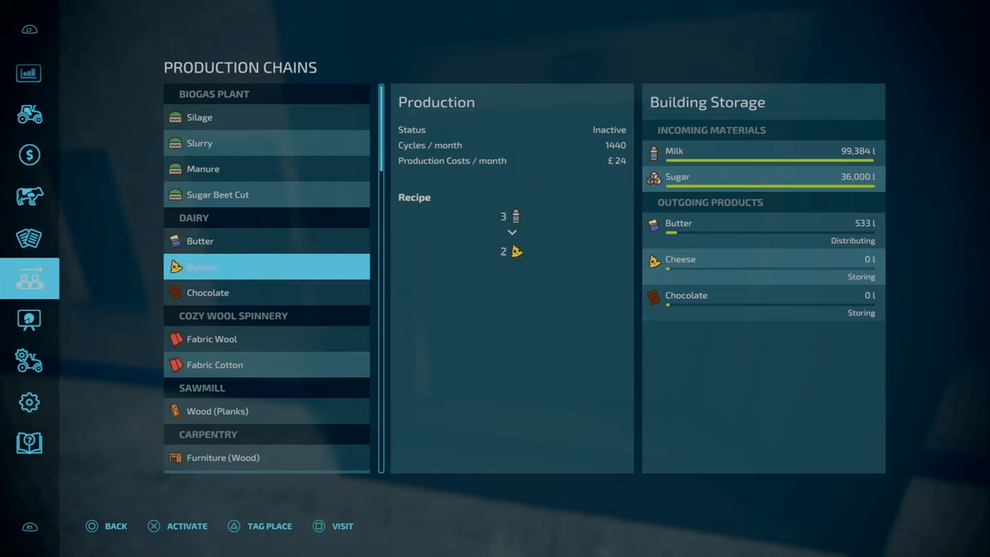
left_click(267, 266)
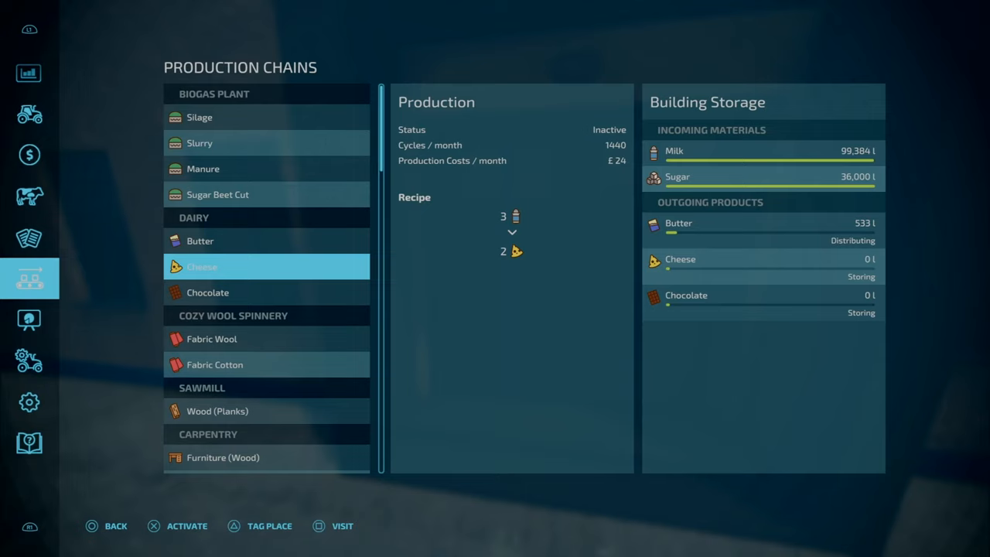
left_click(208, 293)
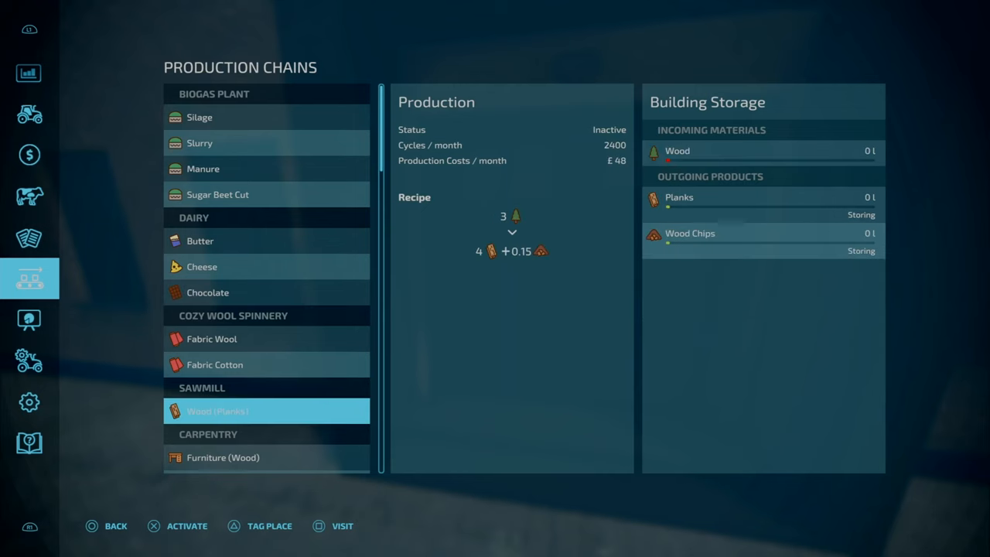
scroll("down", 3)
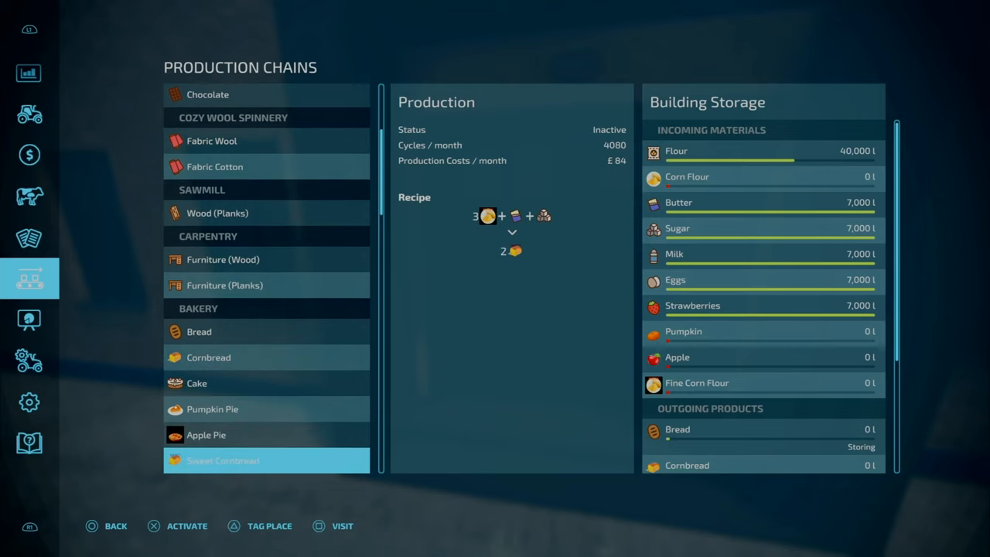
left_click(197, 383)
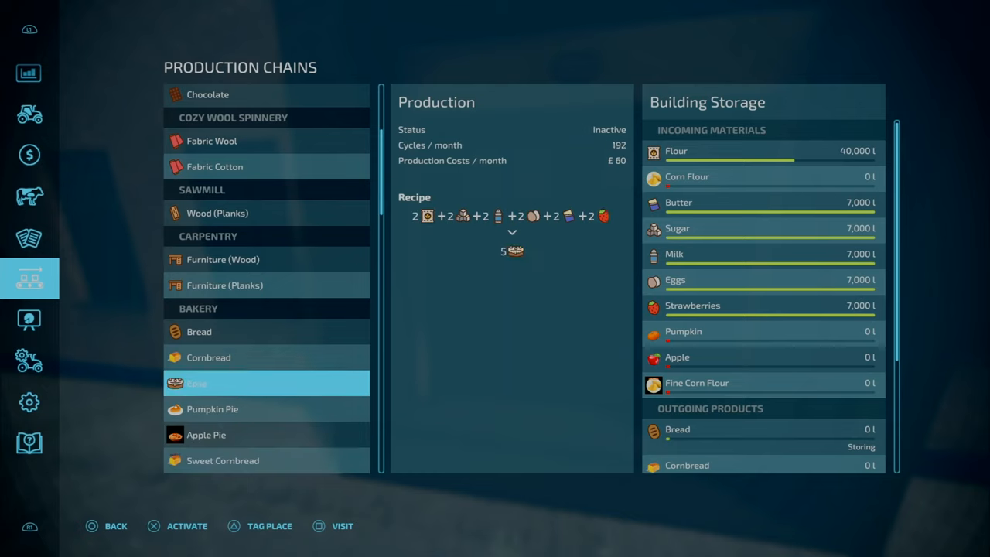
left_click(222, 259)
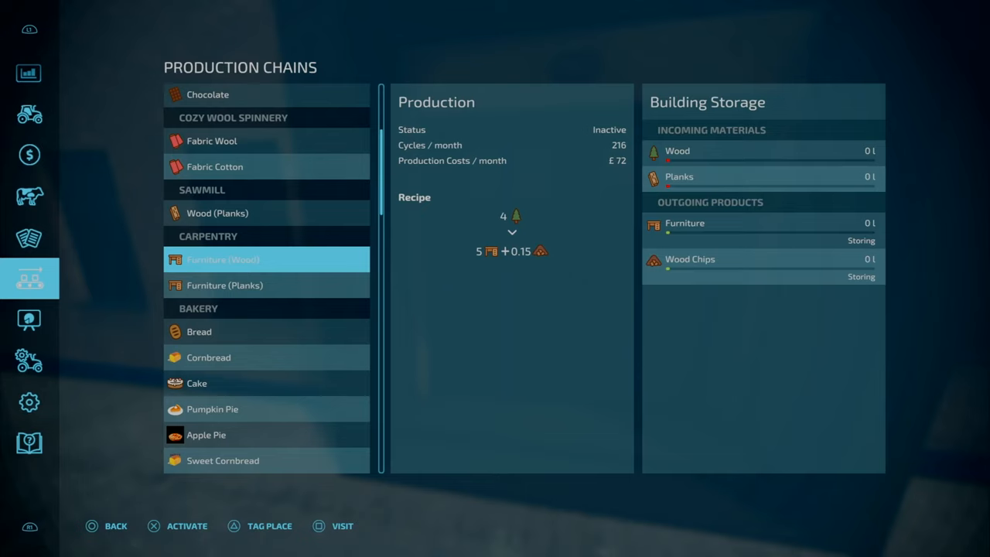
left_click(224, 285)
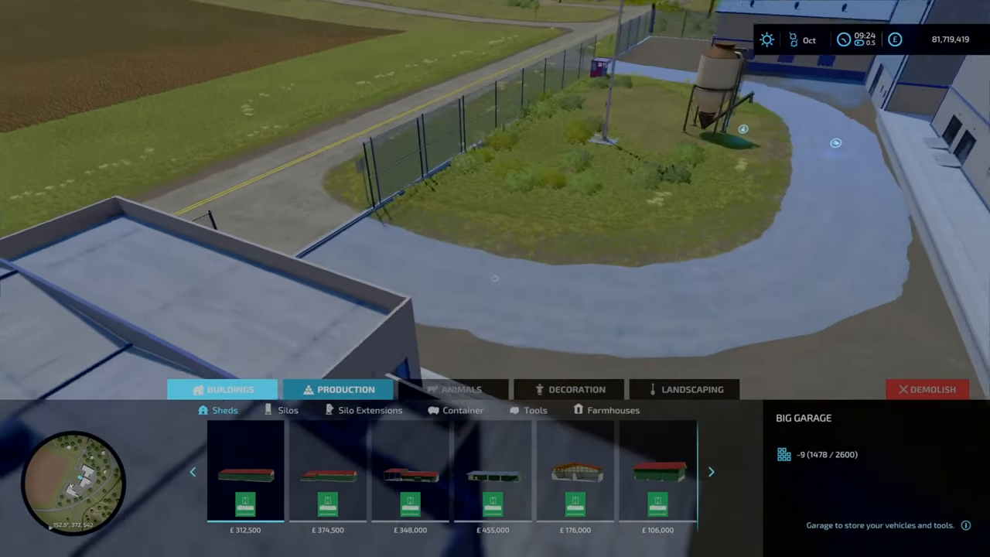
Browse the Production factories catalogue and Carpentry details, then return to construction mode
left_click(337, 389)
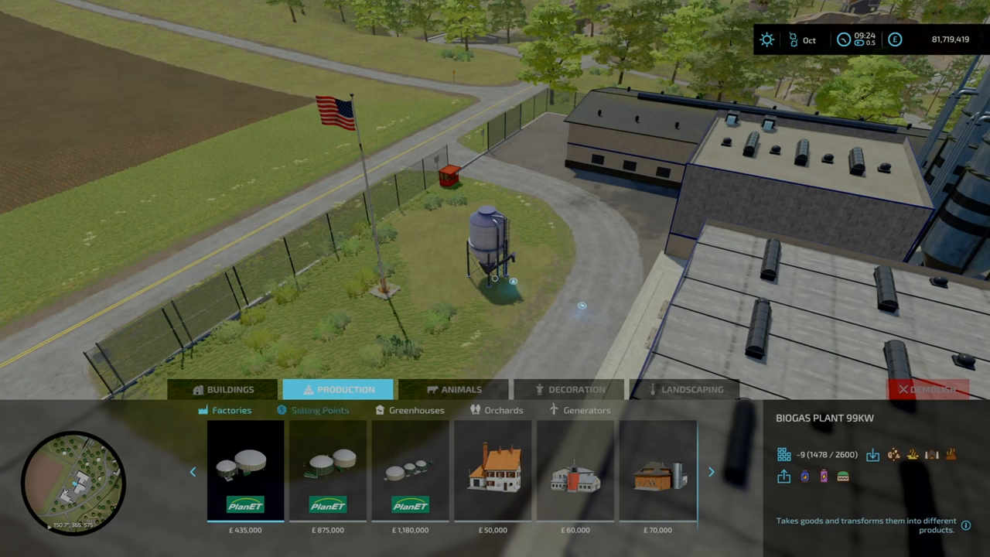
left_click(710, 472)
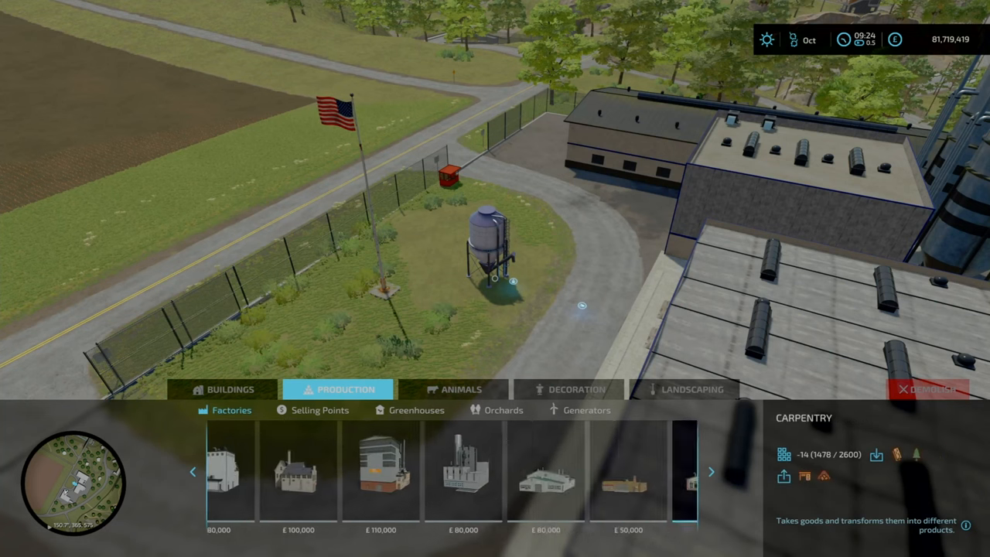
left_click(709, 471)
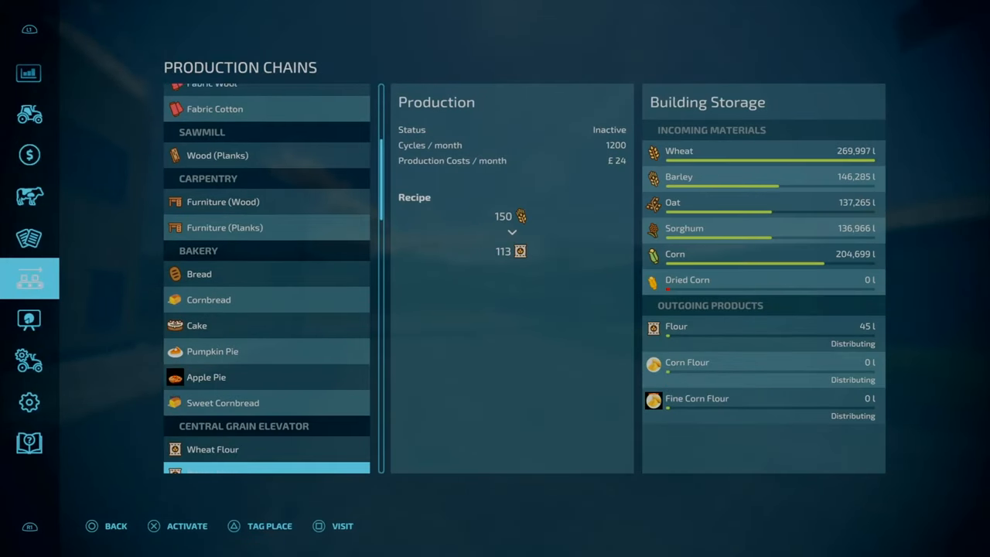
scroll("down", 3)
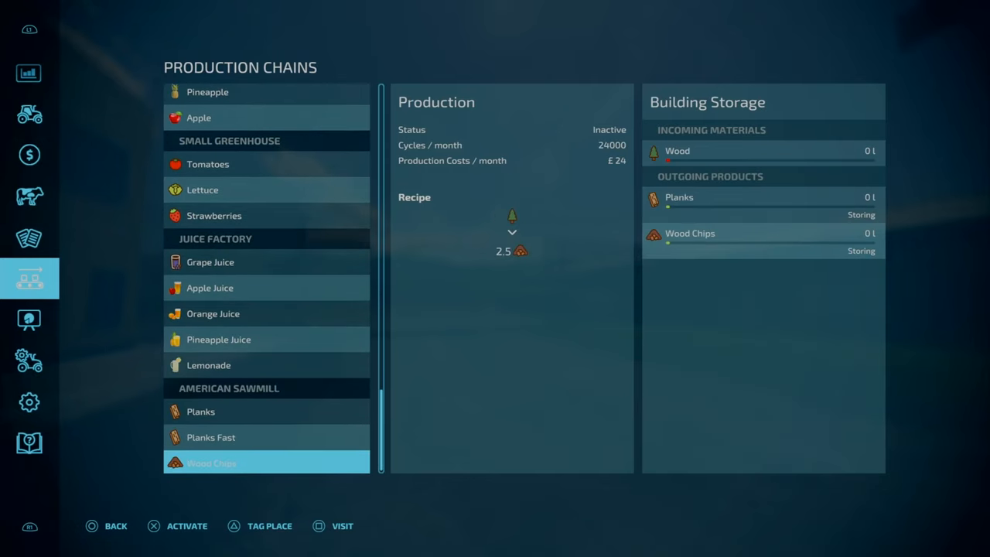
left_click(202, 411)
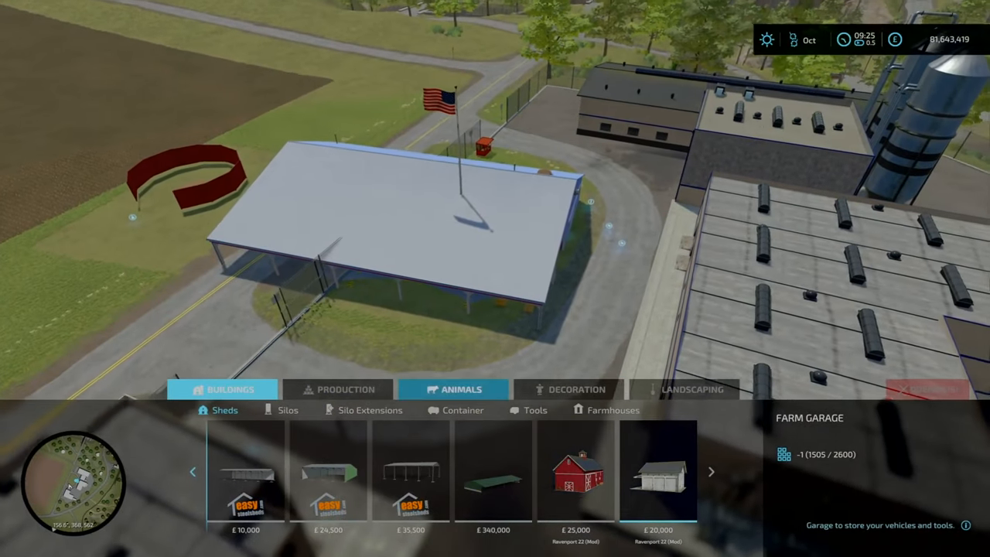
Demolish the placed shed and confirm the £38,000 sale message
left_click(927, 388)
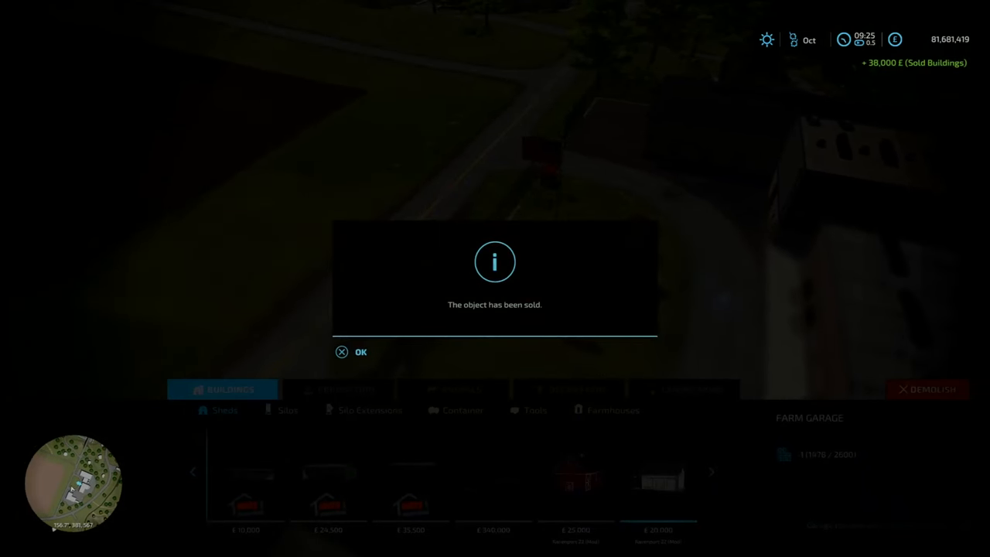
left_click(360, 352)
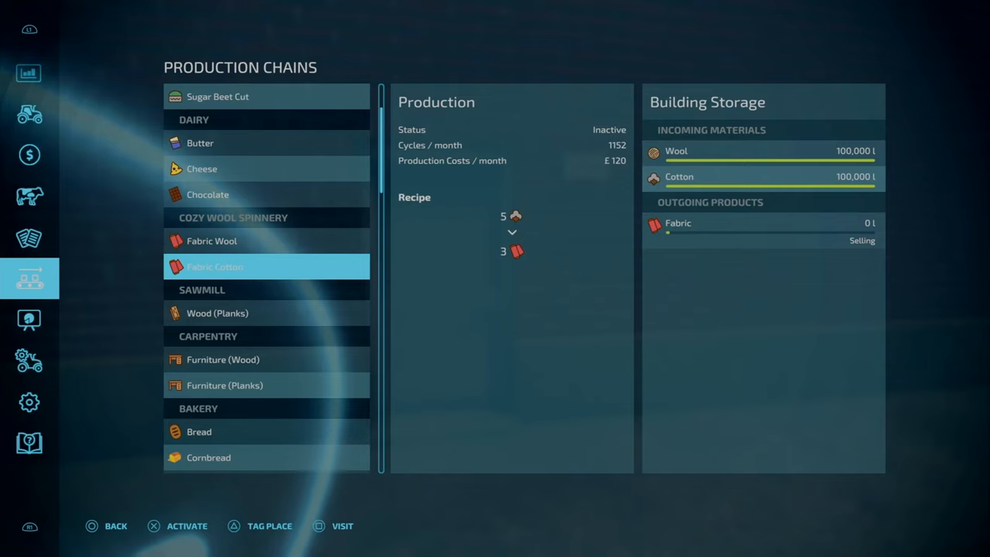
Compare the spinnery's Fabric Wool and Fabric Cotton recipes, then scroll down toward the Oil Mill
left_click(267, 241)
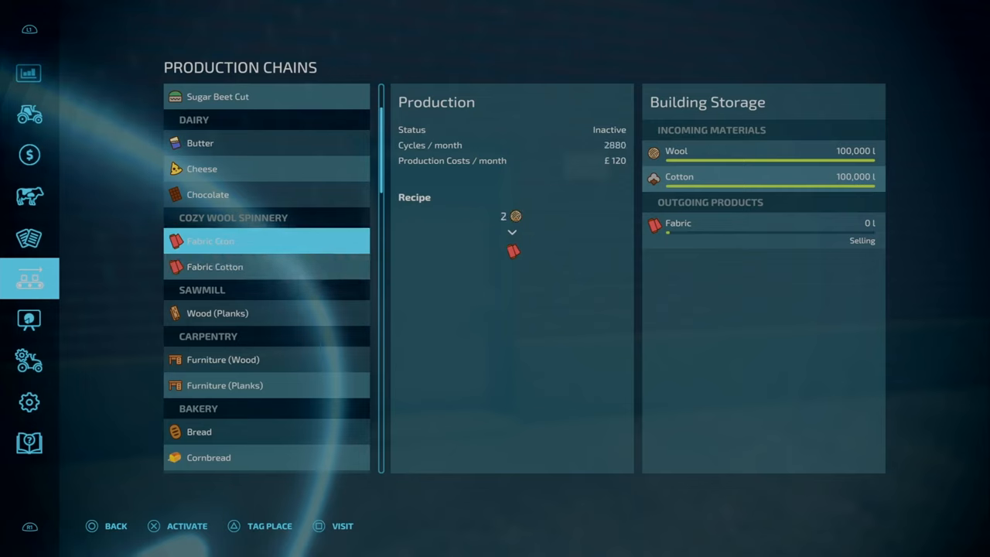
left_click(266, 266)
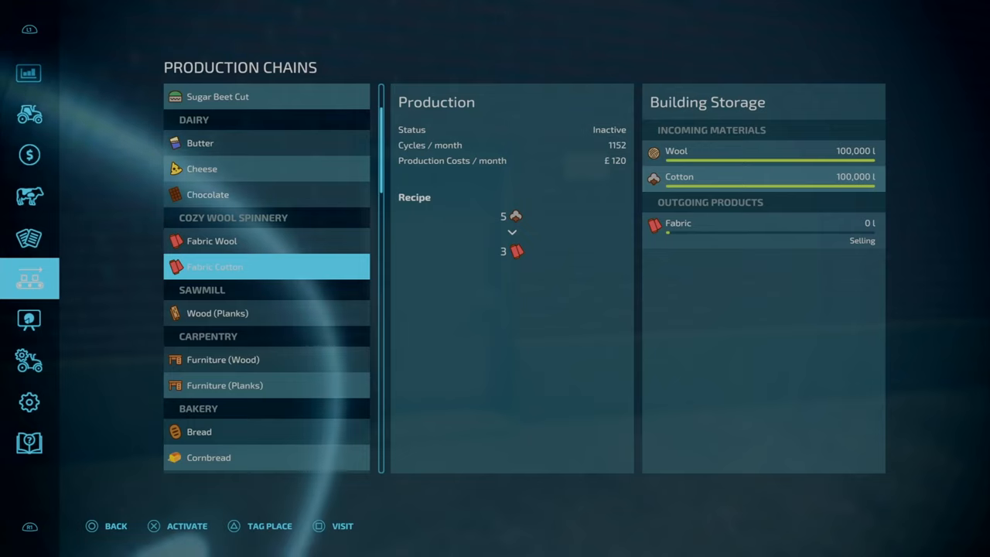
left_click(267, 240)
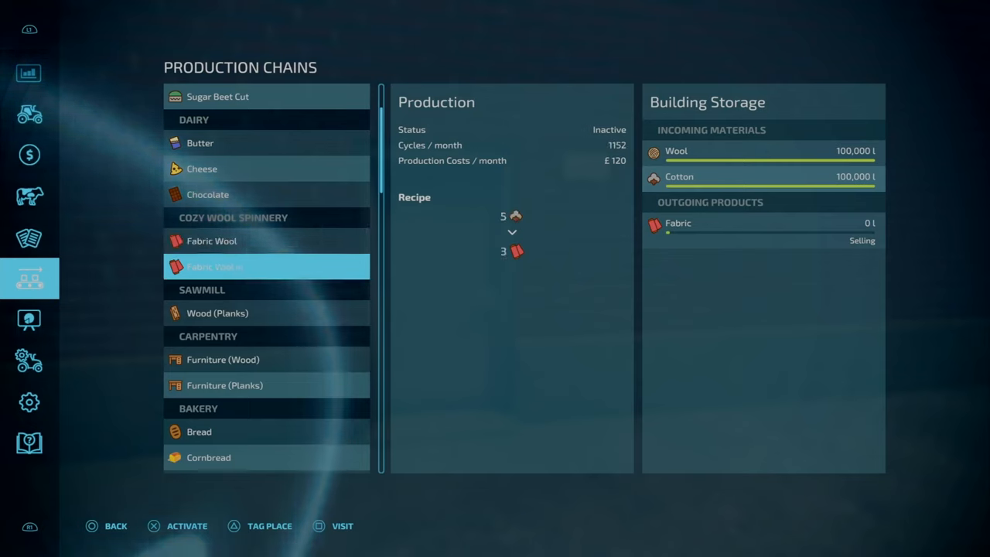
left_click(267, 266)
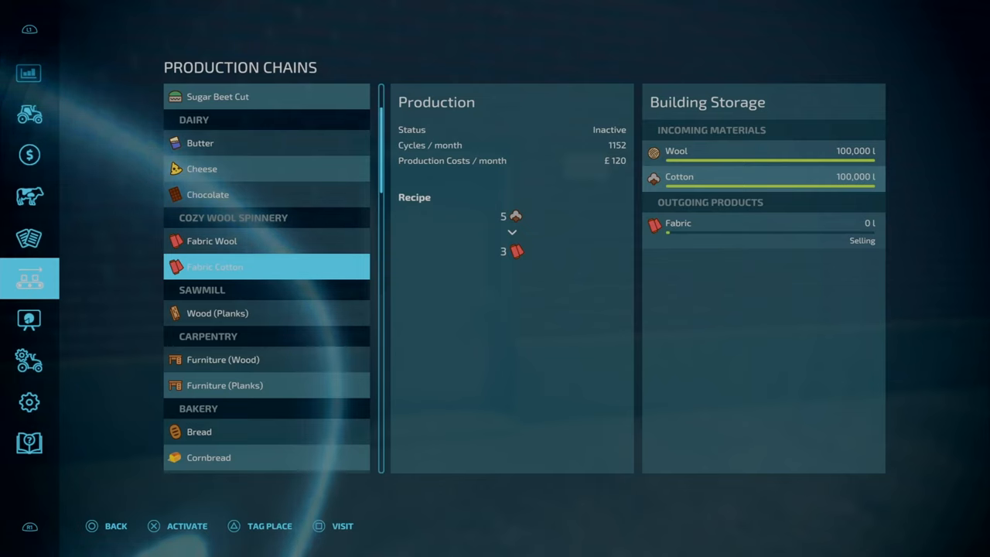
scroll("down", 3)
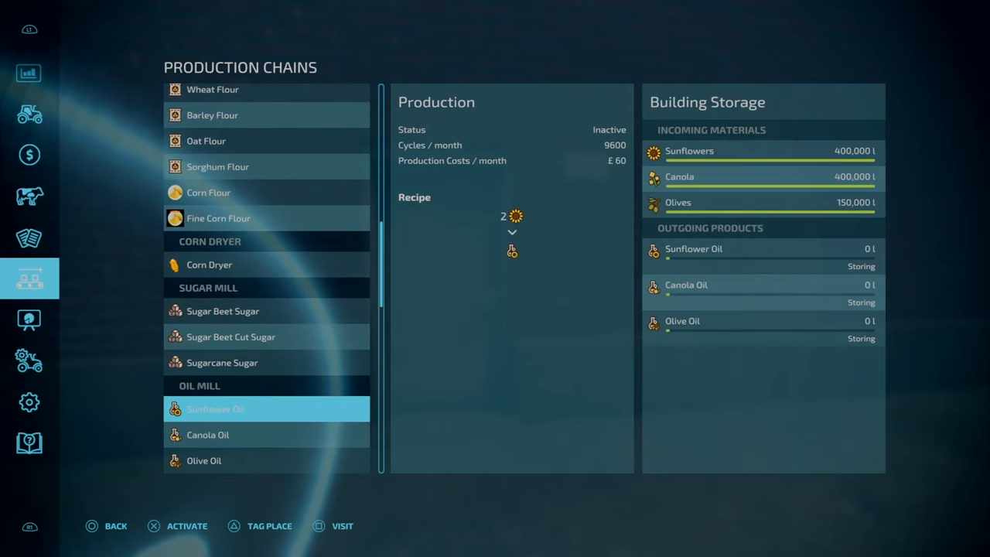
Compare the Sugar Beet Sugar and Sunflower Oil recipes, then scroll back up the list
left_click(209, 263)
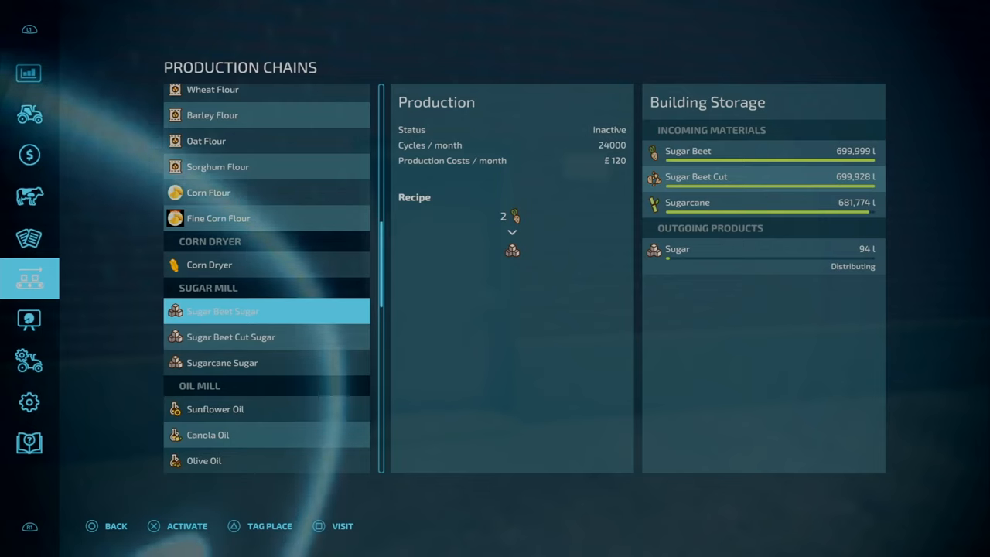
left_click(222, 362)
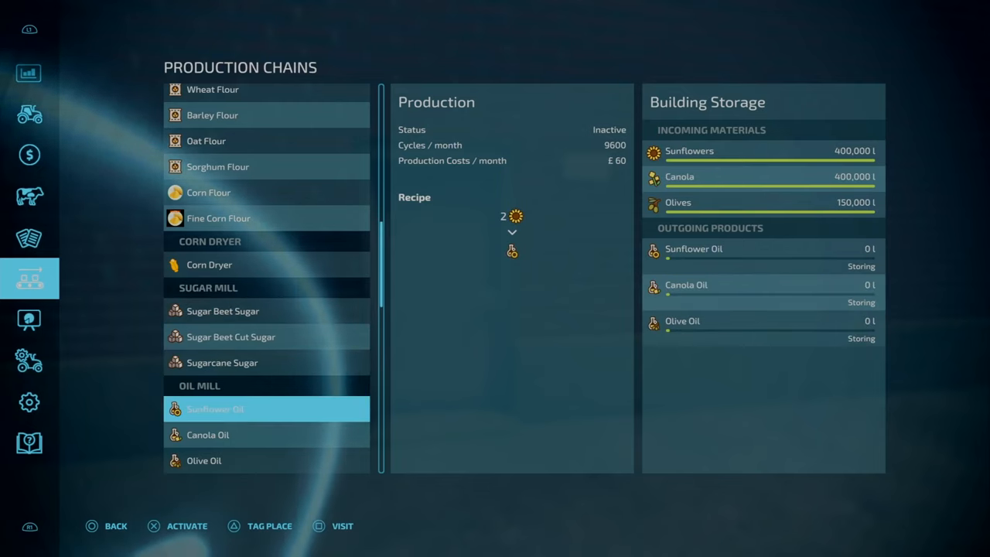
scroll("down", 3)
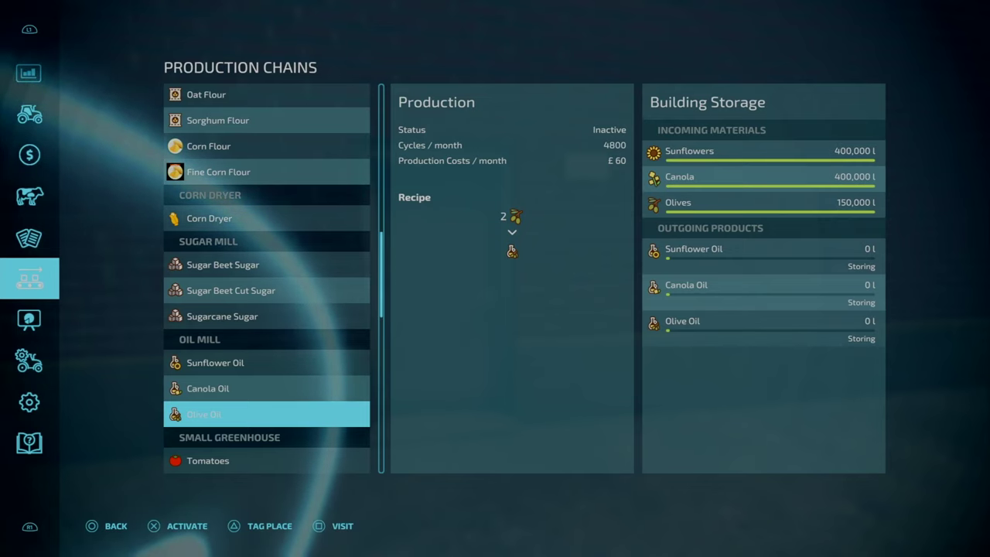
scroll("up", 3)
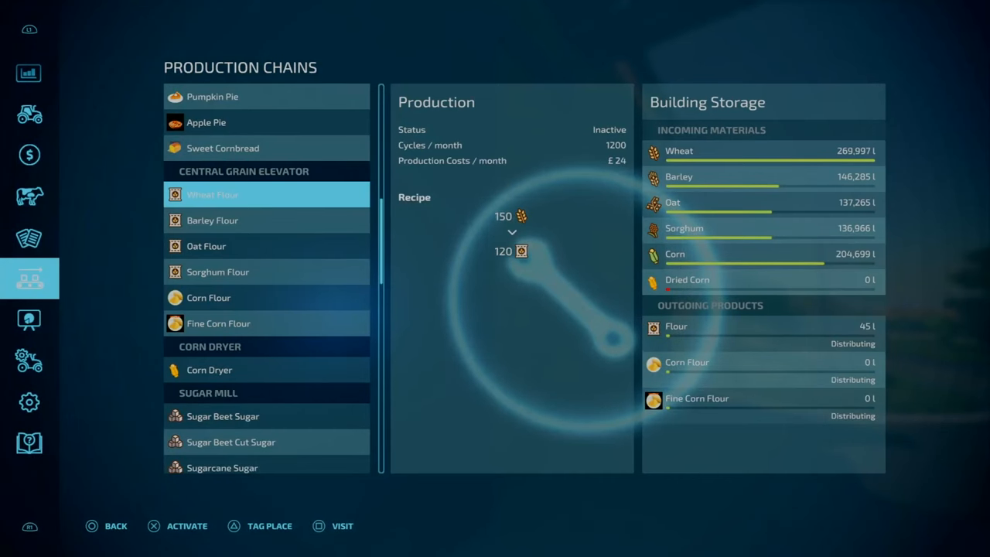
Select the Oil Mill entry: two crop units into oil, 9,600 cycles a month
left_click(266, 297)
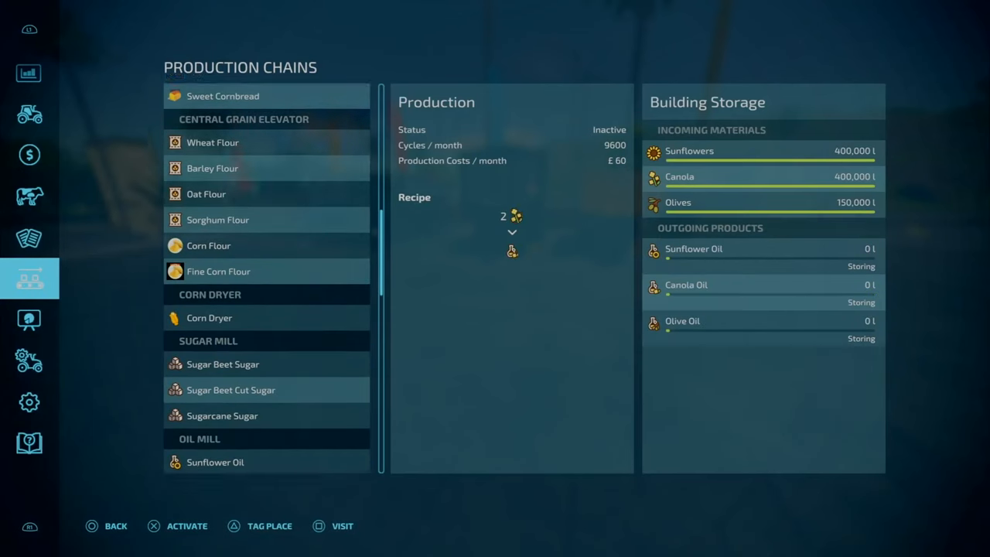
Scroll to the greenhouses and view the Lettuce, Lemon, Pineapple and Orange Juice recipes
scroll("down", 3)
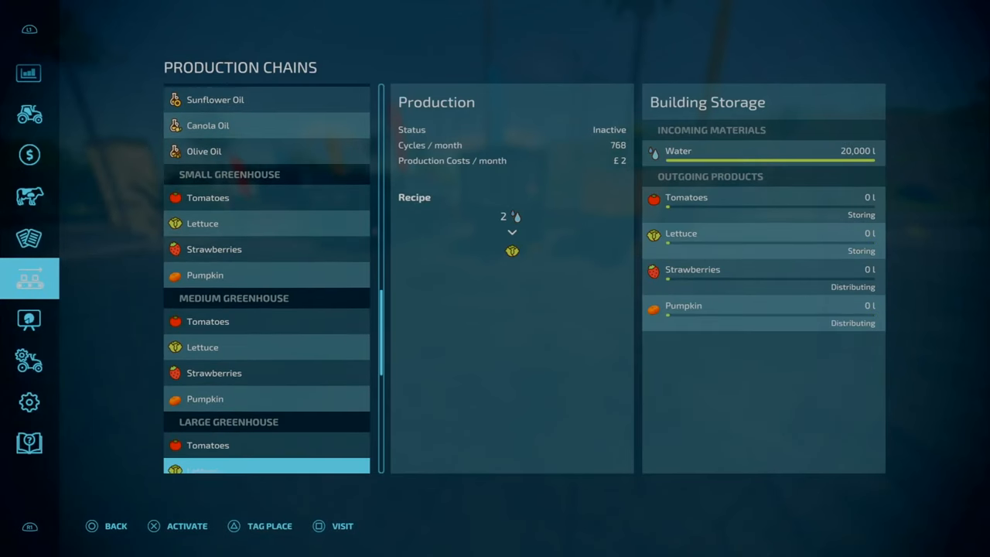
scroll("down", 3)
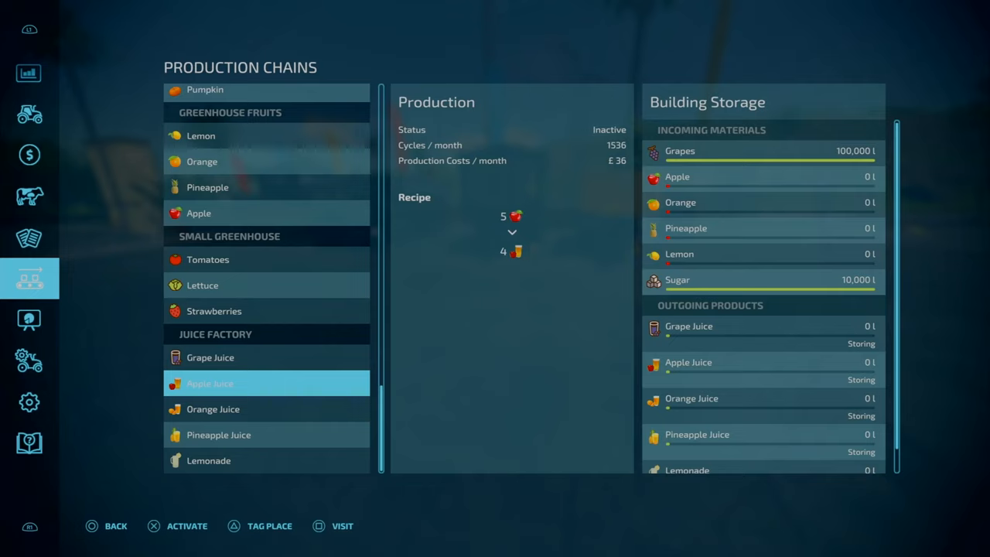
left_click(219, 435)
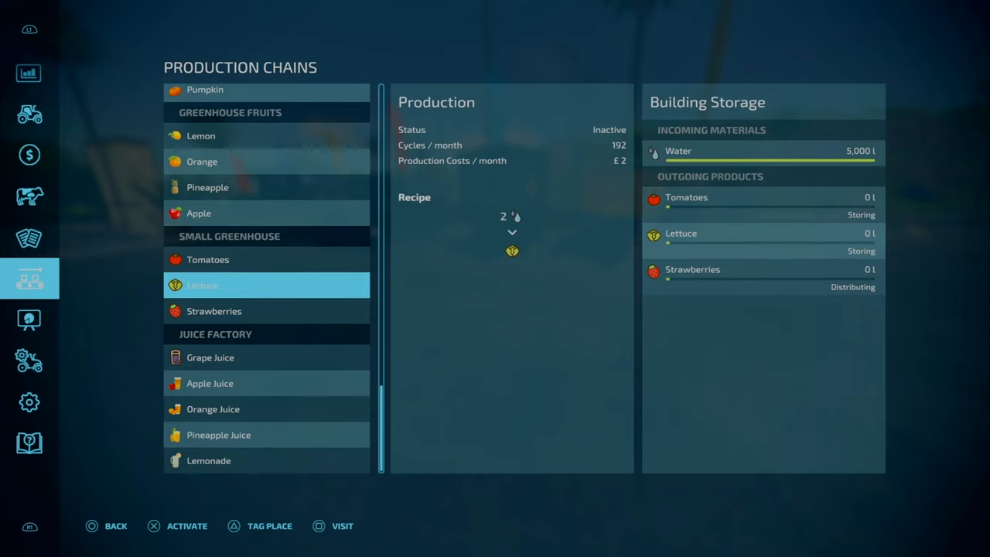
left_click(267, 161)
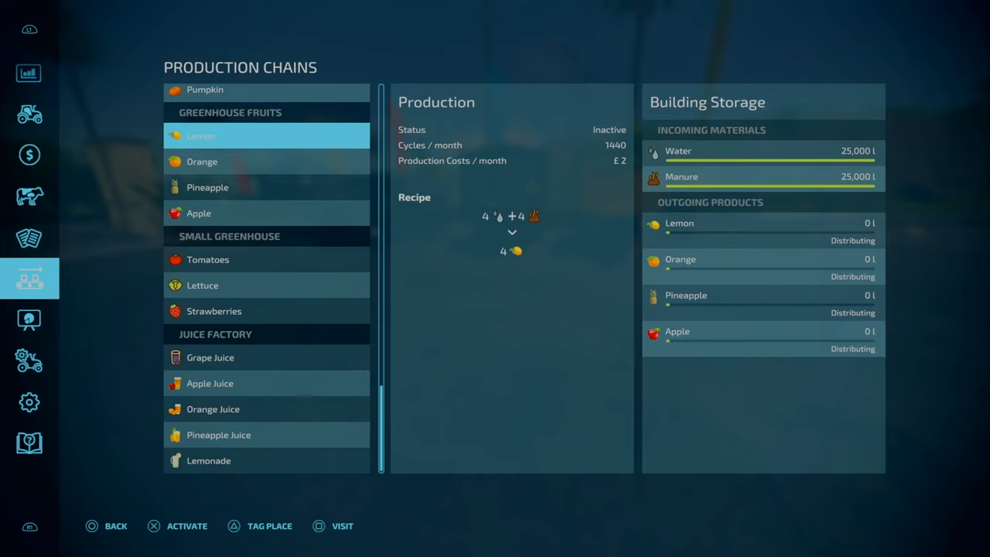
left_click(266, 187)
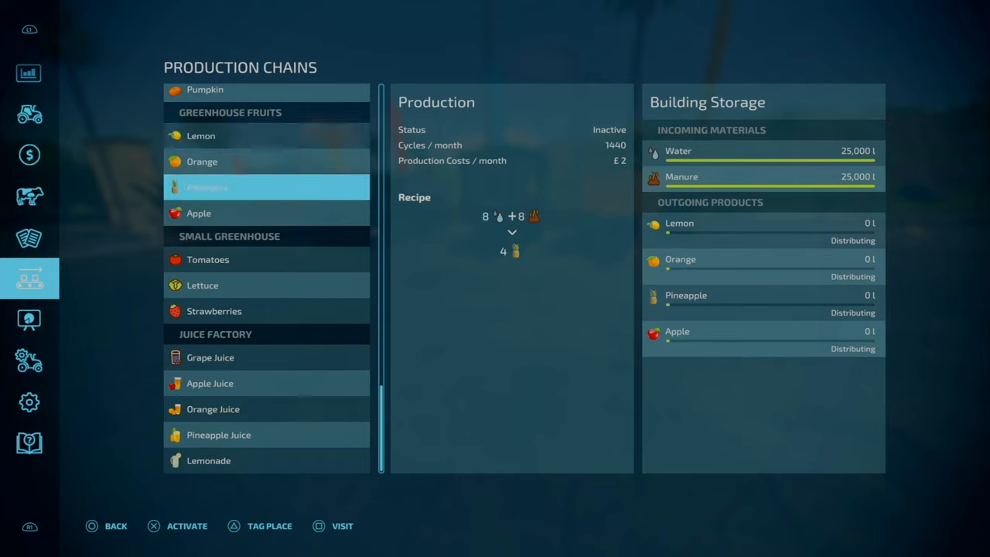
left_click(266, 160)
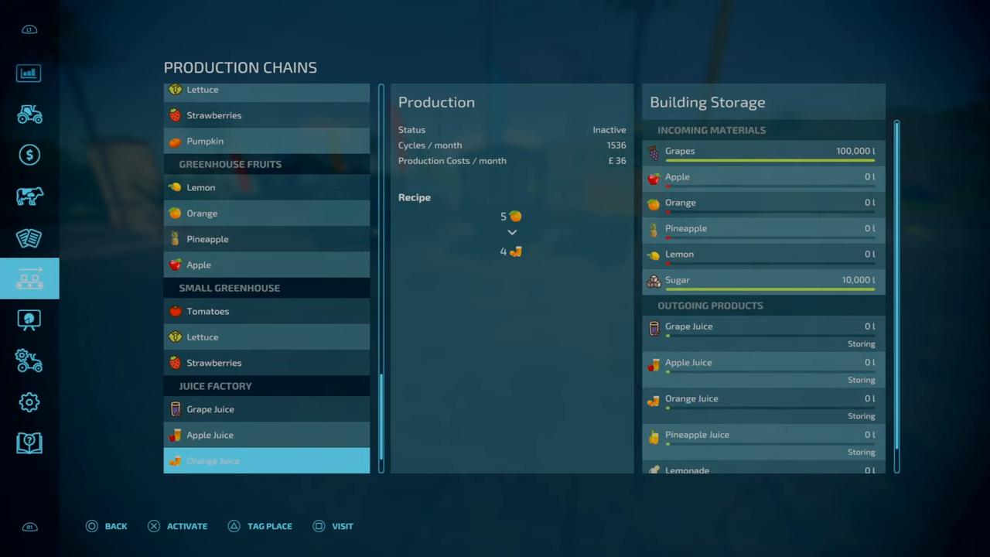
Scroll the Production Chains list to reach the Corn Dryer entry
scroll("down", 3)
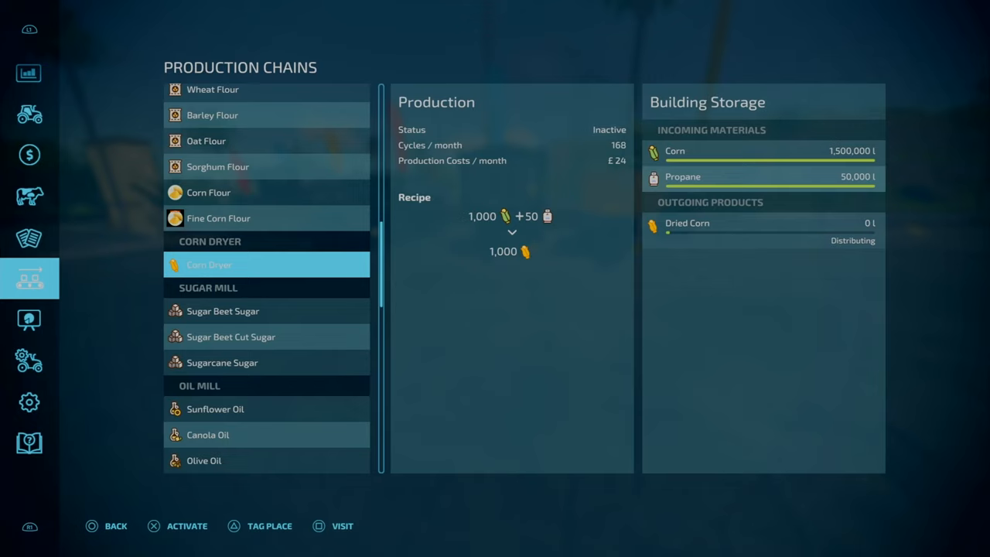
Show Dried Corn's seasonal price chart, ranging about £1,371–£2,991 per 1,000 litres
left_click(30, 114)
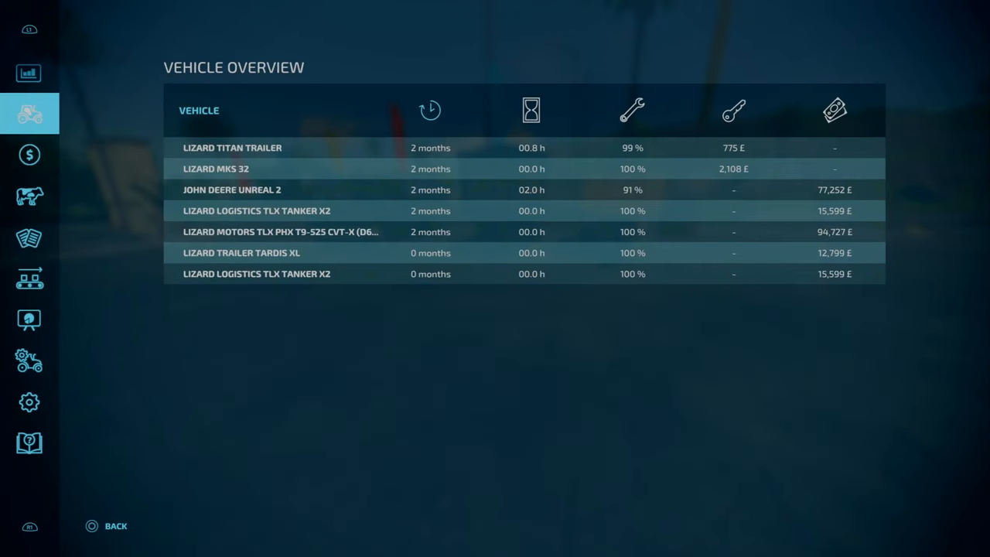
left_click(29, 114)
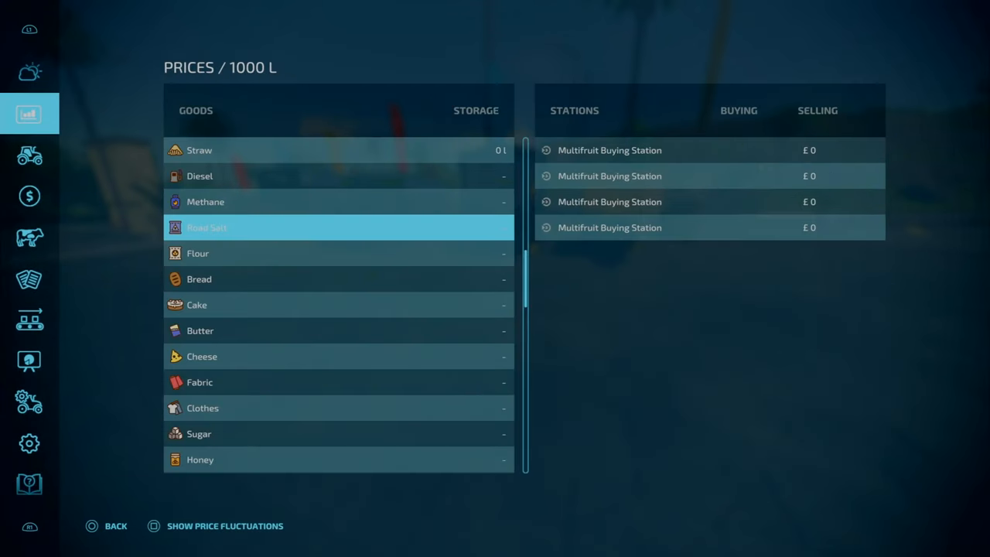
scroll("down", 3)
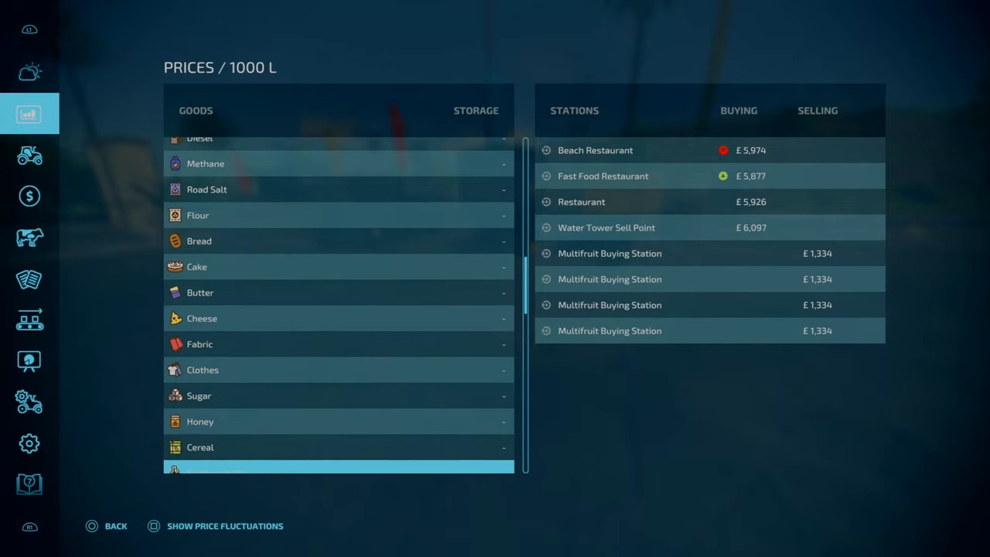
scroll("down", 3)
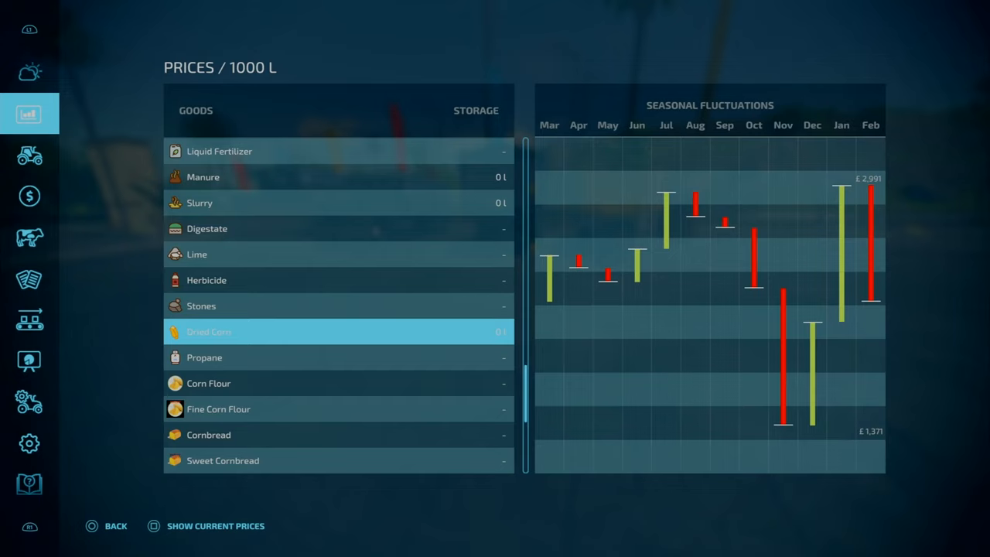
Page through the Weather, Prices, Finances and Production Chains pages, then exit the PDA
left_click(30, 73)
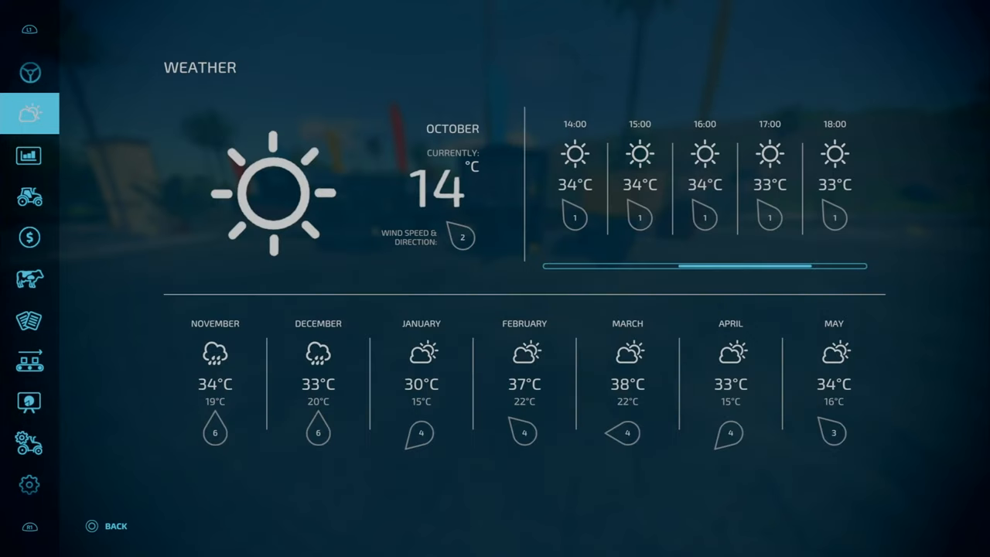
left_click(30, 155)
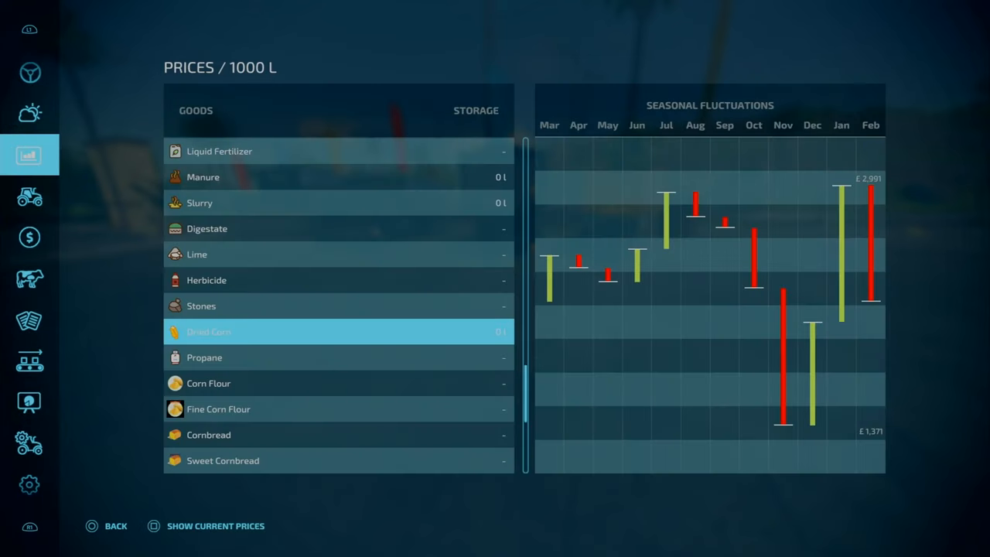
left_click(29, 237)
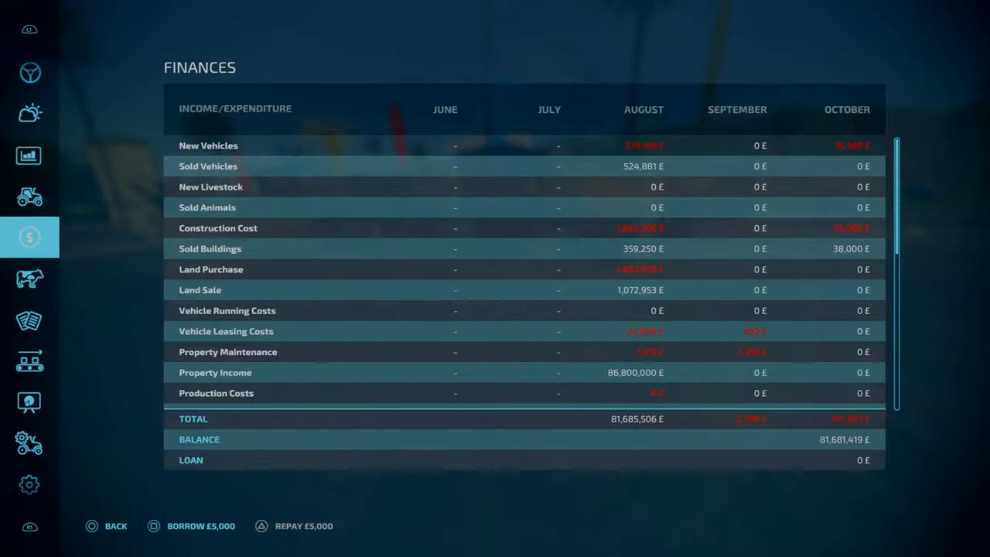
left_click(30, 361)
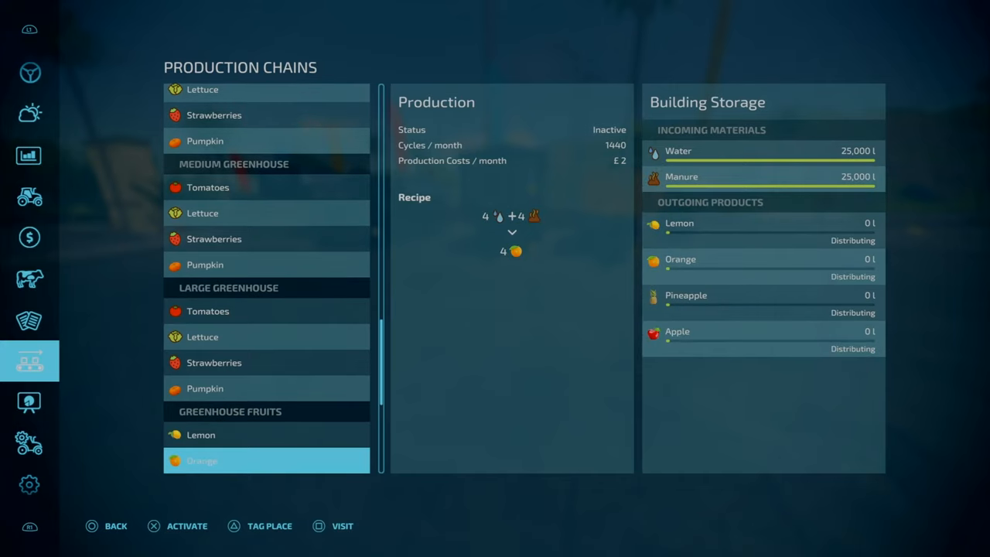
scroll("down", 3)
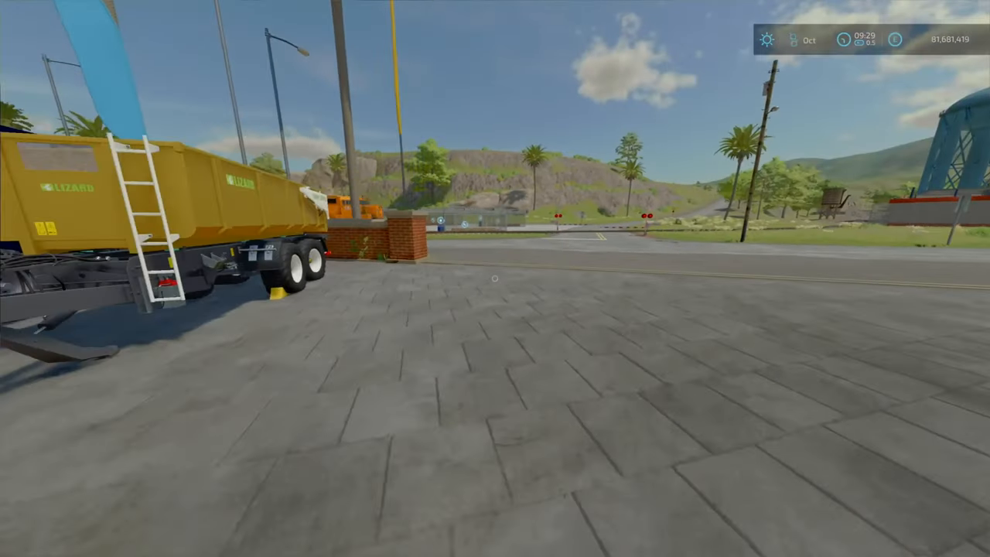
mouse_move(495, 279)
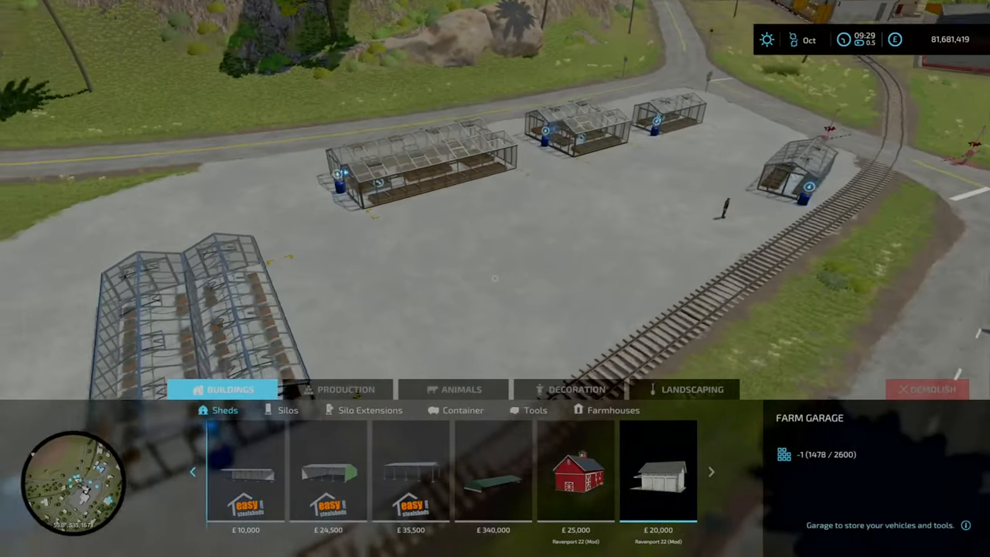
Browse the Factories category, then the Greenhouses category including the Large Greenhouse
left_click(344, 389)
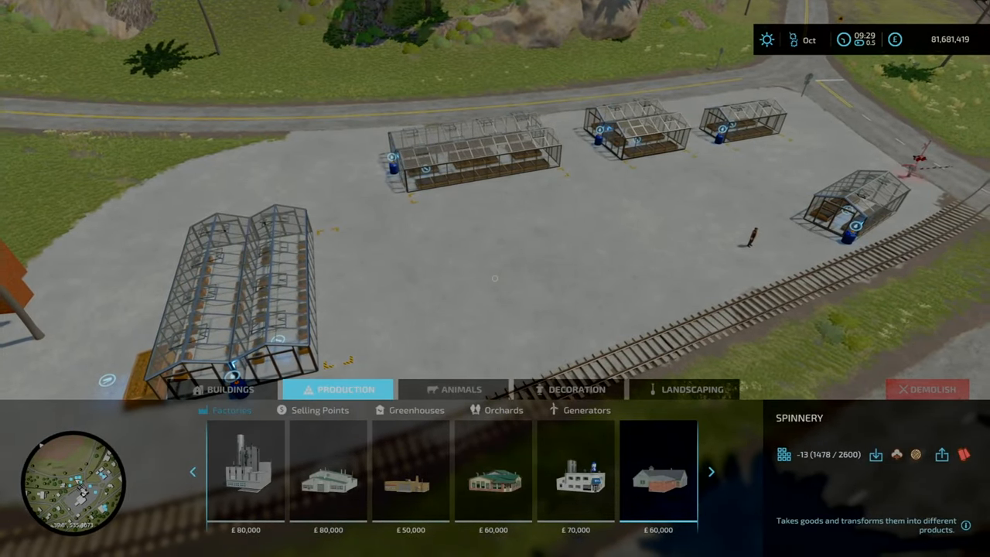
left_click(416, 410)
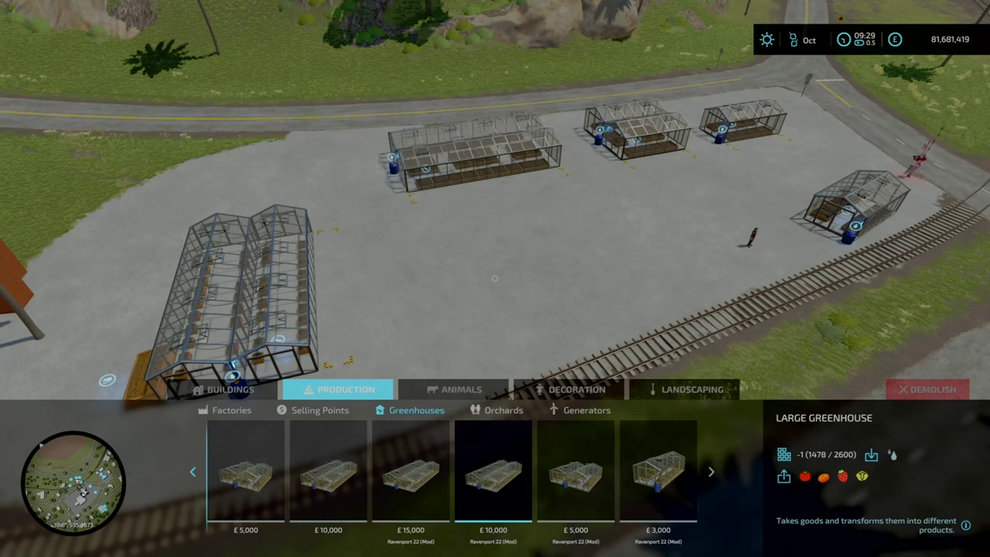
left_click(658, 472)
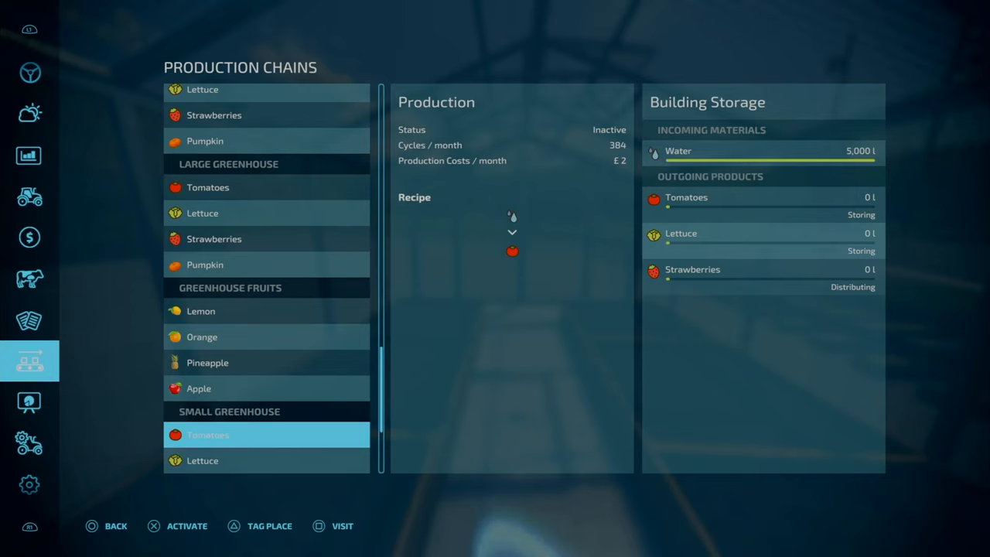
Select Small Greenhouse > Tomatoes, showing 672 monthly cycles and 5,000 l water stored
left_click(266, 310)
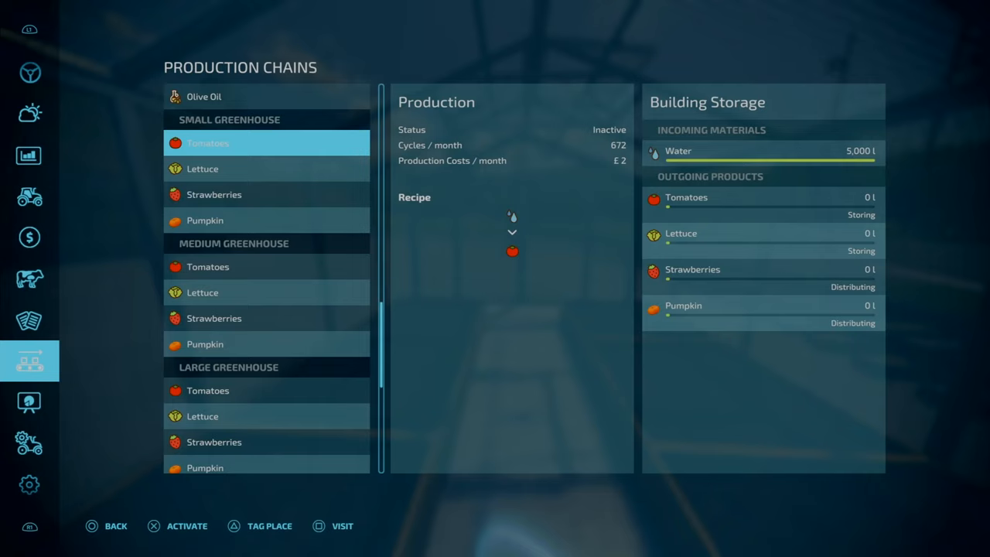
Select Large Greenhouse > Pumpkin, showing 1,536 monthly cycles and 20,000 l water stored
left_click(266, 195)
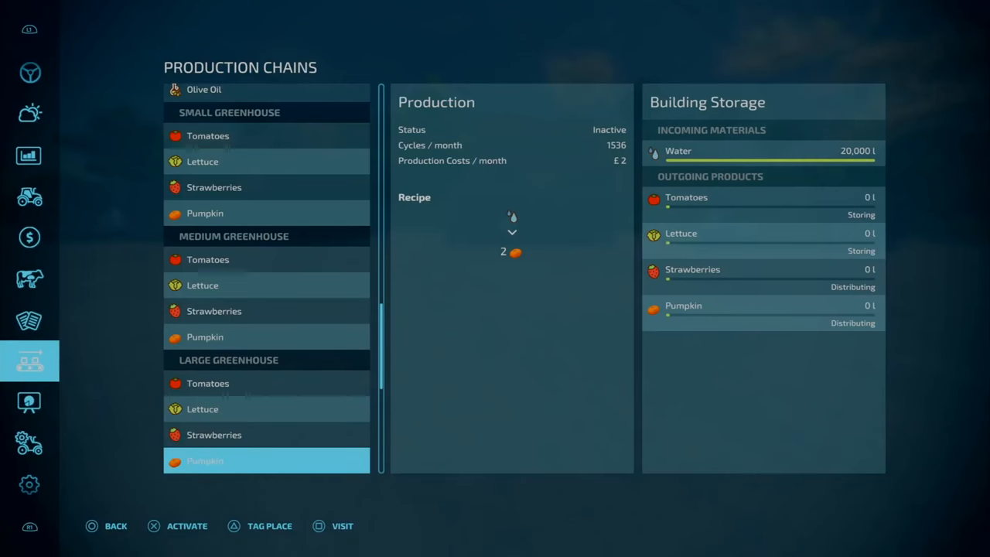
Activate greenhouse orange production, compare Pineapple and Orange, then view the Lemonade recipe
scroll("down", 3)
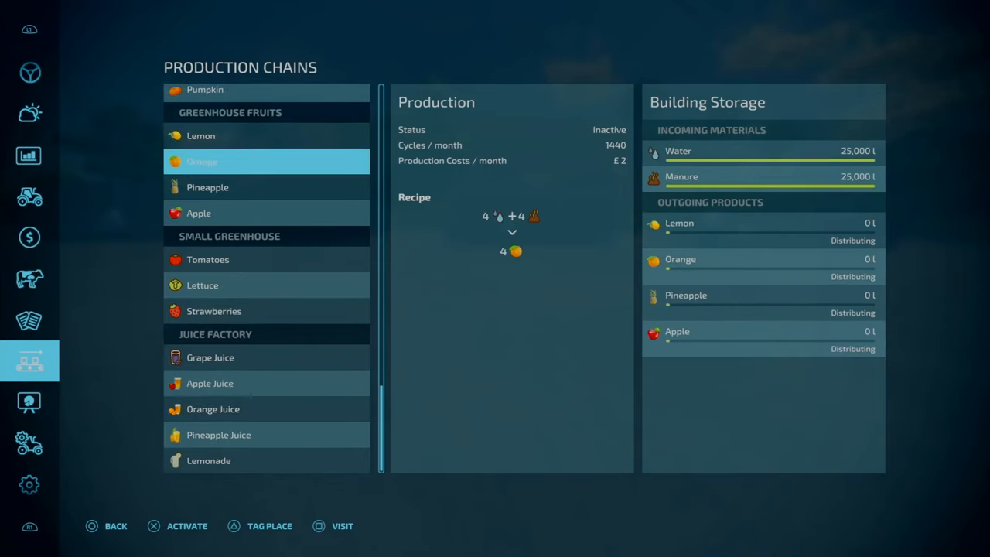
left_click(187, 525)
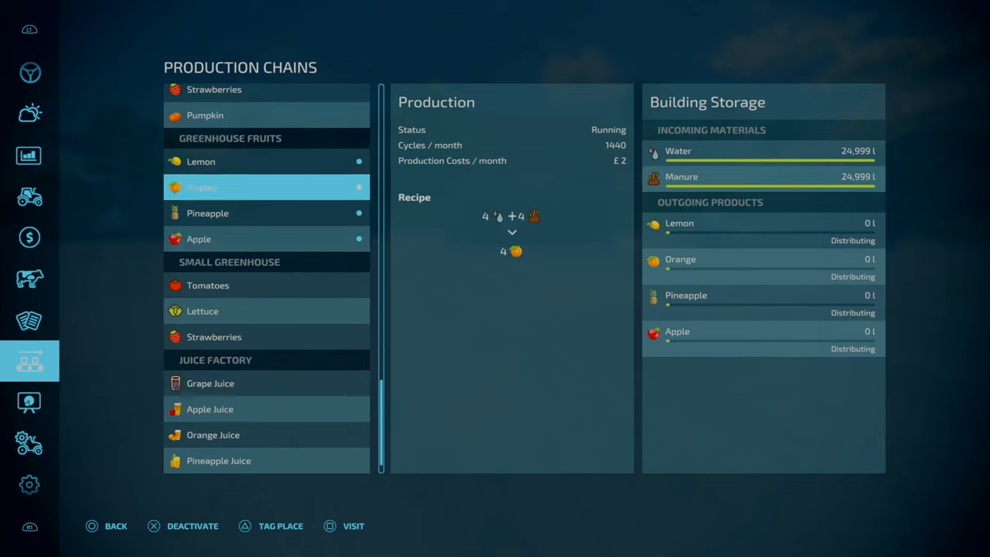
left_click(266, 213)
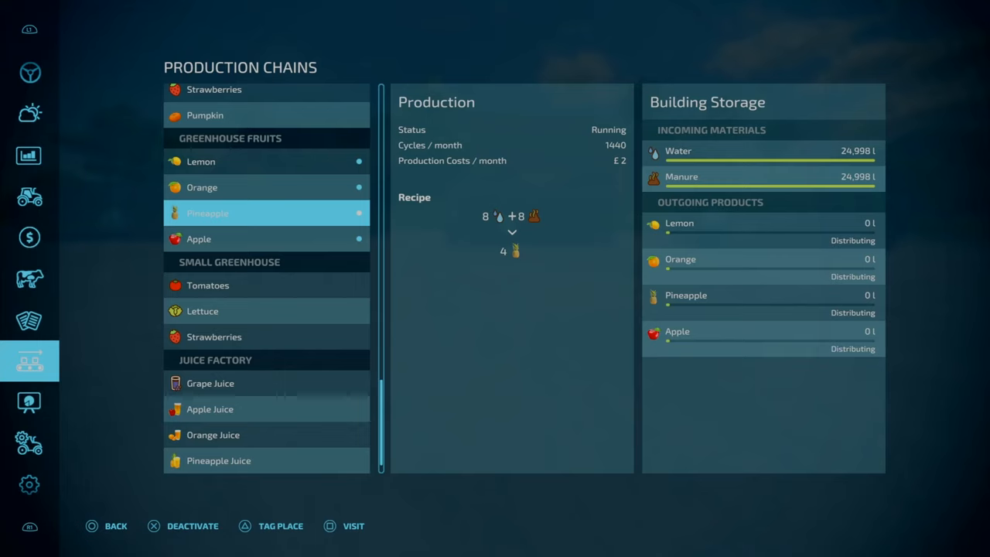
left_click(267, 187)
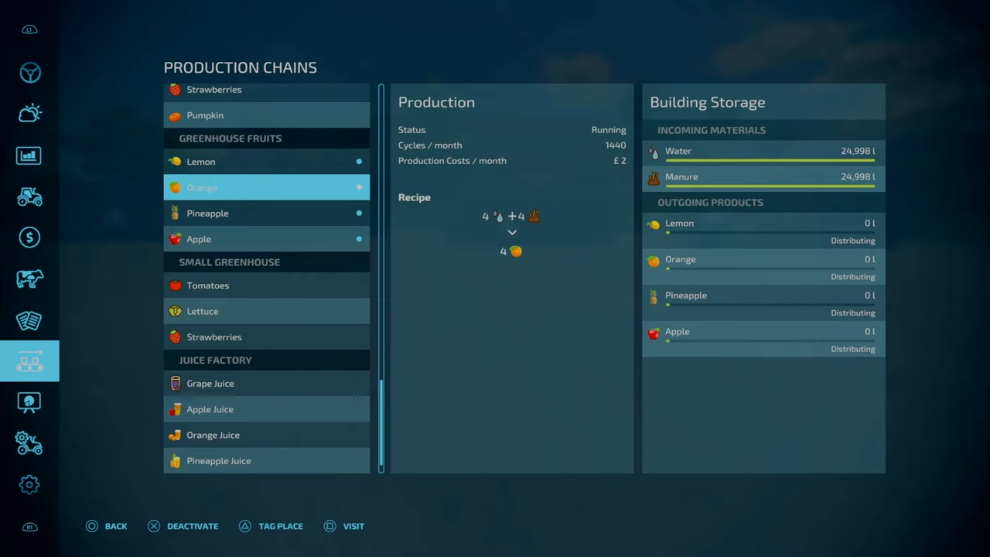
left_click(266, 213)
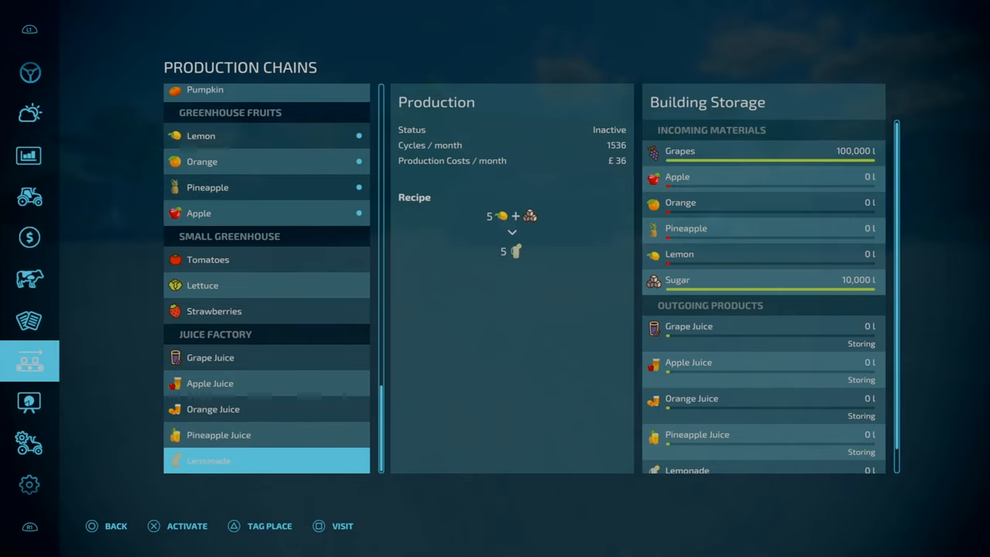
Select Juice Factory > Apple Juice: five apples into four juice
left_click(219, 435)
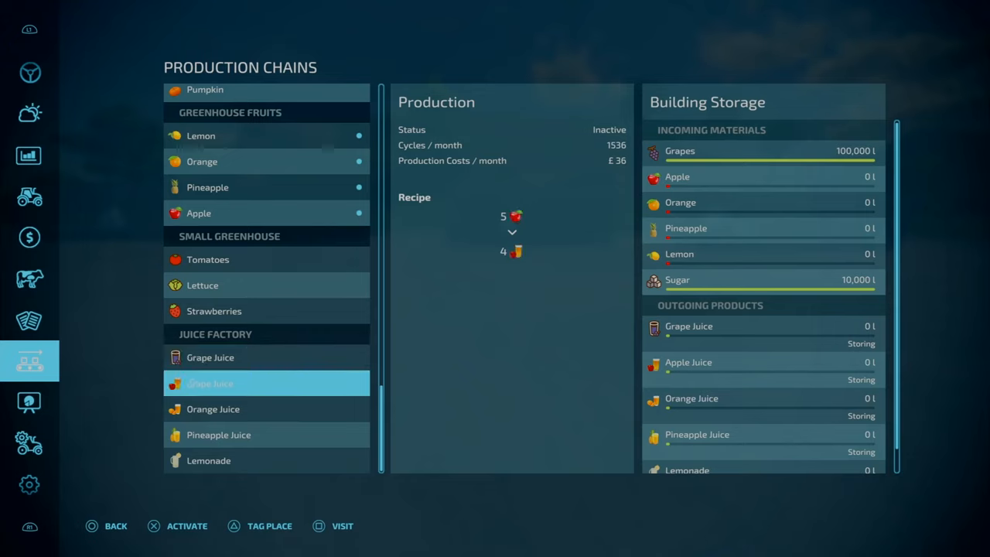
Open the Prices page and show Apple Juice's seasonal price fluctuations
left_click(29, 278)
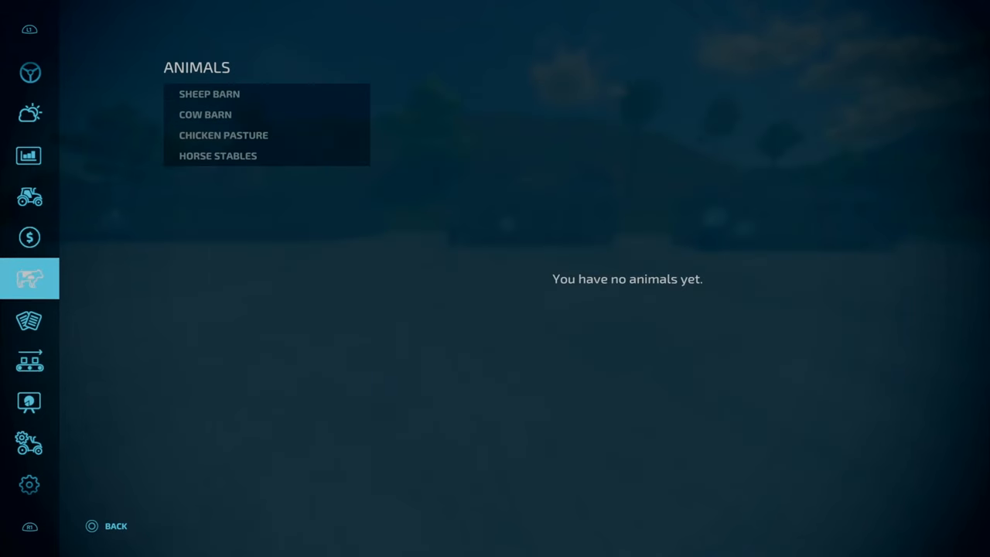
left_click(29, 156)
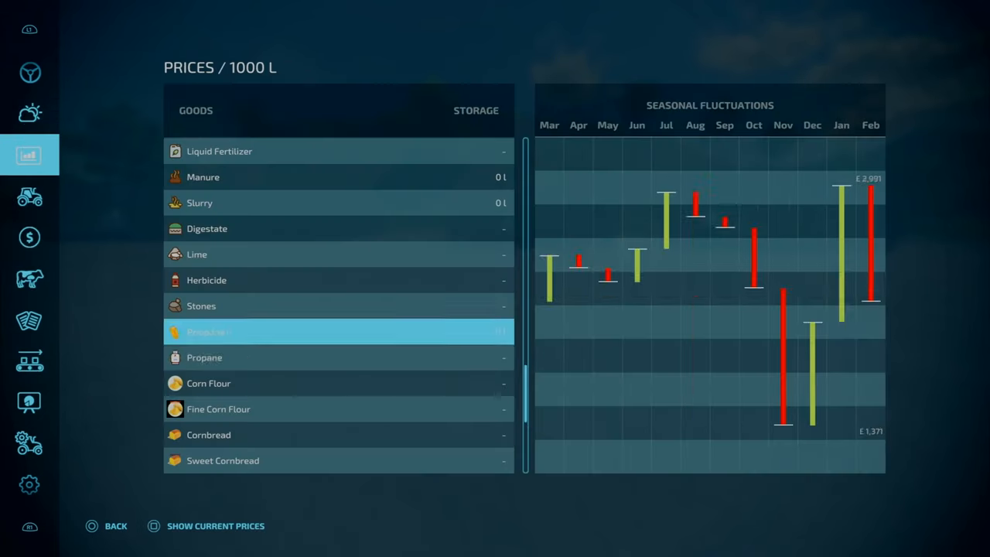
scroll("down", 3)
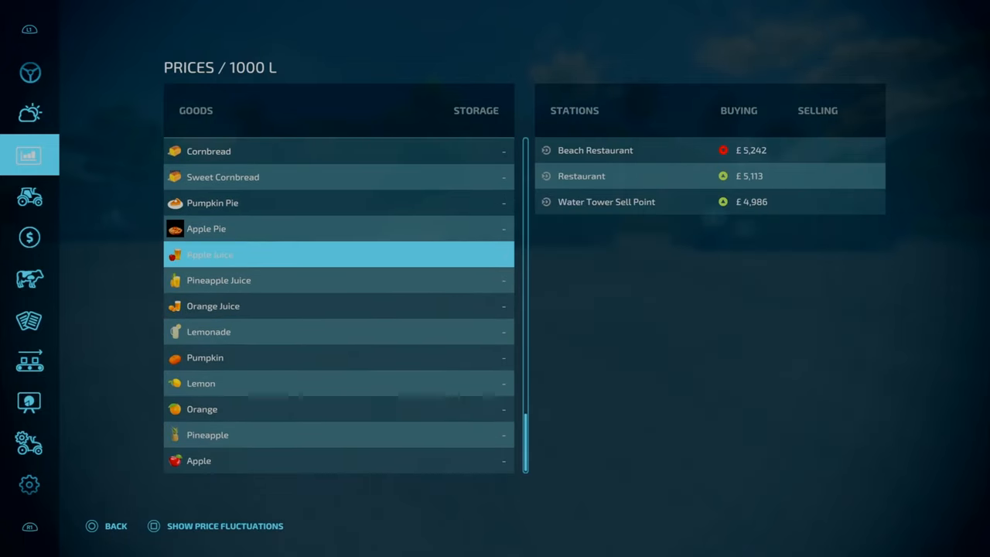
left_click(225, 526)
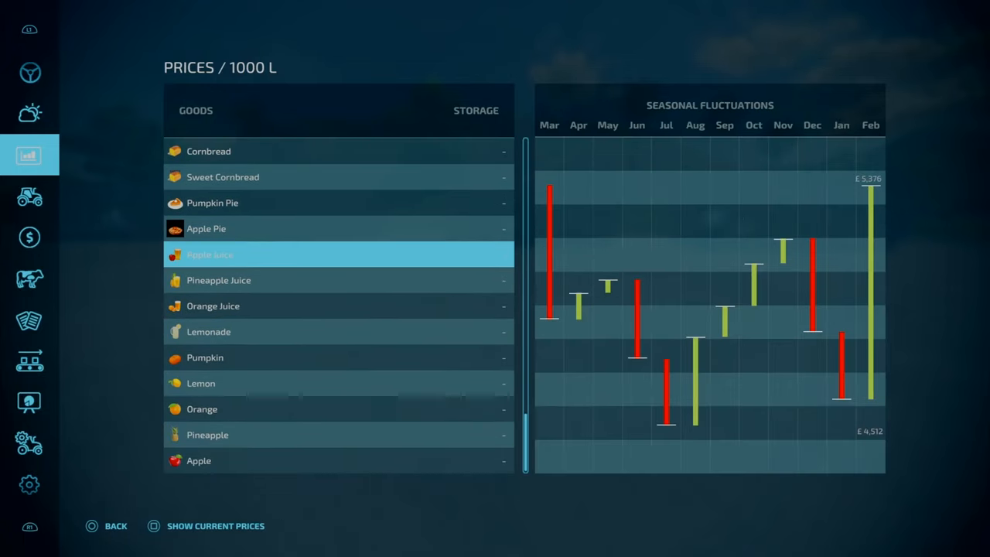
Compare Lemonade and Orange Juice fluctuations, then show Lemonade's current prices (~£5,100) at three stations
left_click(310, 306)
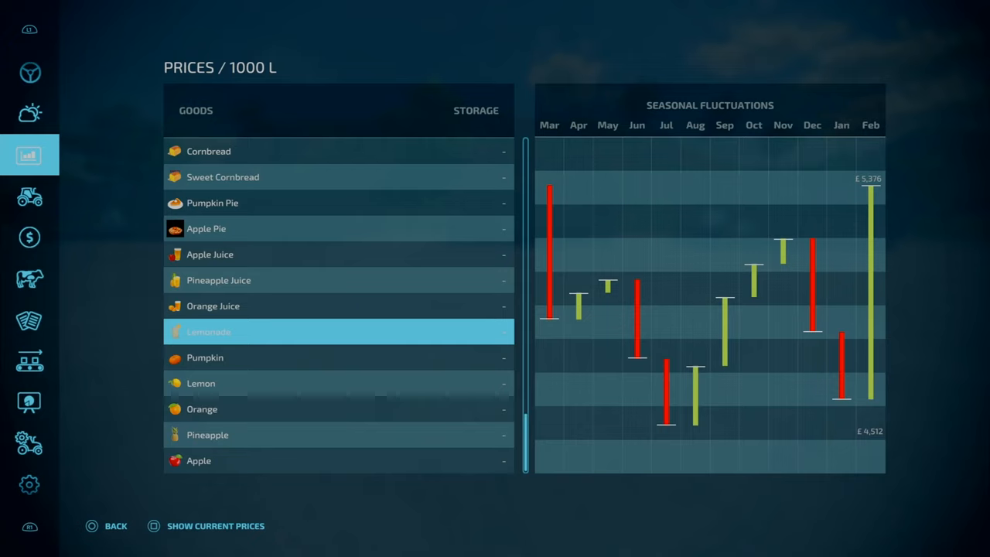
left_click(338, 255)
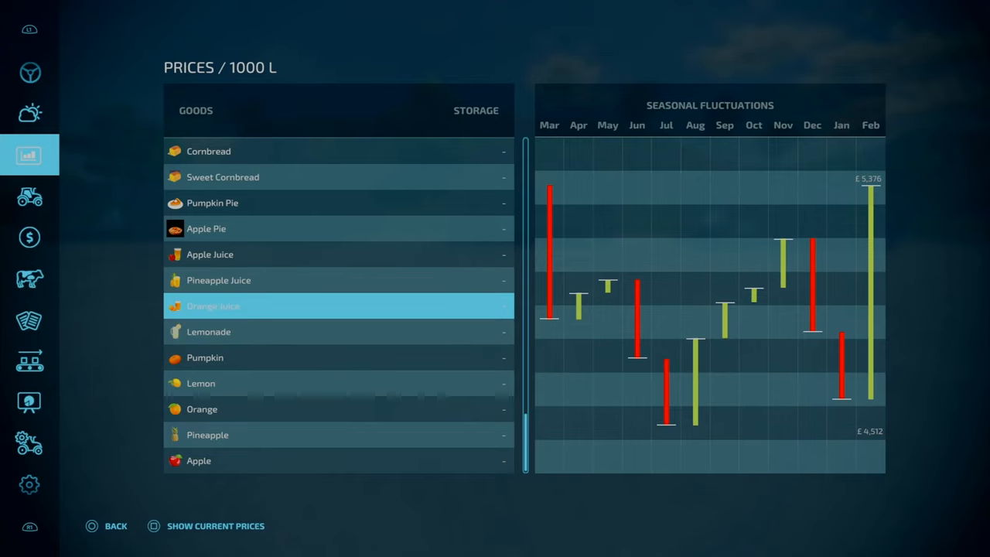
left_click(338, 331)
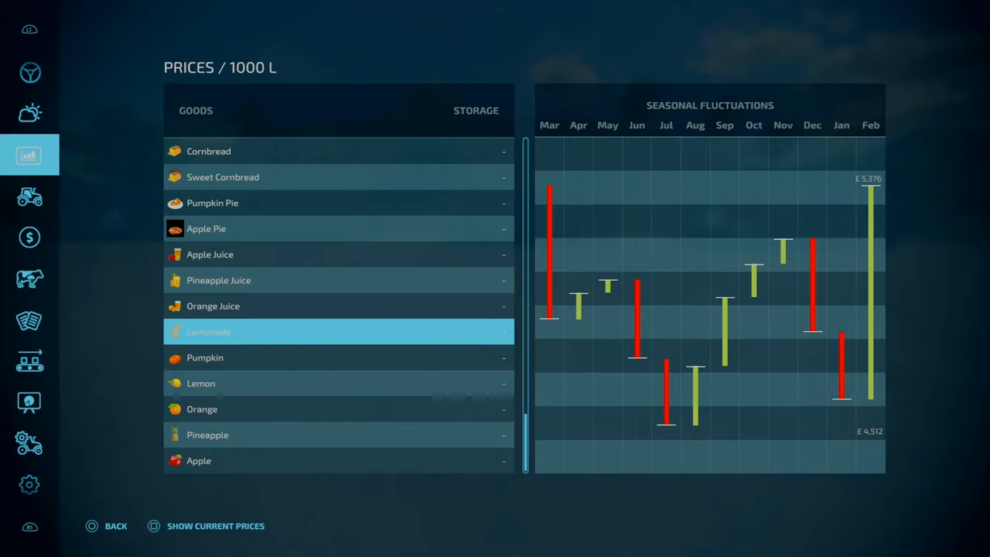
left_click(215, 526)
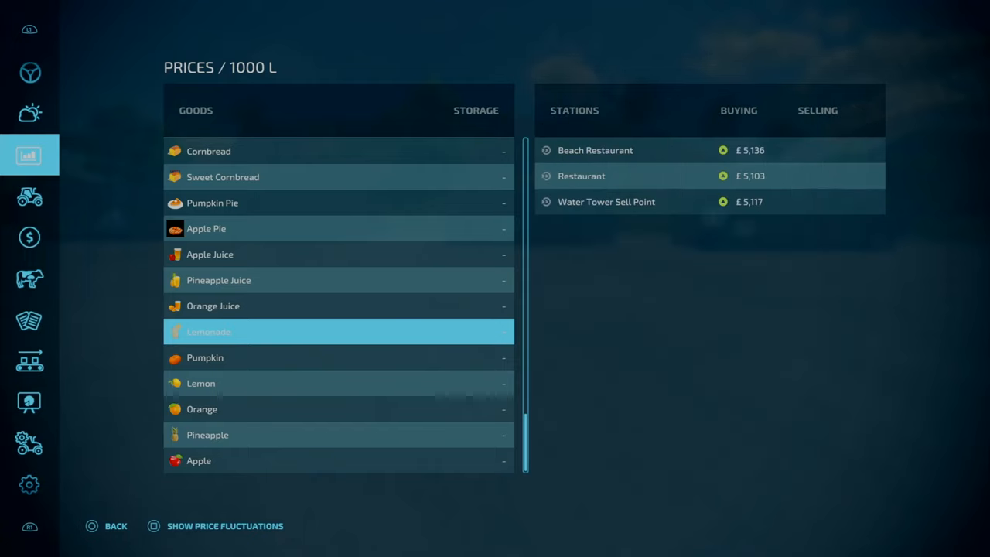
Reach Production Chains and select Juice Factory > Grape Juice, with 100,000 l grapes stored
left_click(29, 320)
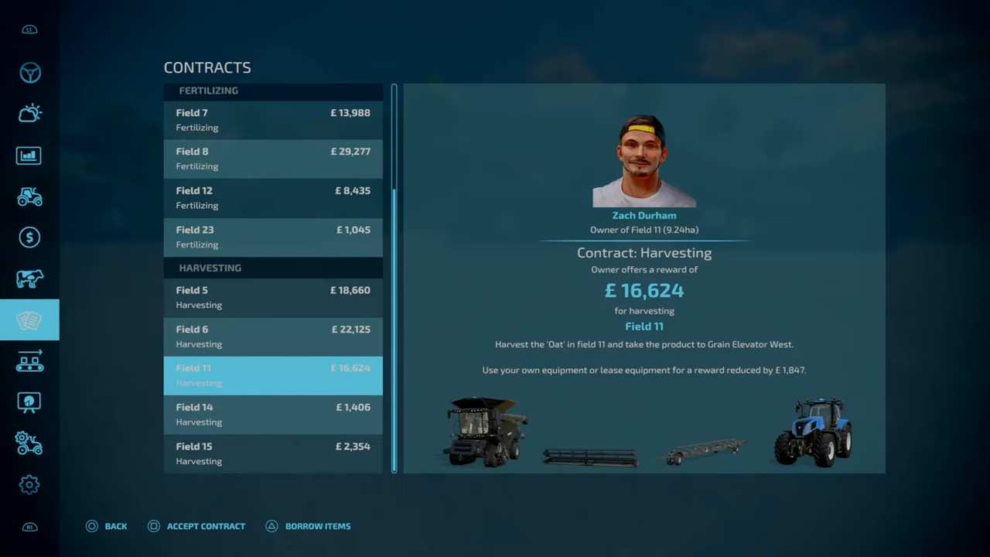
left_click(29, 361)
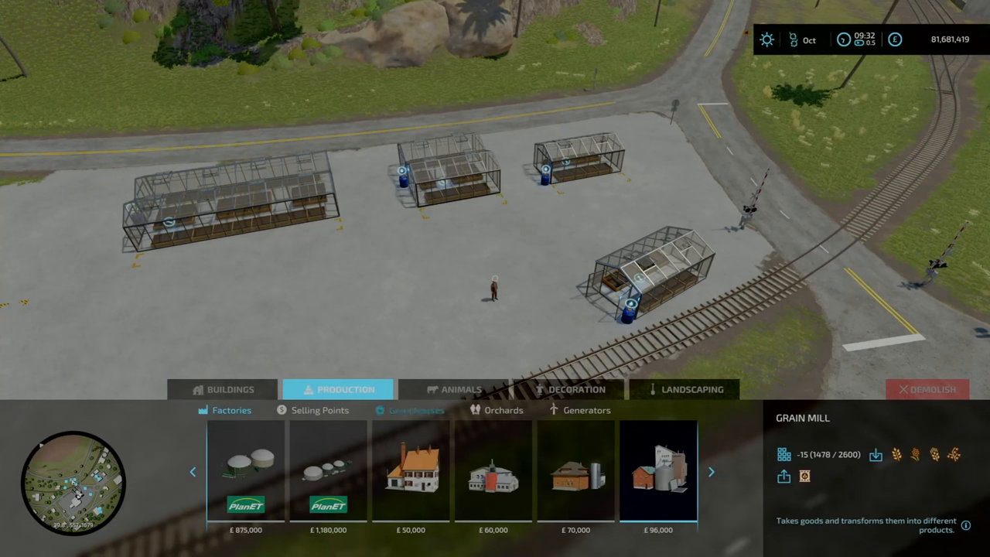
left_click(416, 410)
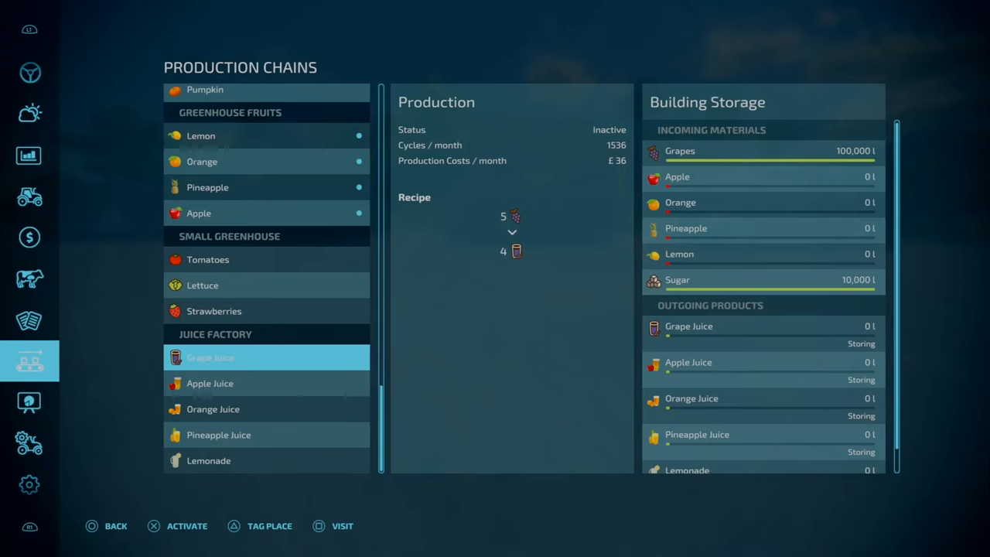
Select Central Grain Elevator > Corn Flour: fifteen corn into thirteen corn flour
left_click(266, 187)
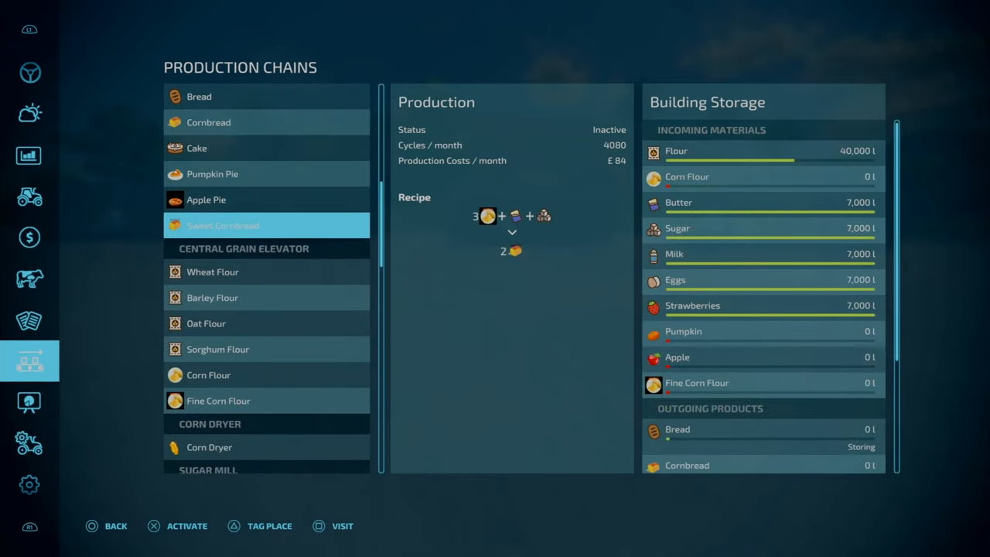
left_click(209, 375)
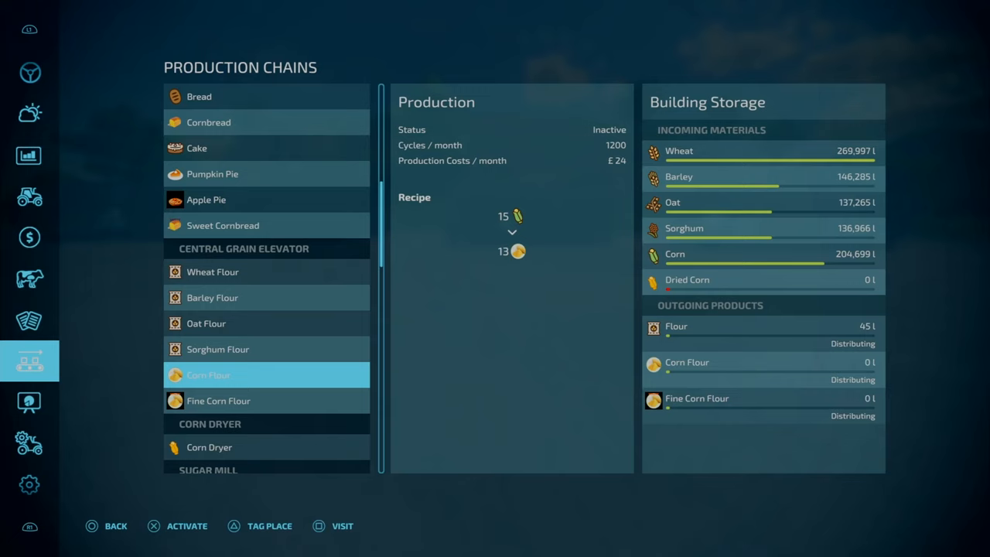
Check Corn Flour's seasonal price swings (about £1,402–£2,067), then show its grain elevator recipe
left_click(30, 195)
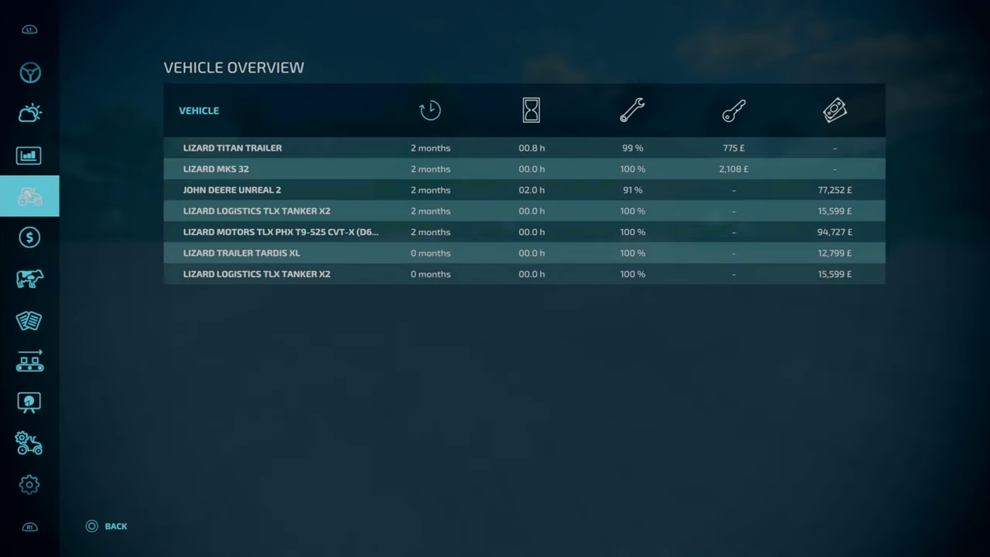
left_click(30, 155)
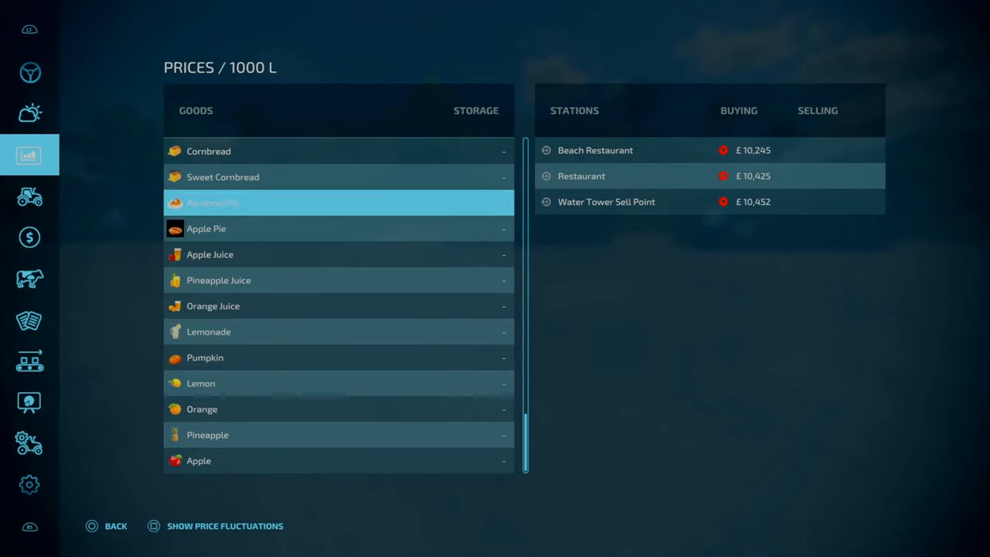
scroll("up", 3)
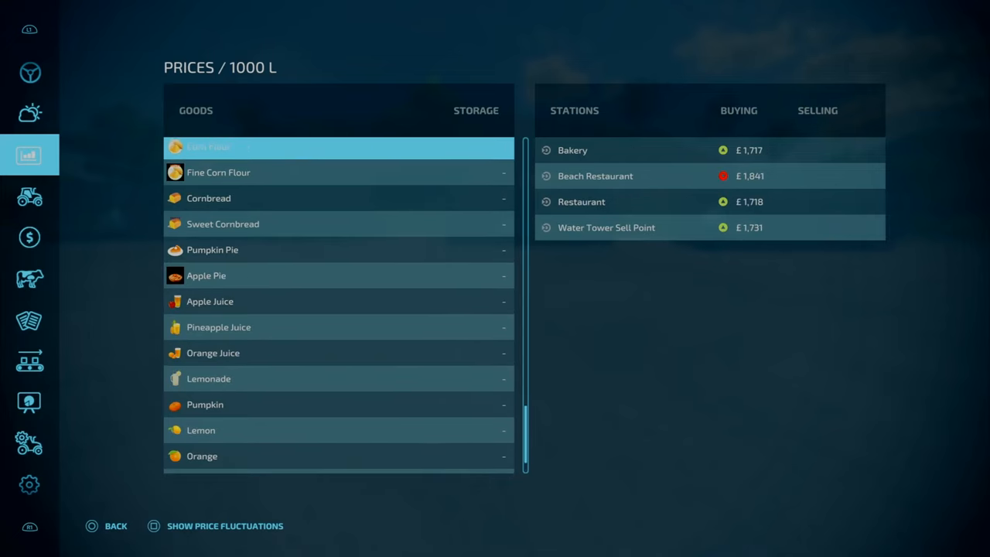
left_click(225, 526)
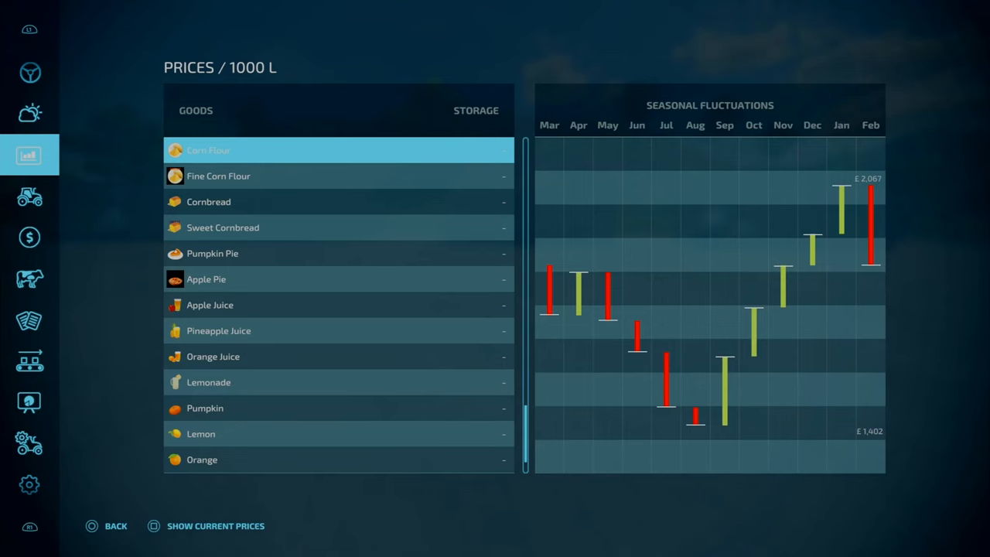
left_click(29, 320)
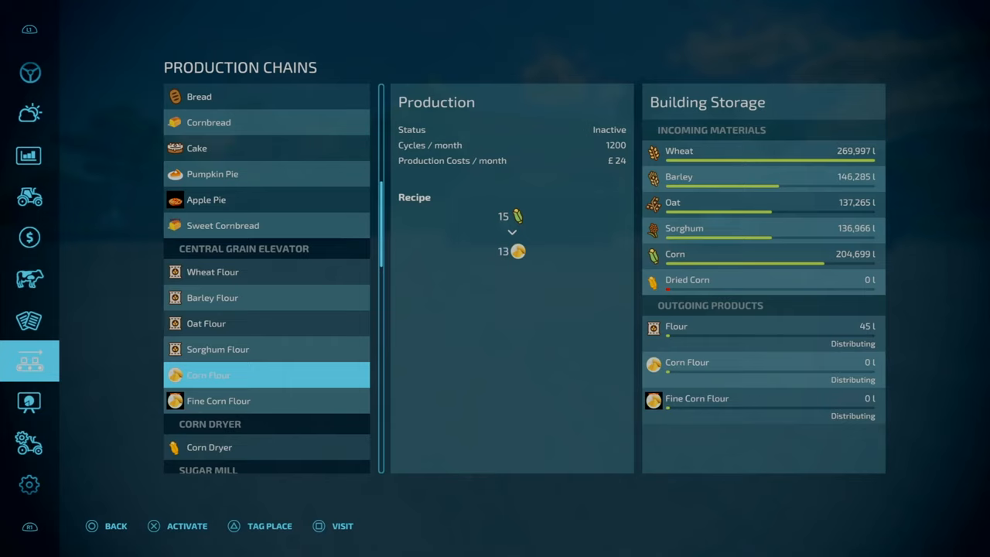
Show the finances overview with its £81,681,419 balance and no loan
left_click(219, 401)
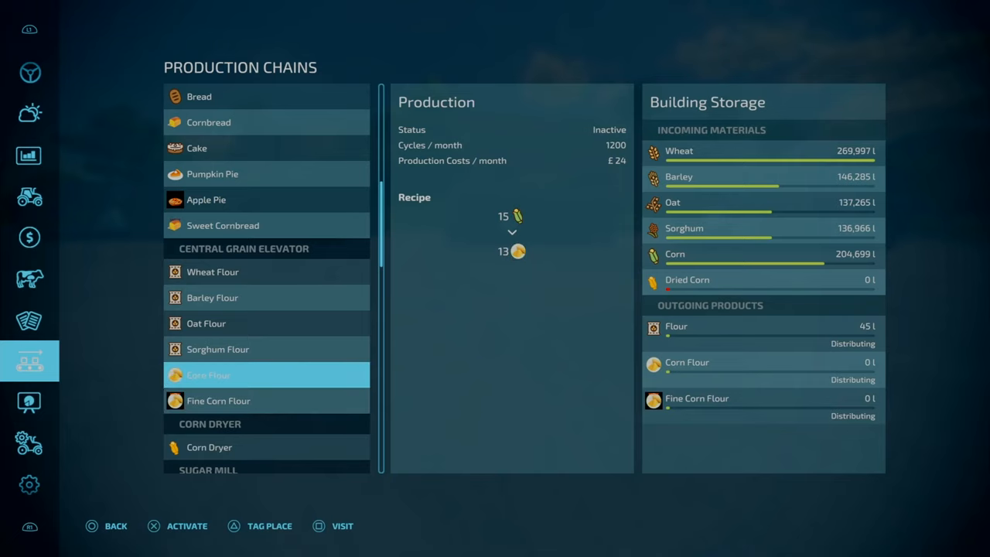
left_click(218, 401)
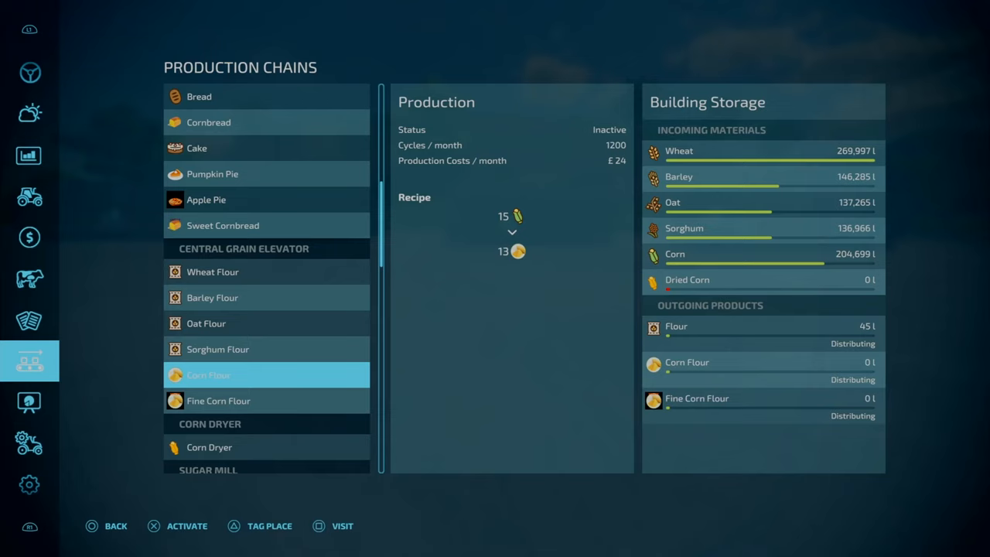
left_click(266, 401)
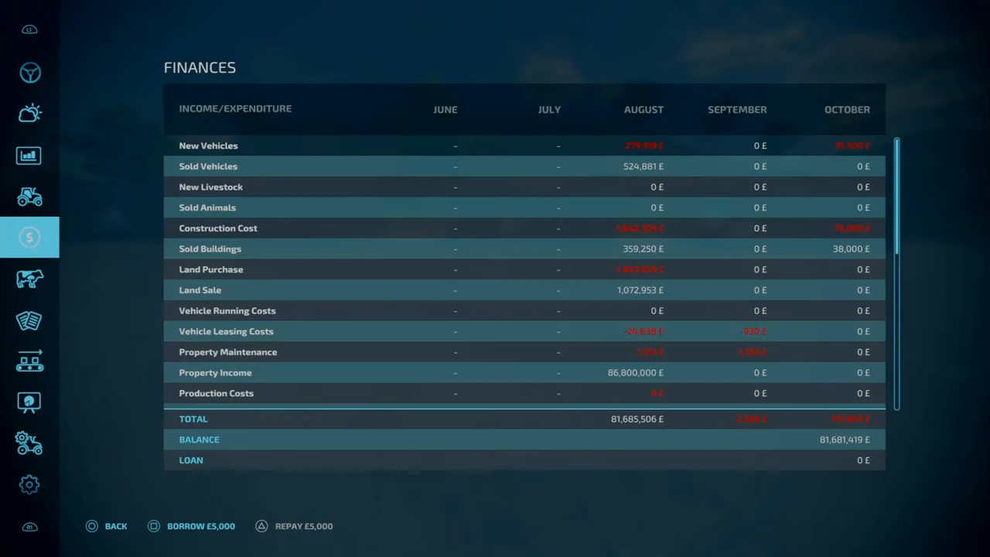
Check Fine Corn Flour's seasonal prices (about £2,478–£3,630), then show the Sweet Cornbread recipe
left_click(30, 155)
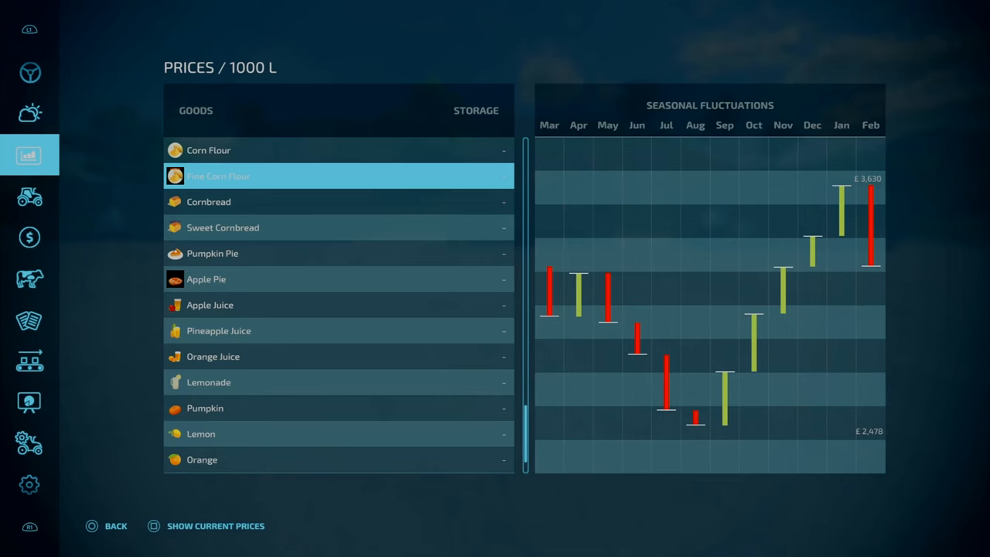
left_click(29, 237)
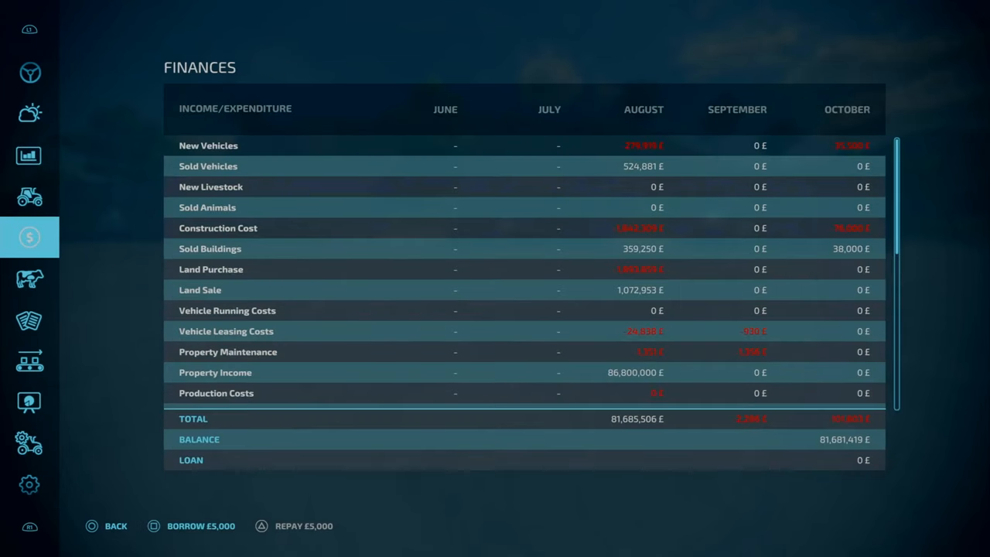
left_click(29, 361)
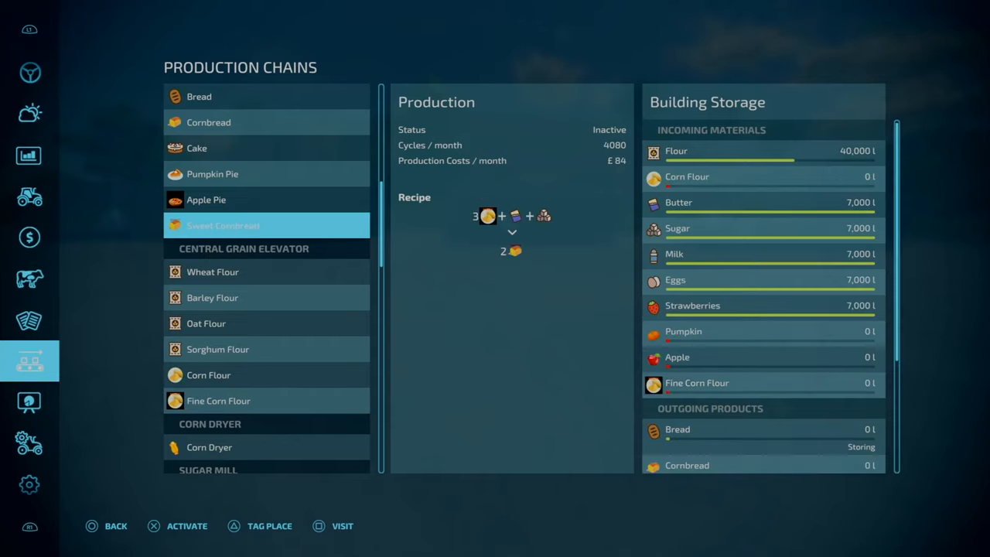
Compare the bakery's Bread and Cornbread recipes, ending on the finances overview (£81,681,419)
left_click(266, 96)
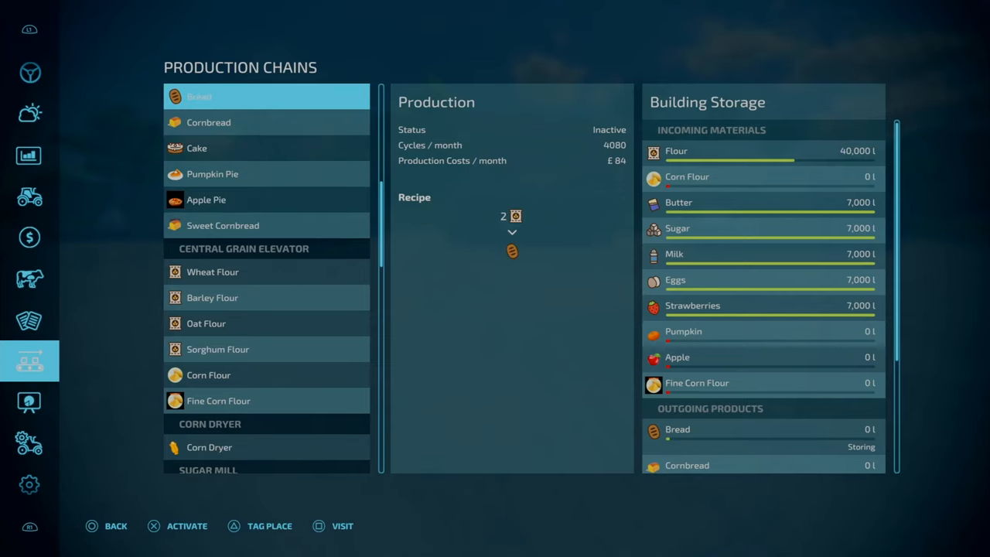
scroll("up", 3)
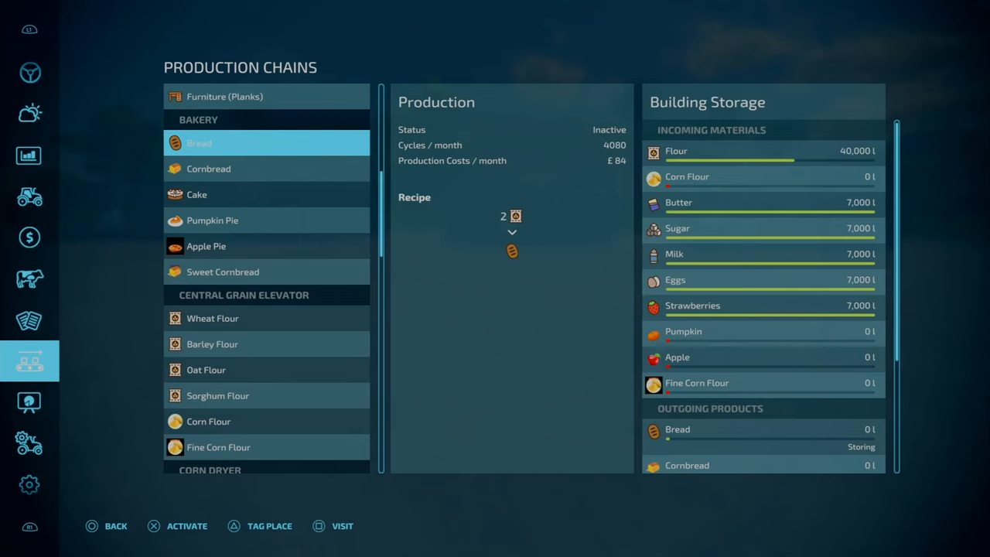
left_click(209, 169)
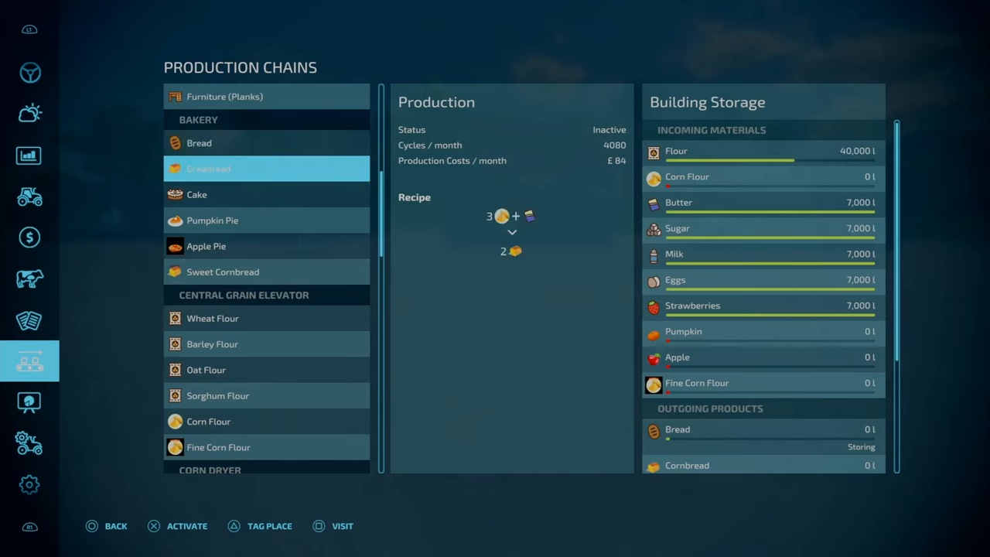
left_click(199, 143)
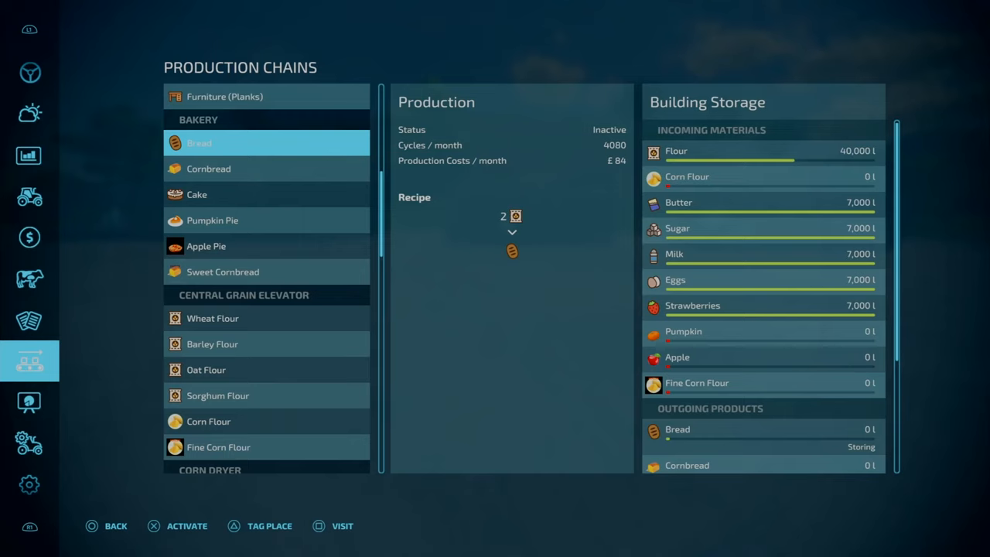
left_click(266, 194)
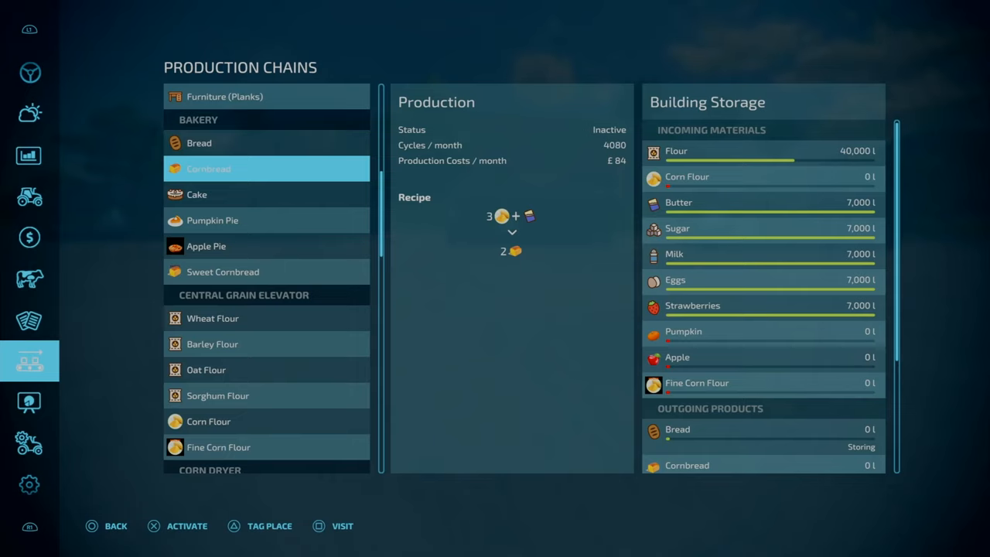
left_click(30, 236)
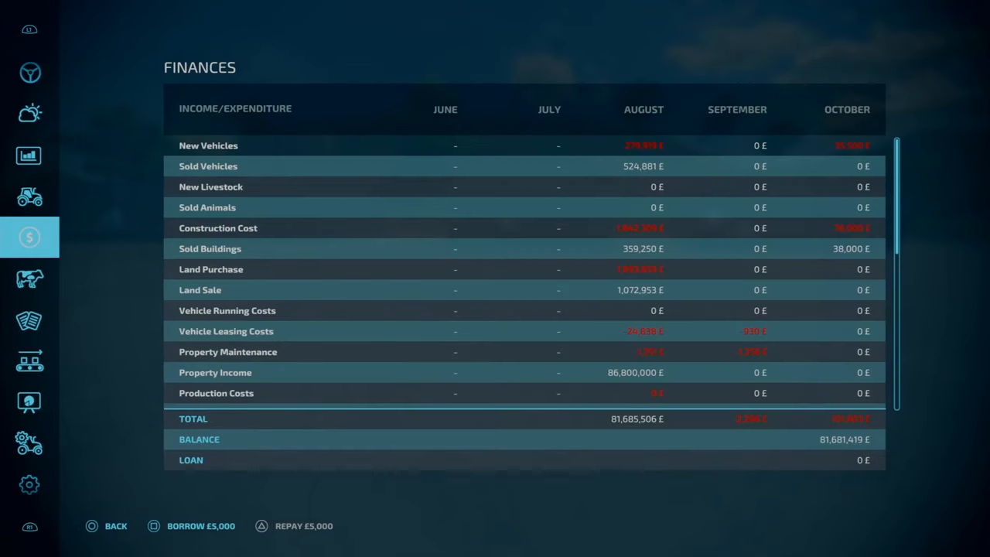
Check Cornbread's seasonal price swings (about £5,637–£6,480), then show the farm statistics page
left_click(29, 155)
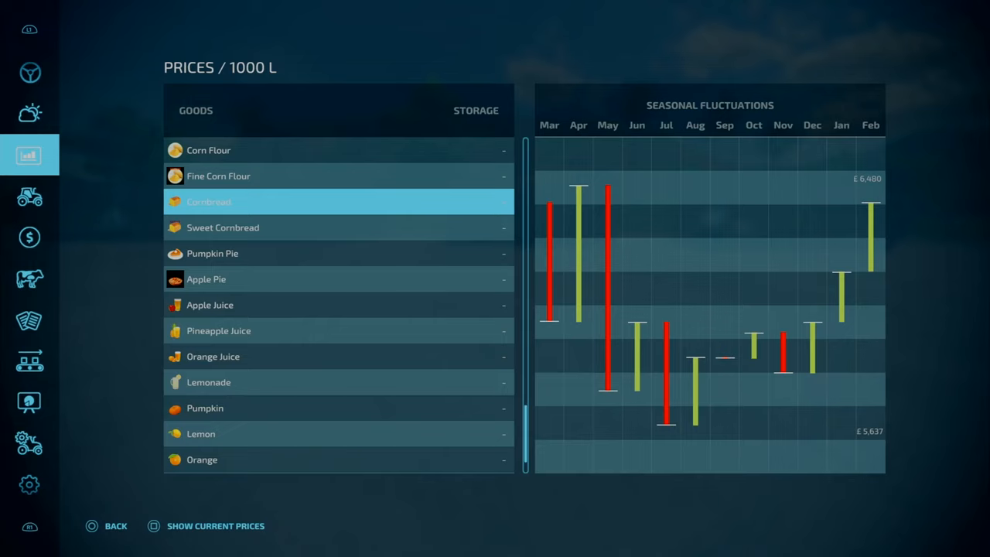
left_click(30, 278)
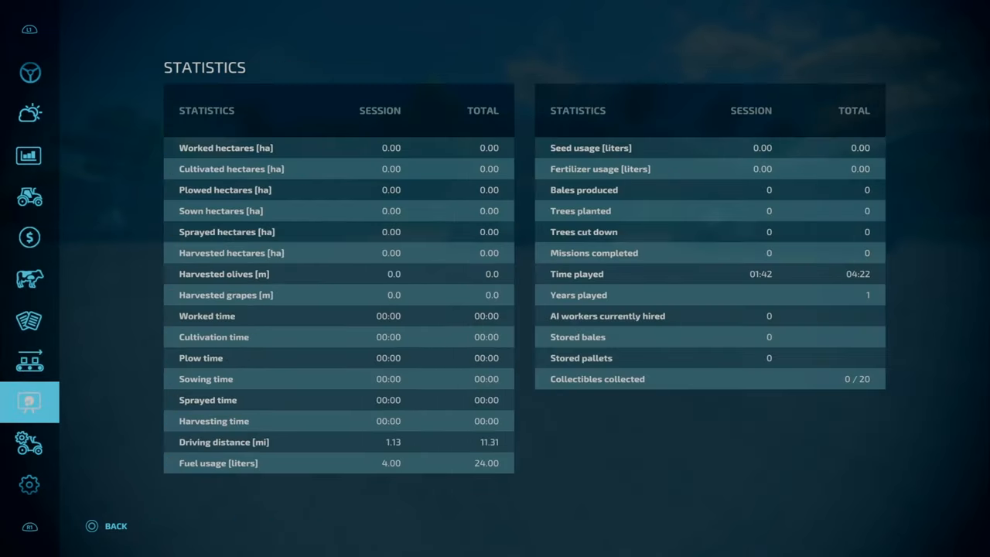
View the Apple Pie and Sweet Cornbread recipes, then the seven-vehicle overview
left_click(30, 361)
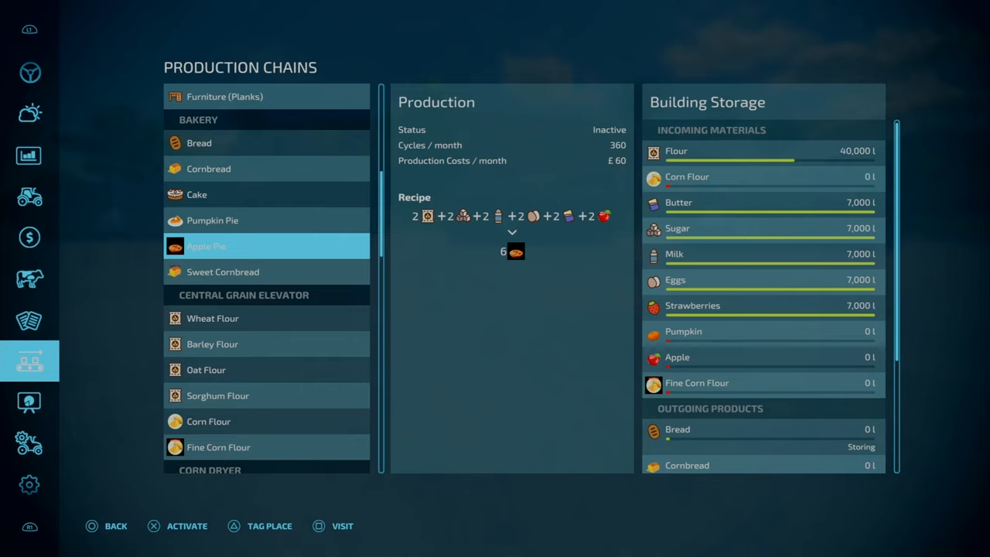
left_click(266, 271)
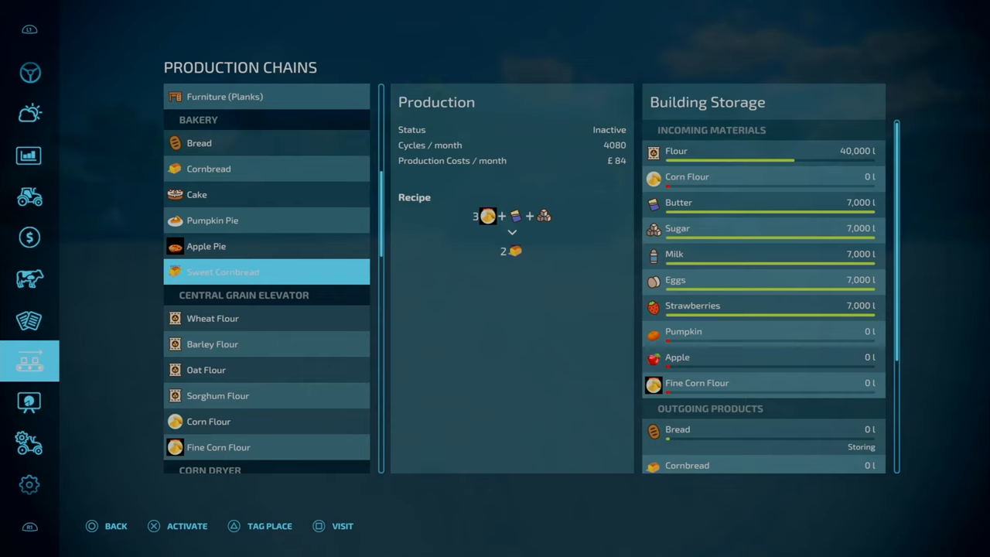
left_click(29, 196)
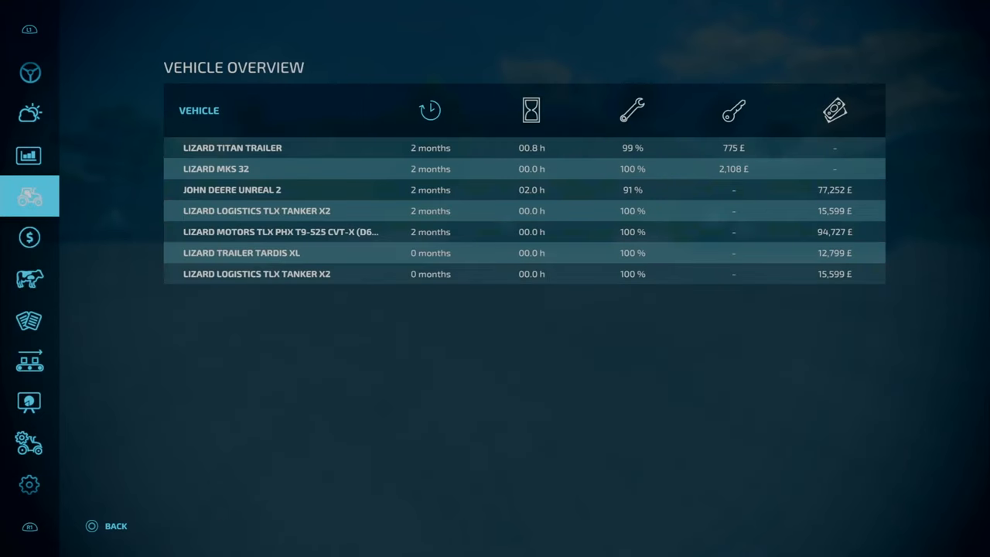
Check Sweet Cornbread's seasonal prices (about £8,452–£9,720), then vehicles, contracts and the sheds catalogue
left_click(29, 154)
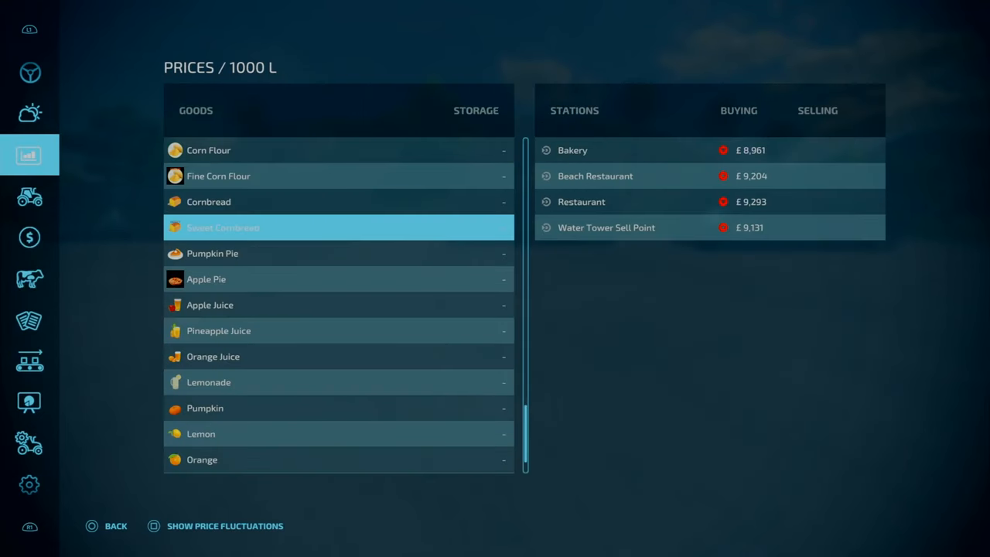
left_click(224, 526)
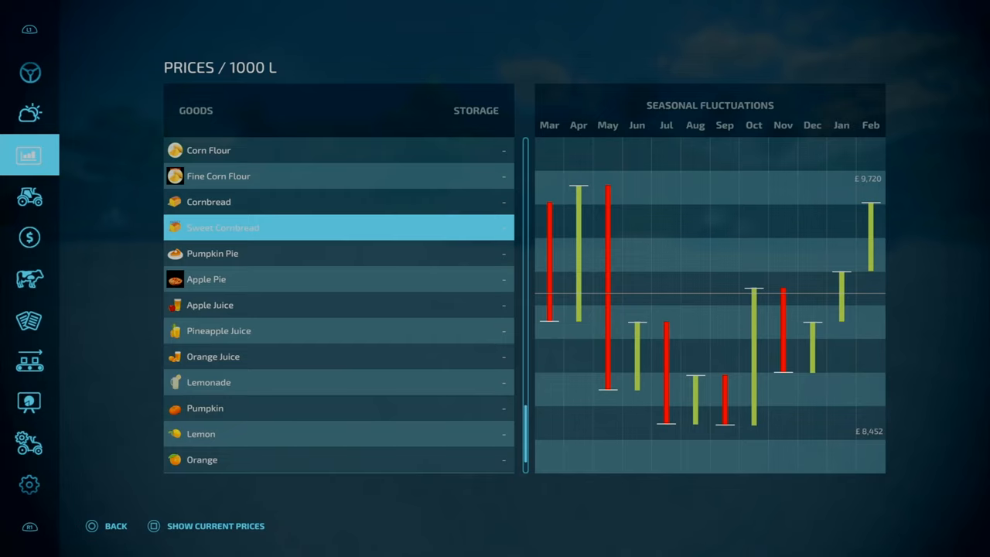
left_click(30, 196)
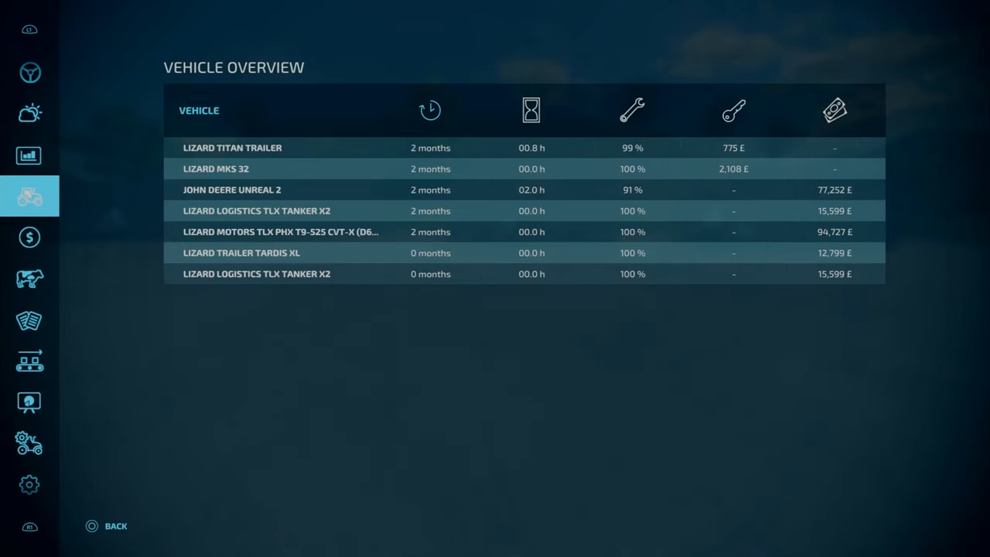
left_click(29, 319)
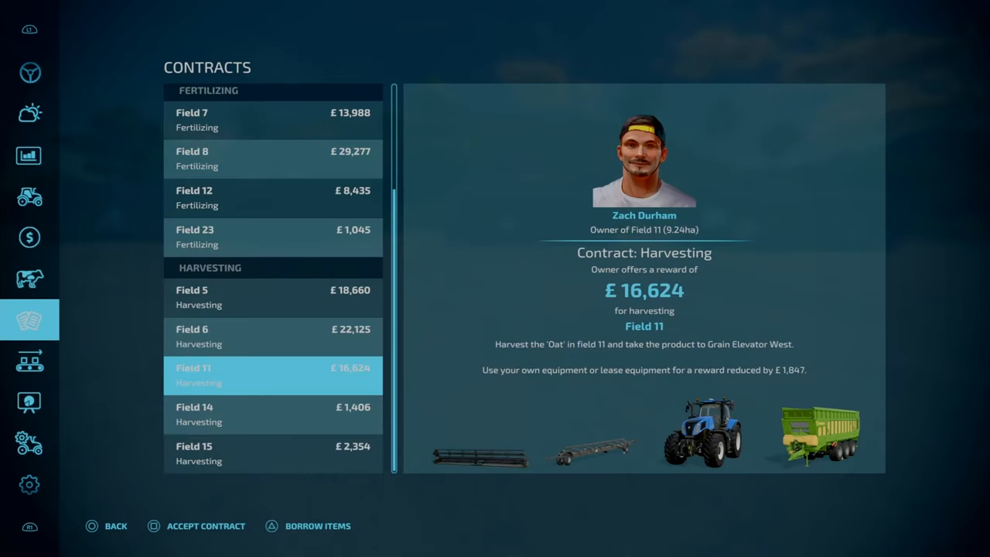
left_click(29, 361)
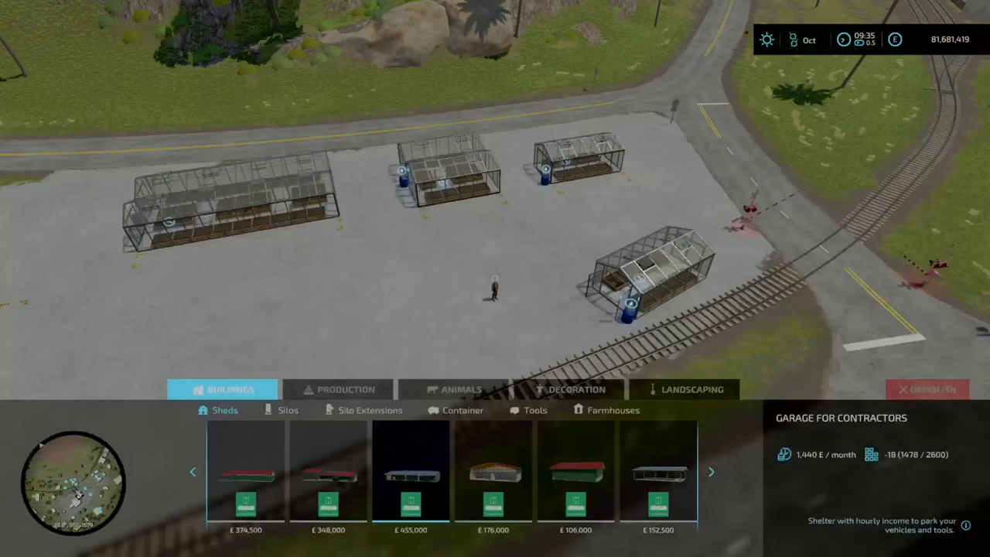
Browse factories for sale: Juice Factory, American Sawmill Platinum Edition and the Bakery
left_click(338, 389)
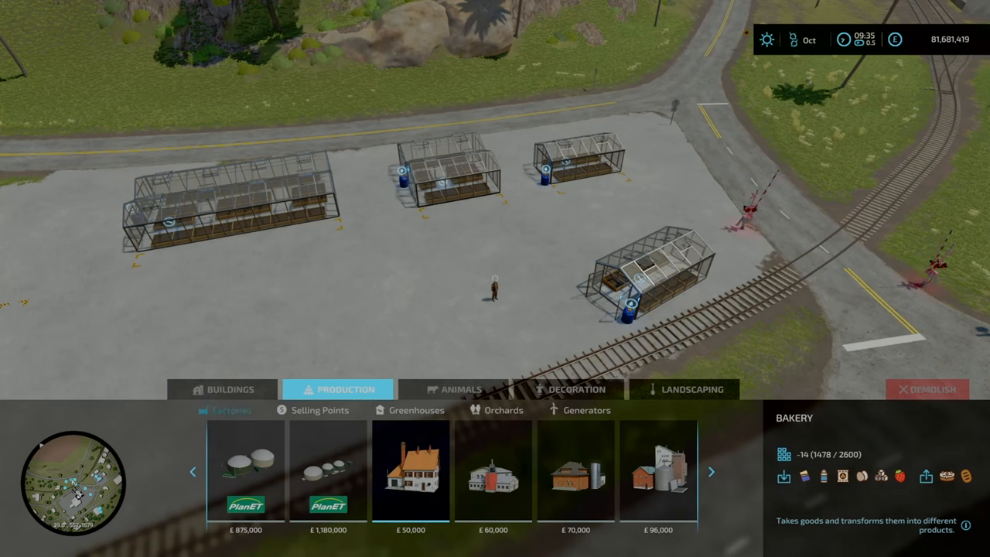
left_click(658, 472)
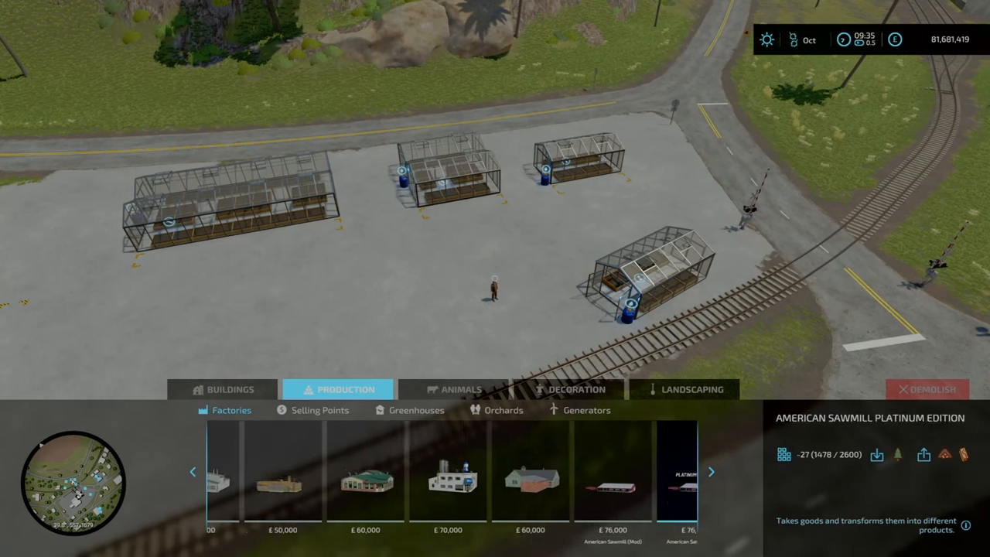
left_click(711, 471)
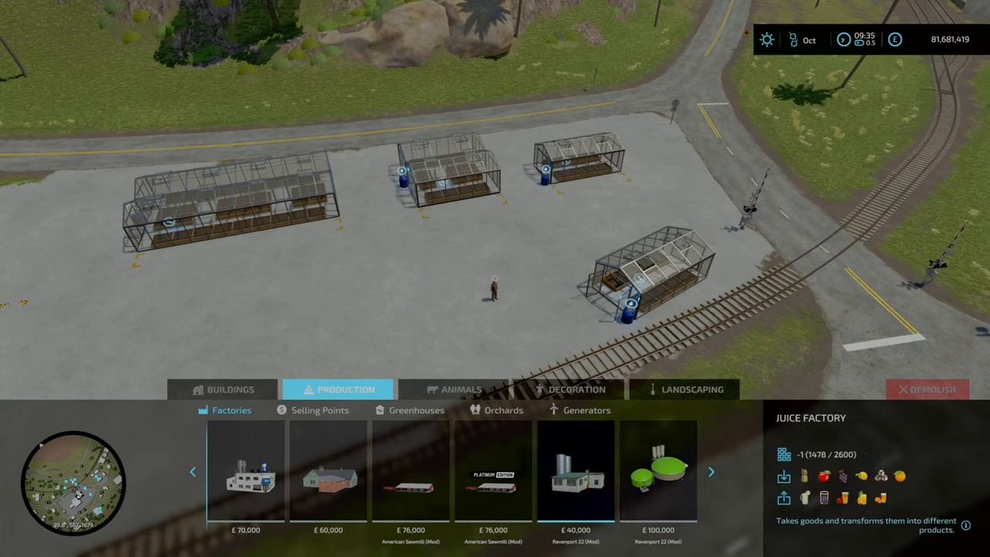
left_click(494, 472)
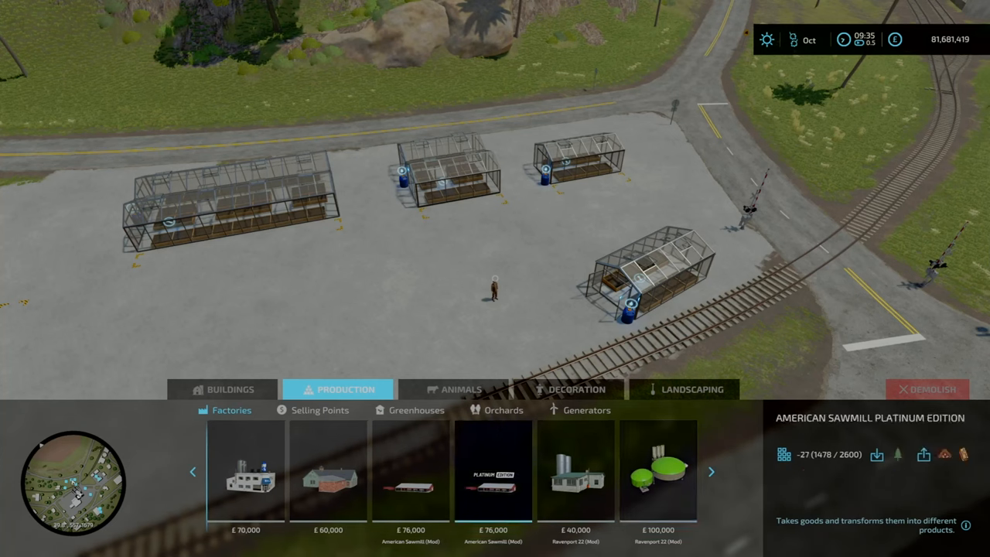
left_click(192, 471)
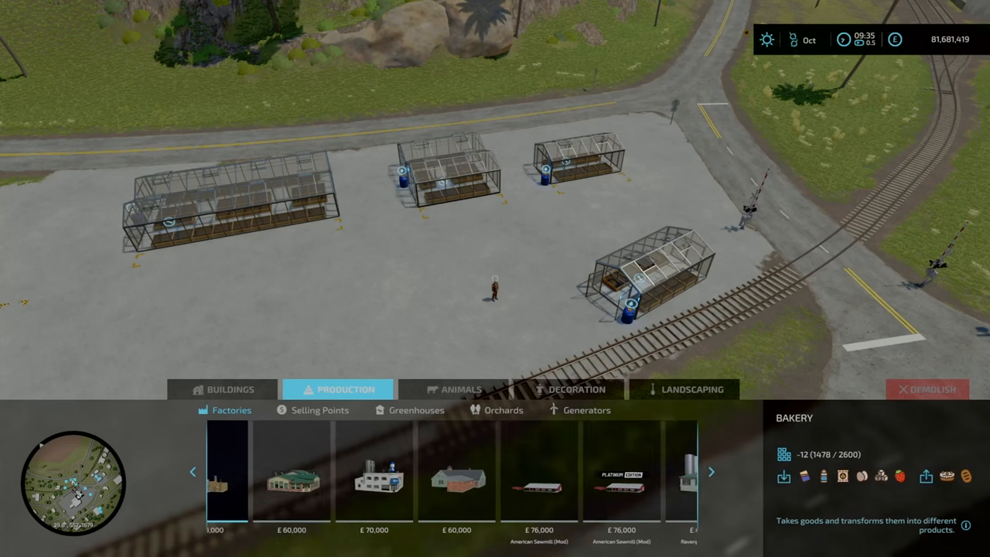
left_click(192, 471)
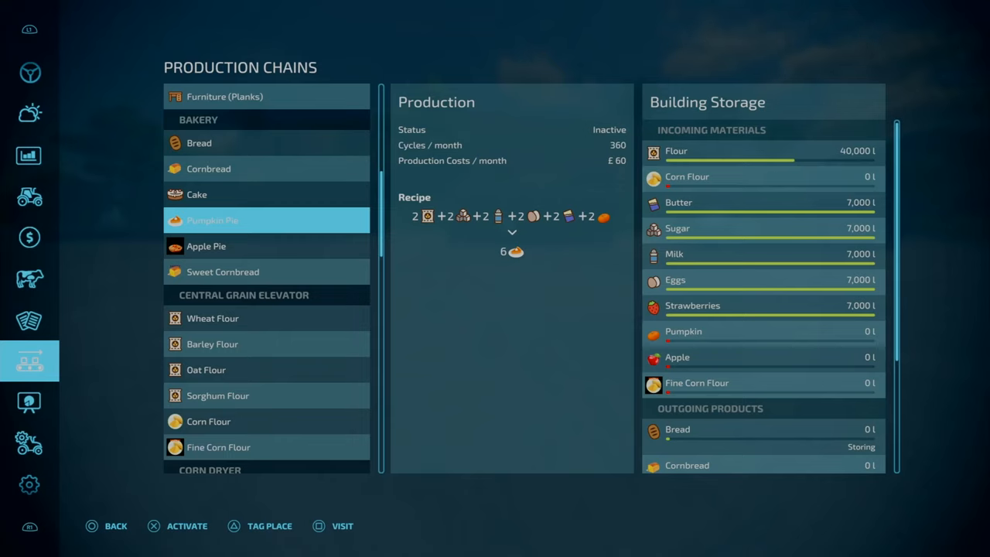
Compare the bakery's Apple Pie and Pumpkin Pie recipes, ending on the vehicle overview
left_click(267, 245)
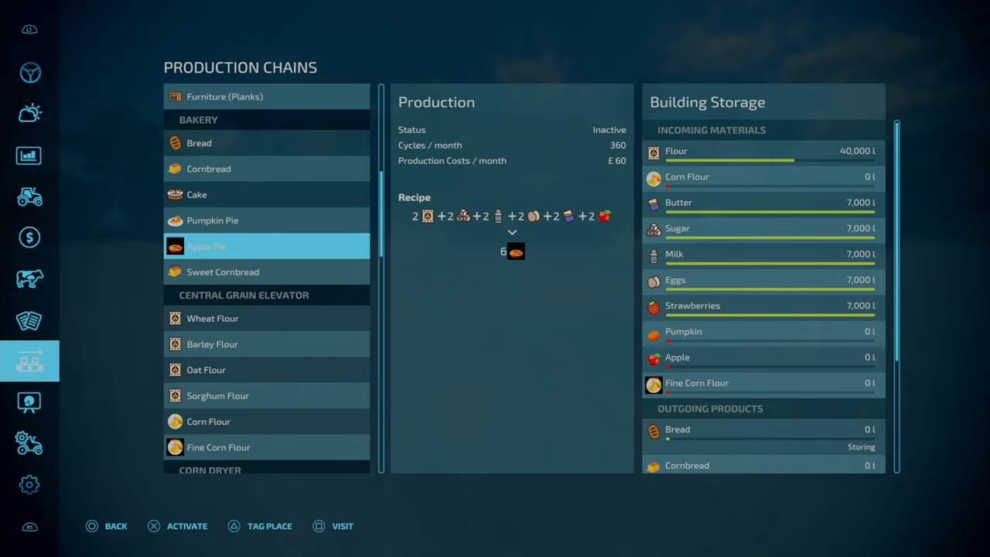
left_click(267, 221)
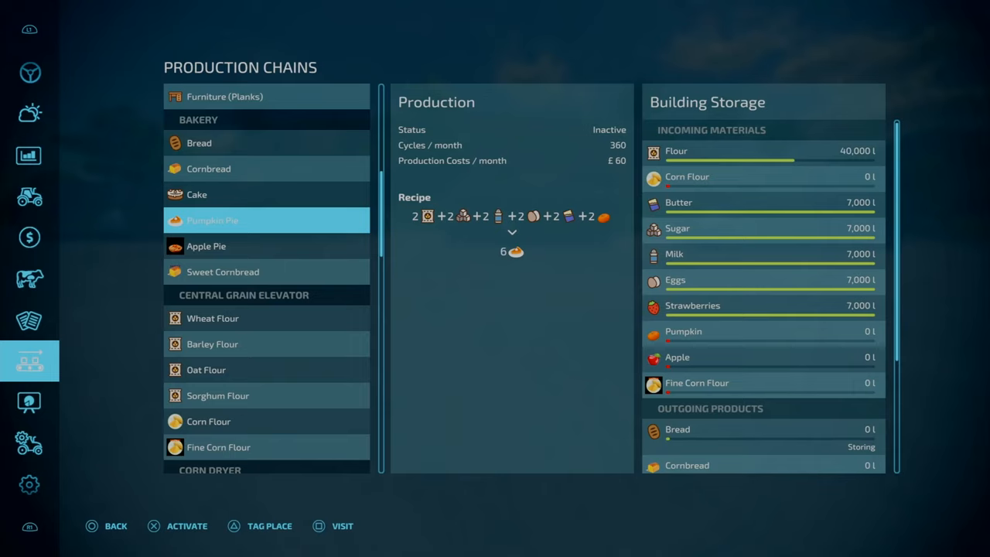
left_click(30, 196)
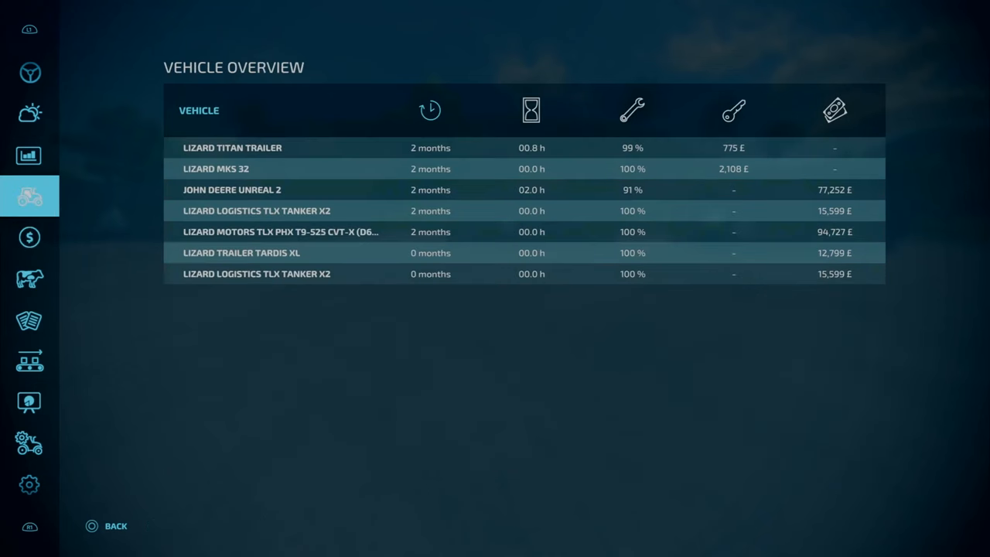
Close the PDA overviews and return to the farm facing three greenhouses
left_click(29, 156)
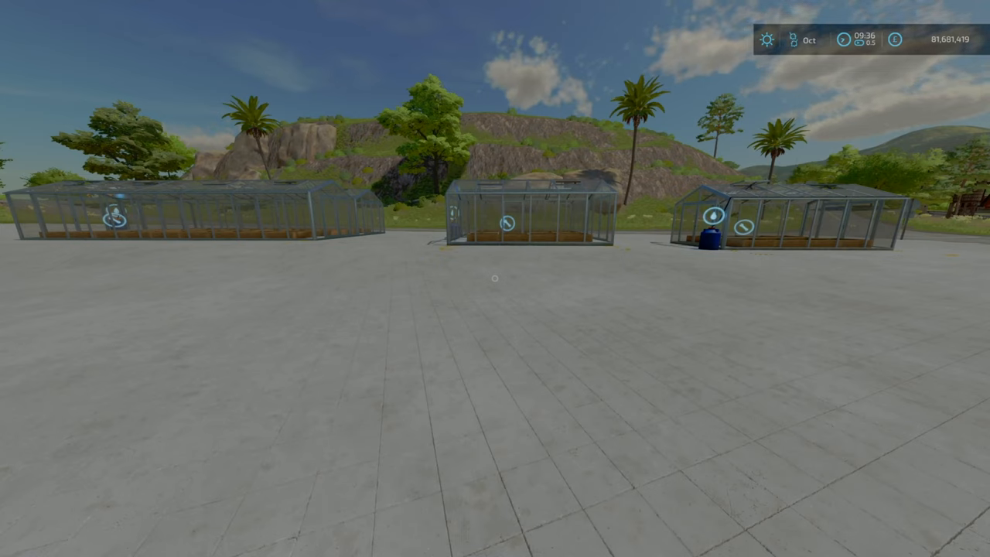
mouse_move(495, 279)
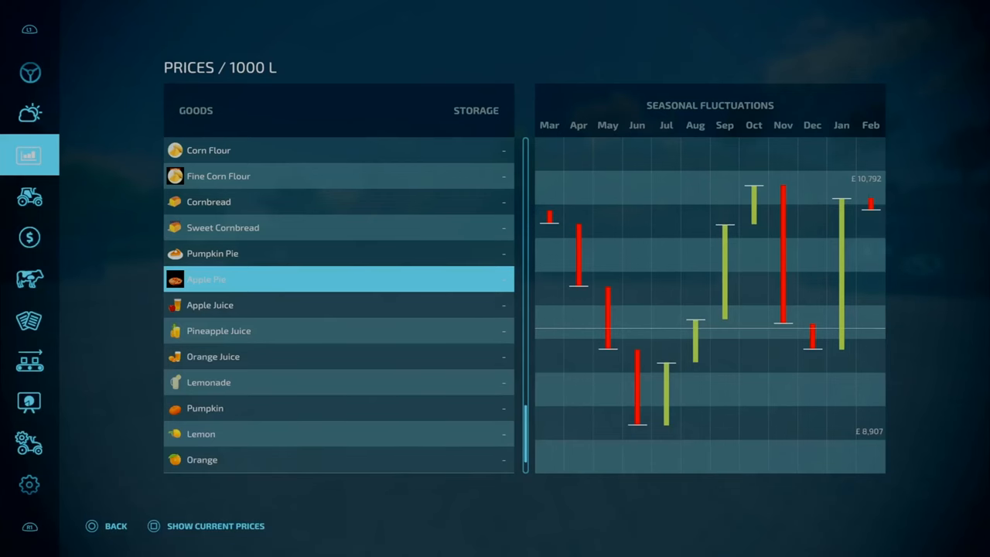
View the Animals page, then the biogas plant's silage-to-methane recipe in Production Chains
left_click(29, 278)
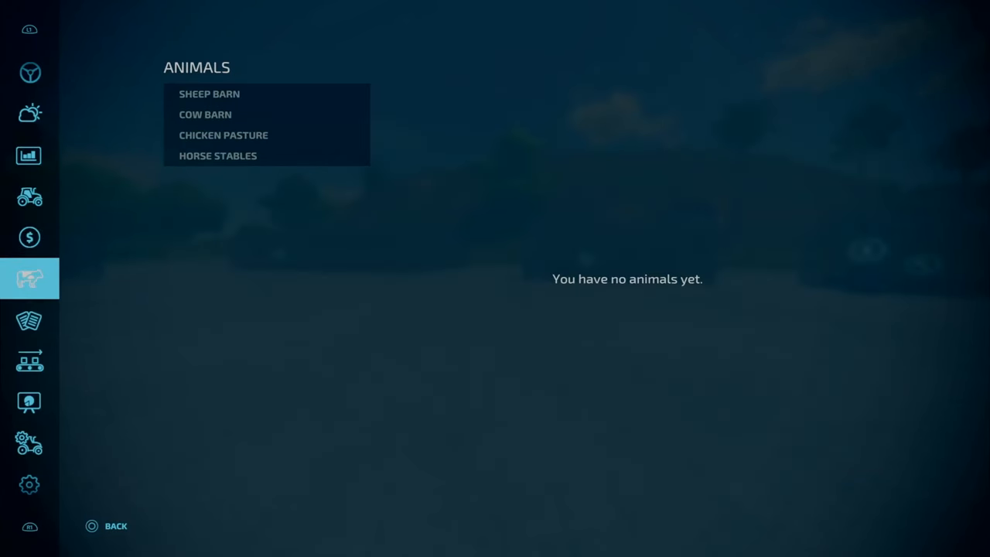
left_click(30, 361)
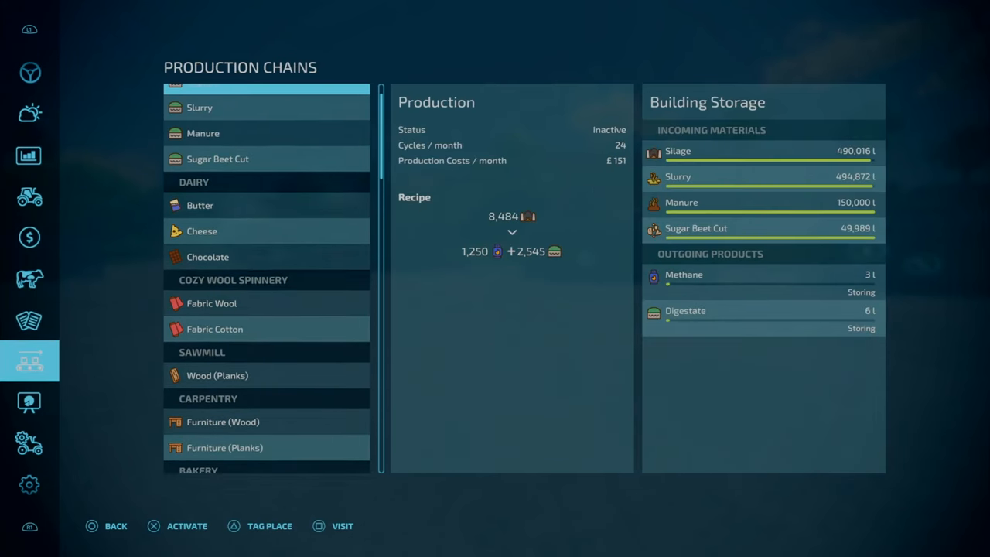
left_click(116, 525)
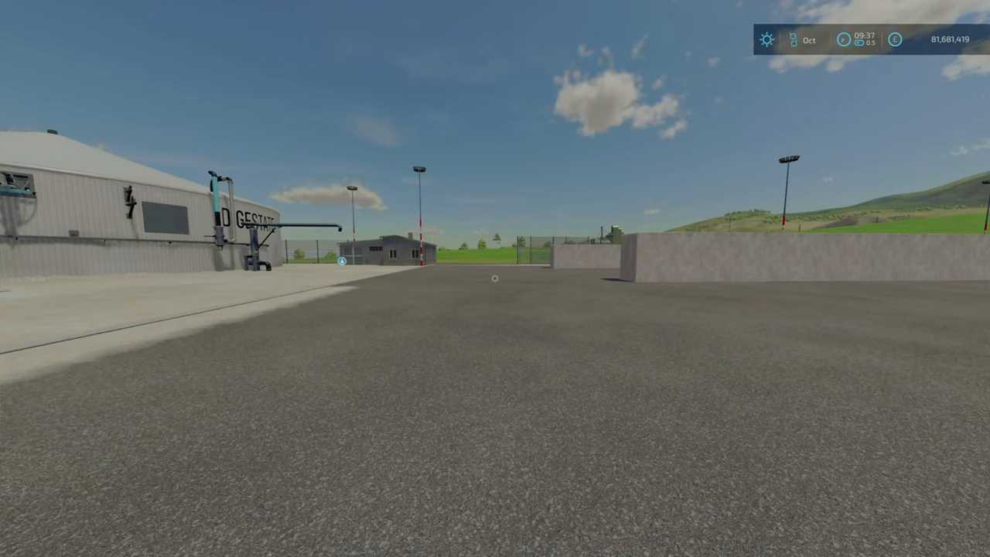
mouse_move(495, 278)
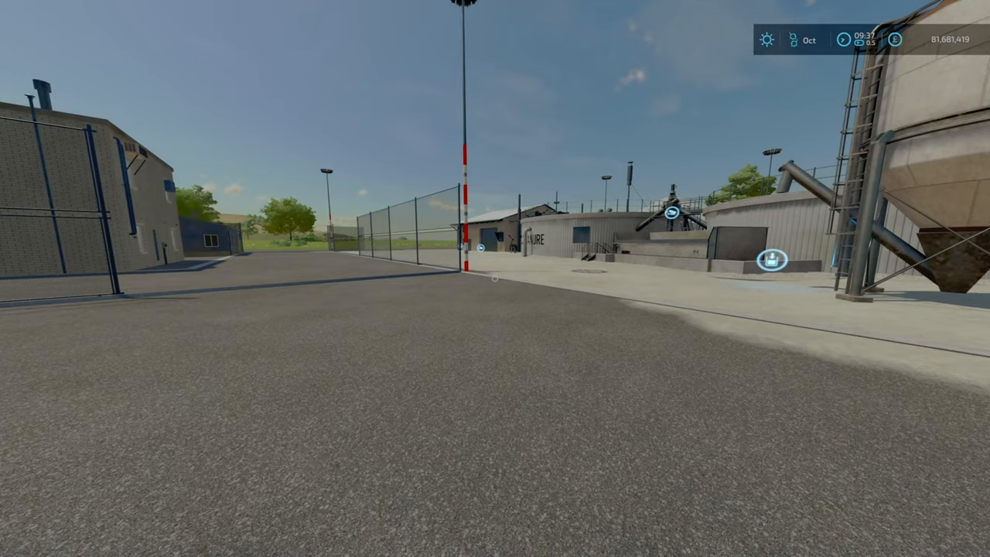
mouse_move(495, 278)
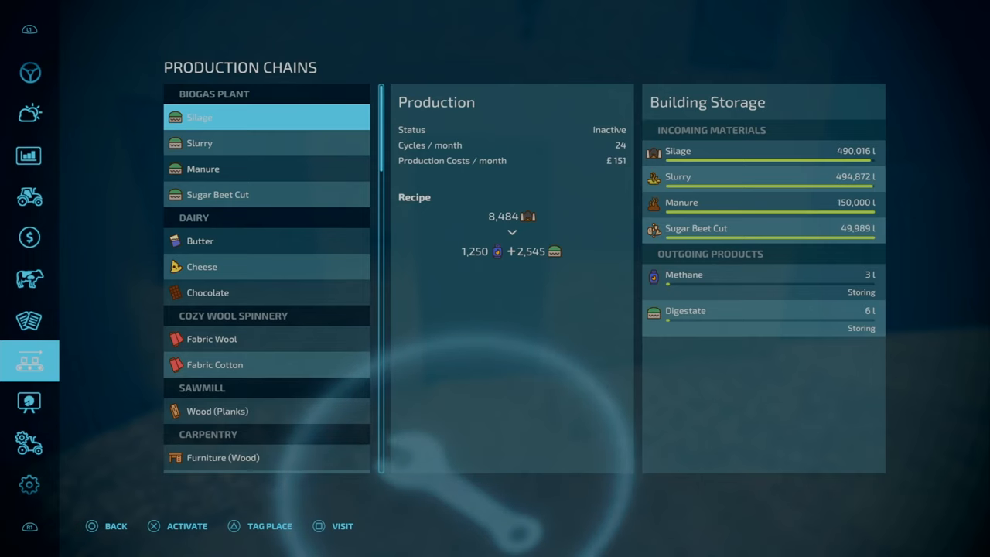
Cycle through the Prices, Weather and Animals pages and return to Prices
left_click(30, 154)
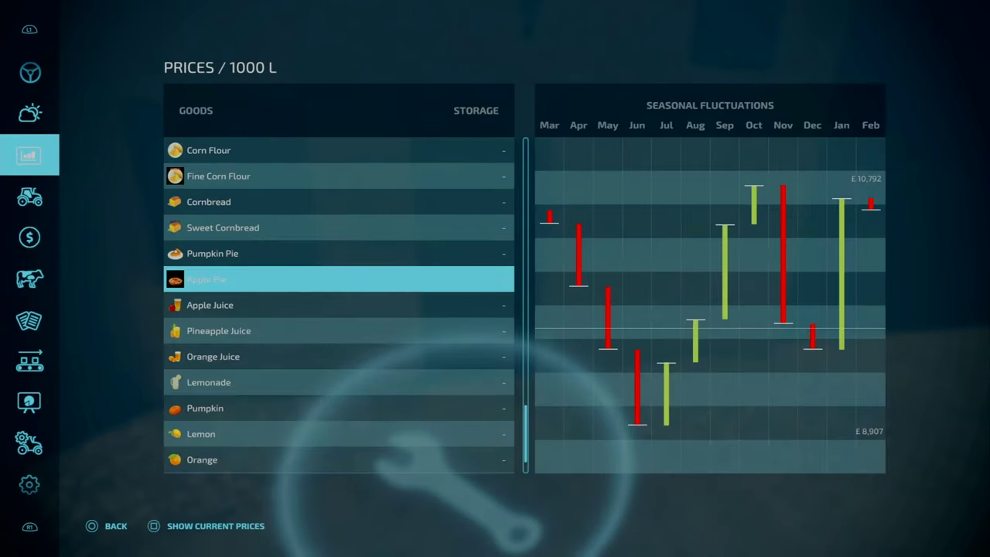
left_click(30, 154)
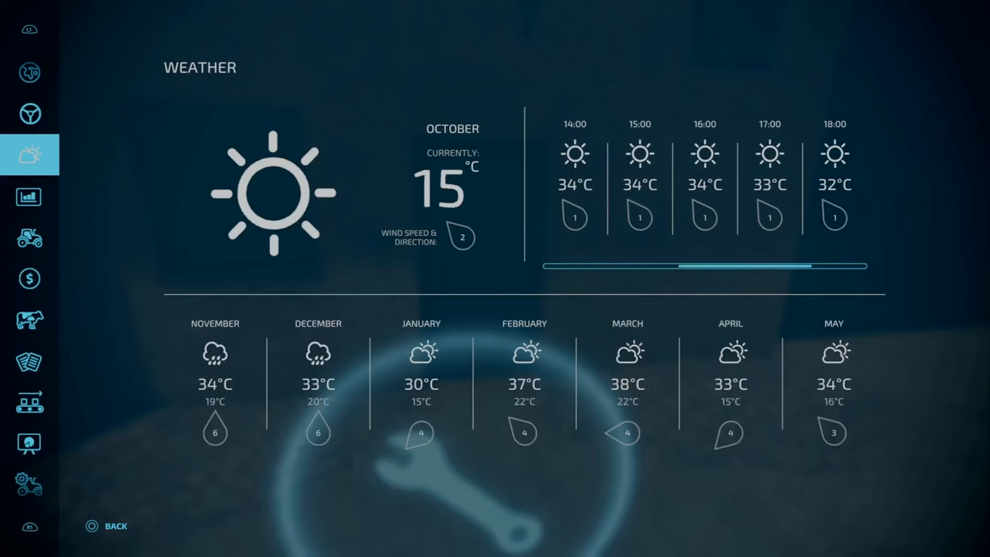
left_click(29, 320)
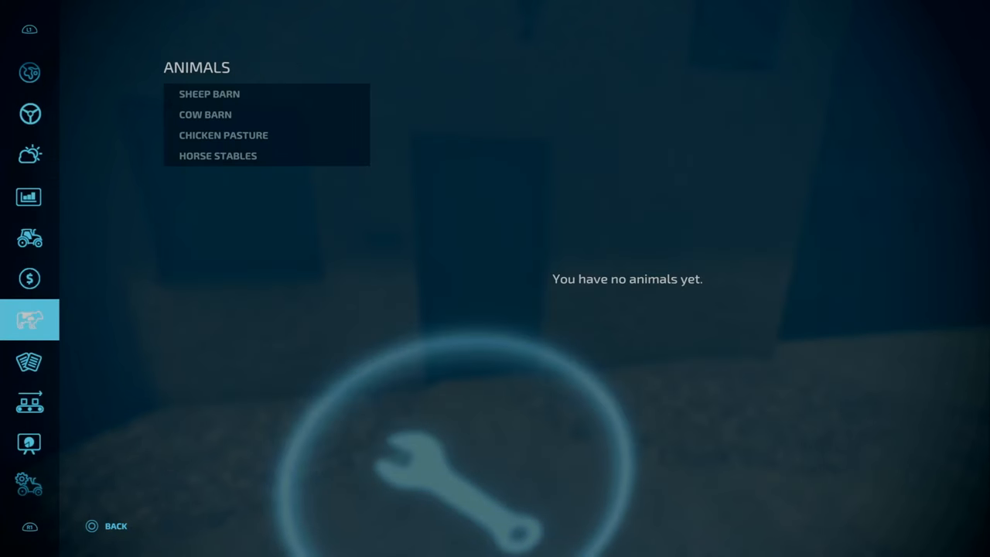
left_click(29, 197)
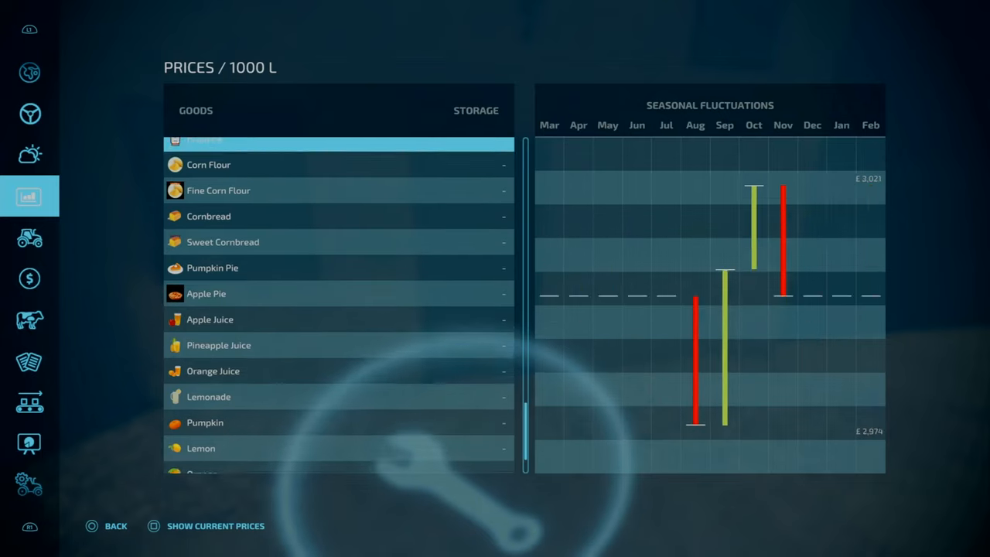
Scroll the goods list and chart Silage's seasonal prices, between about £459 and £567
scroll("down", 3)
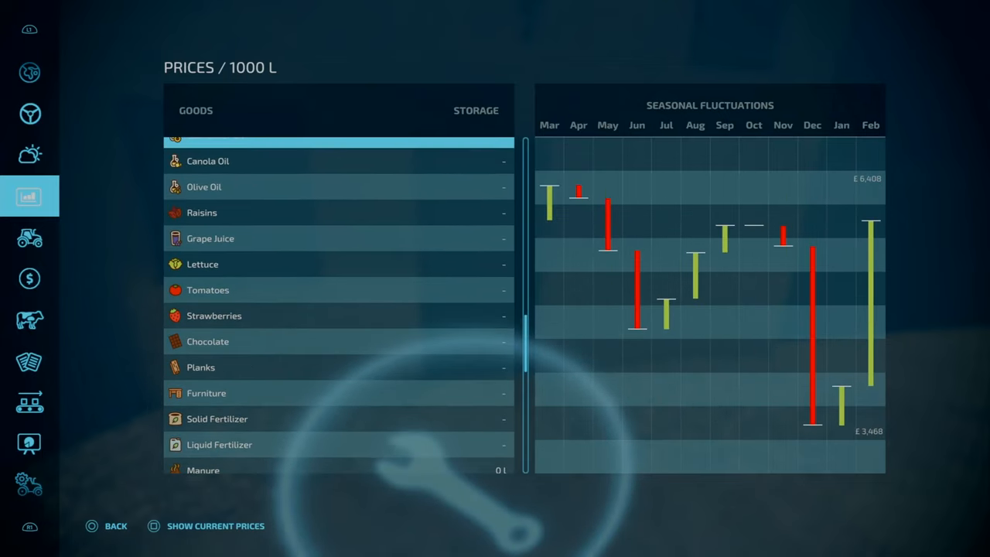
scroll("up", 3)
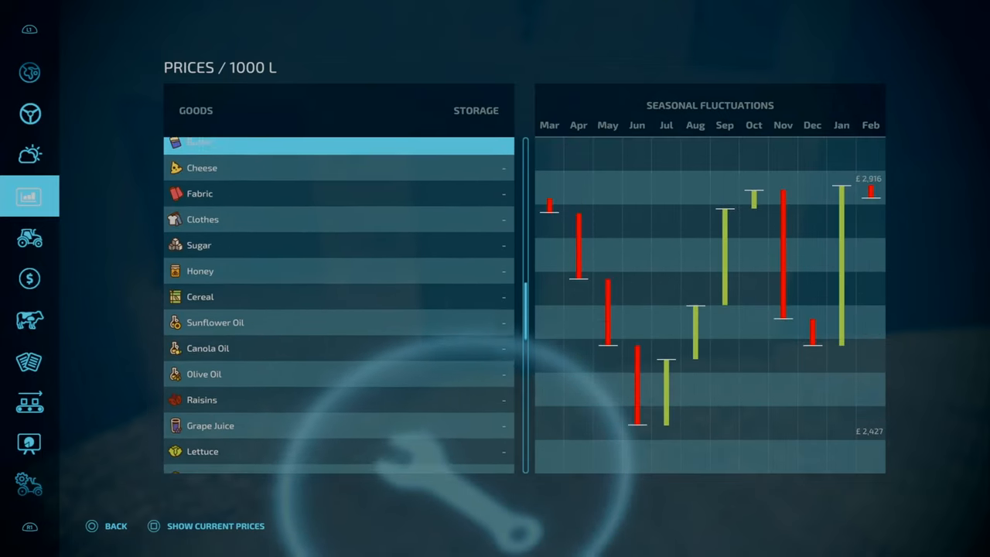
scroll("up", 3)
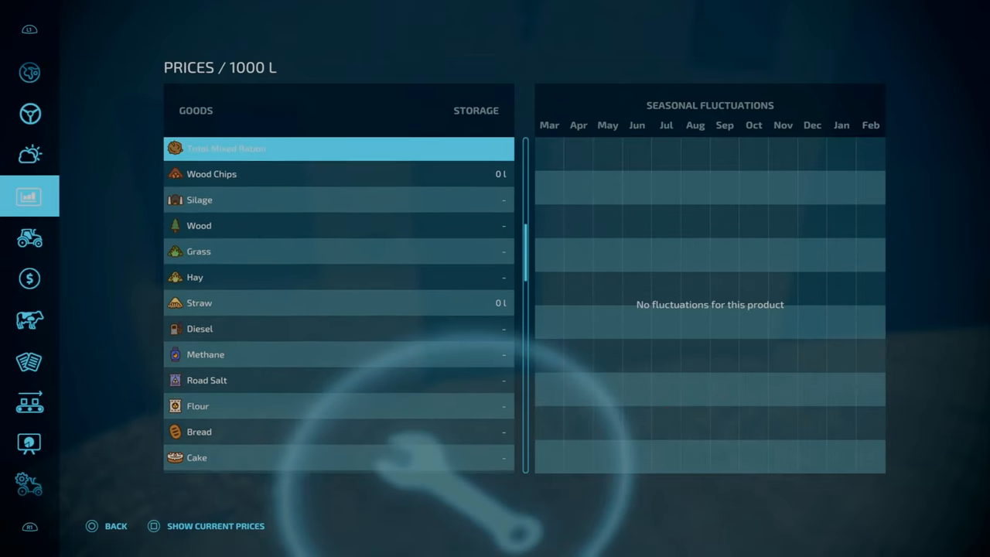
left_click(338, 200)
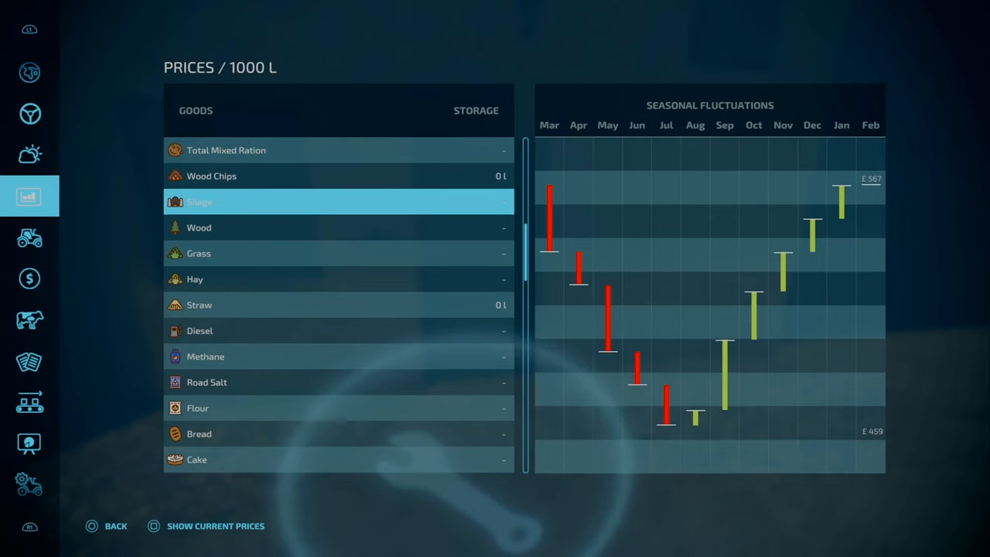
Show the Biogas Plant silage recipe in Production Chains, with about 490,016 l stored
left_click(30, 402)
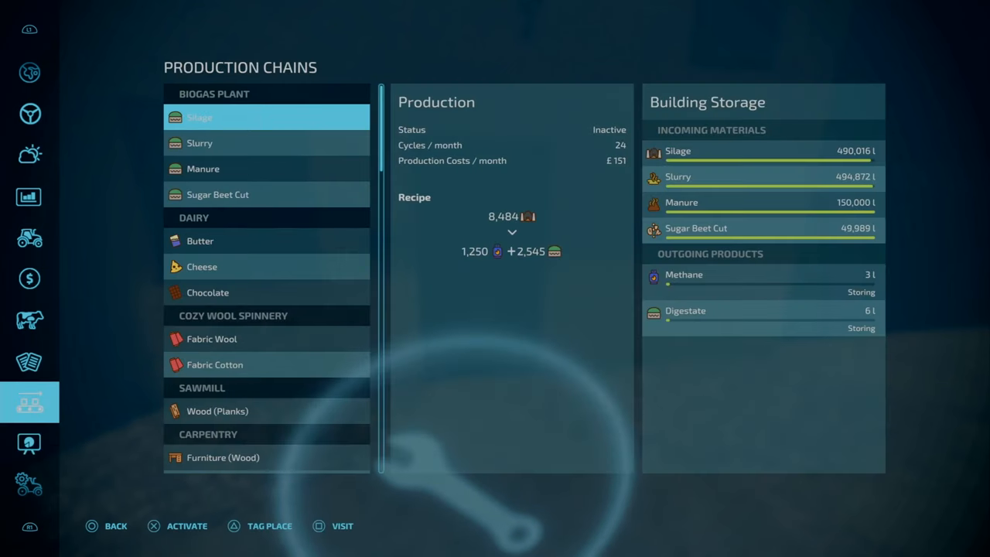
Chart Methane's seasonal prices and its £3,026 current station price, ending on the vehicle overview
left_click(29, 155)
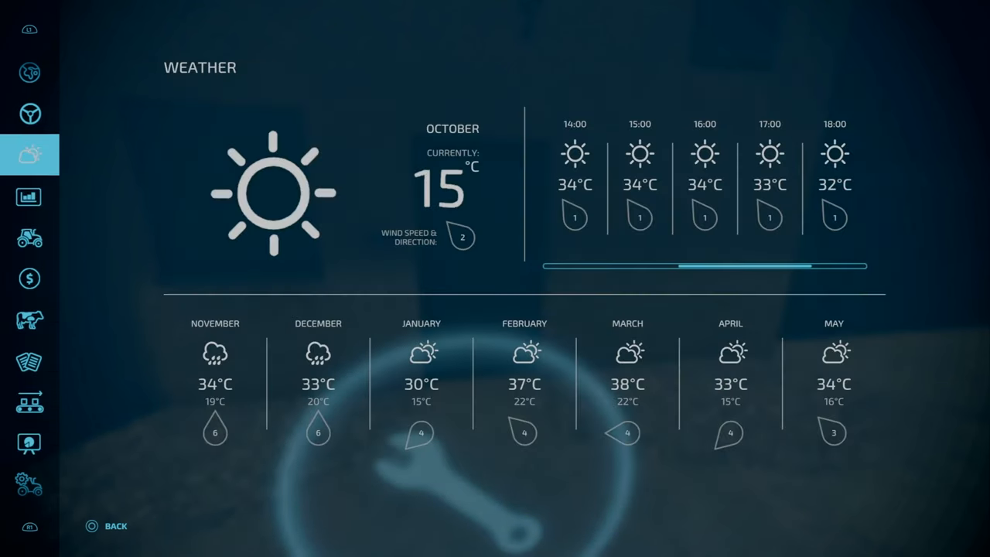
left_click(29, 237)
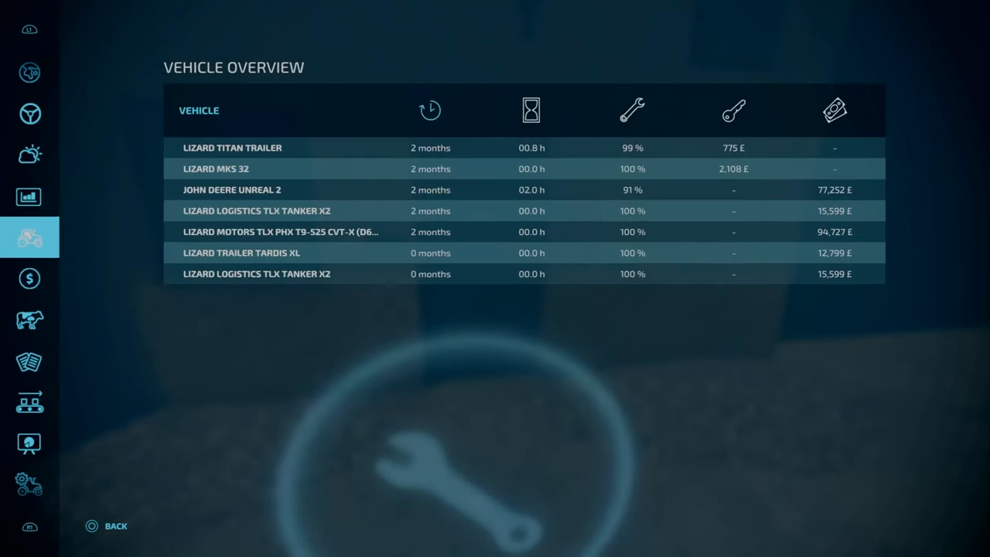
left_click(30, 196)
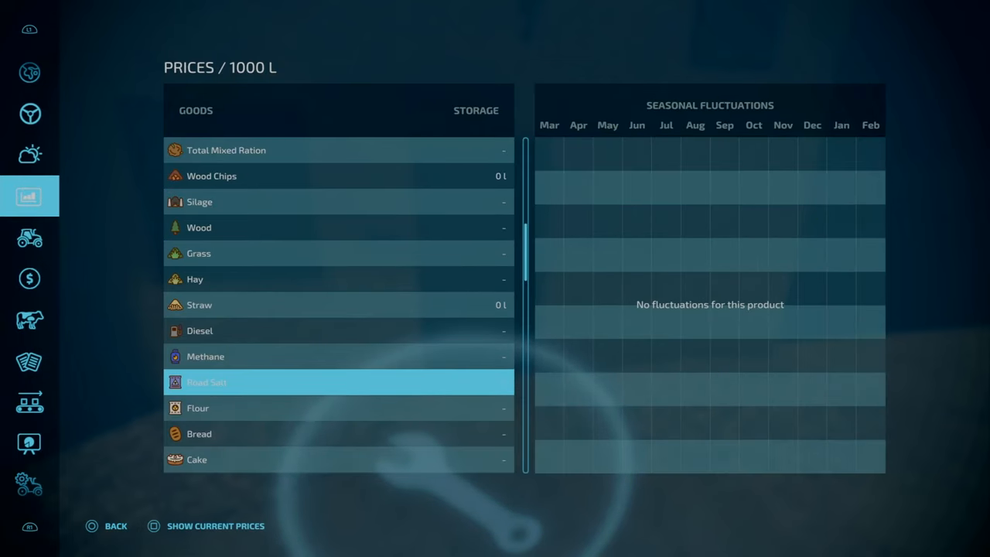
left_click(338, 357)
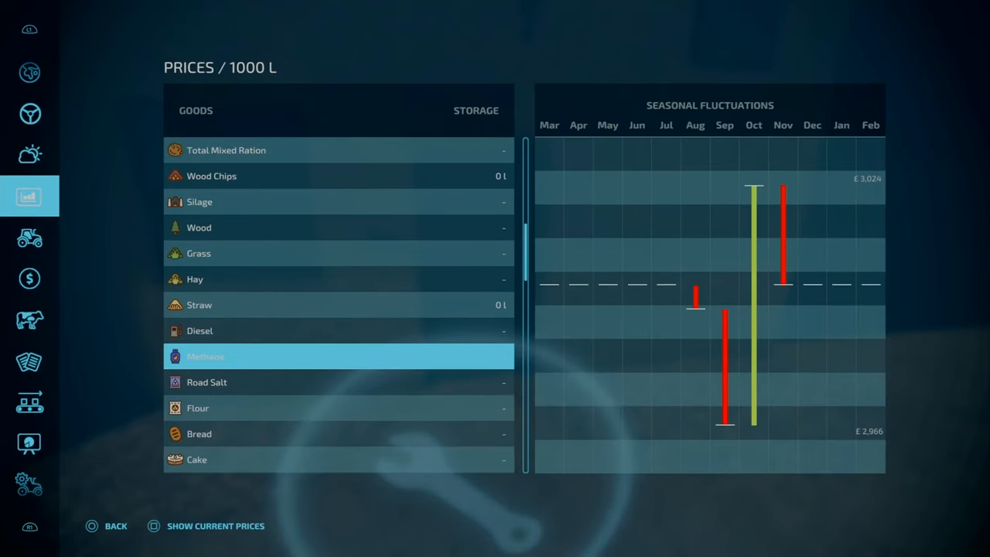
left_click(215, 526)
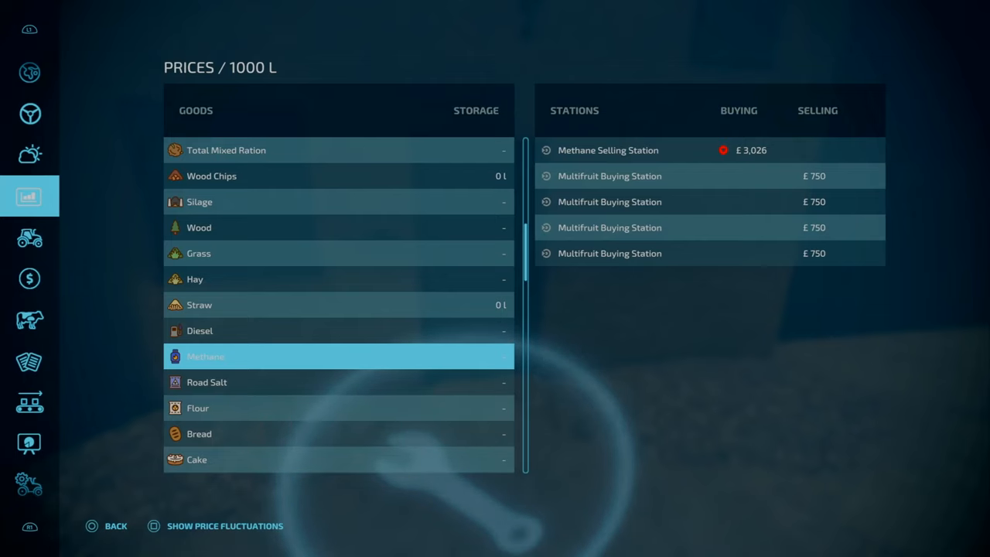
left_click(30, 237)
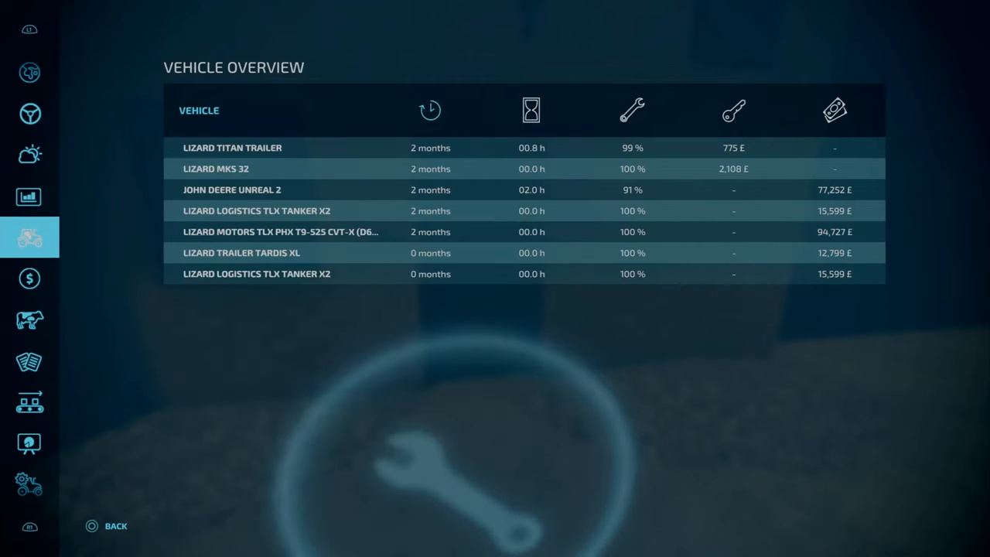
Return to the Prices list and browse goods from Flour down to Digestate at £24
left_click(29, 402)
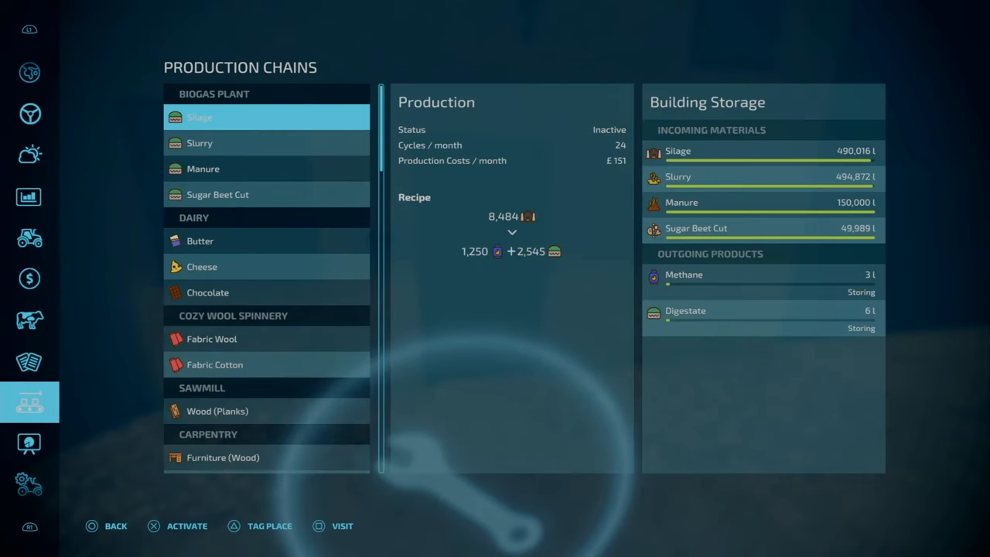
left_click(30, 361)
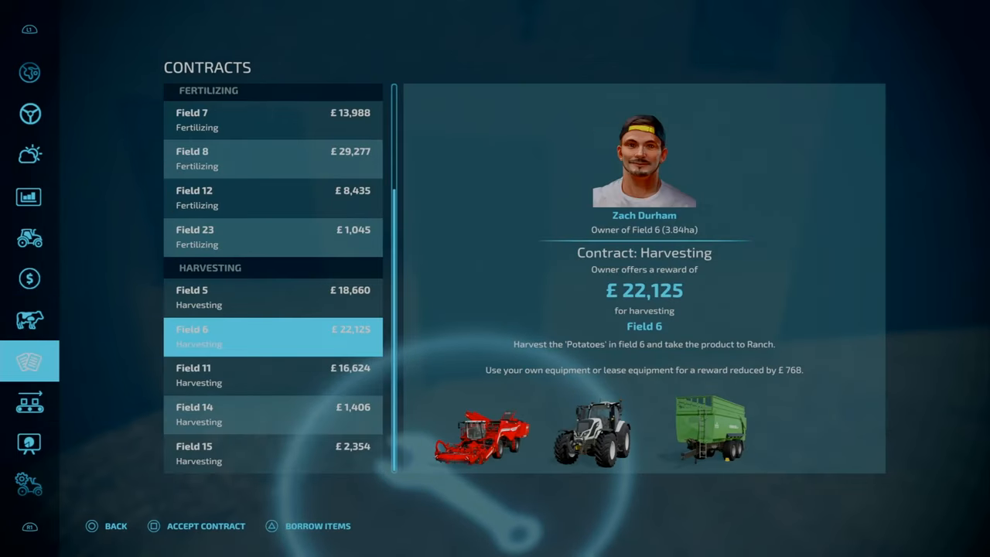
left_click(30, 196)
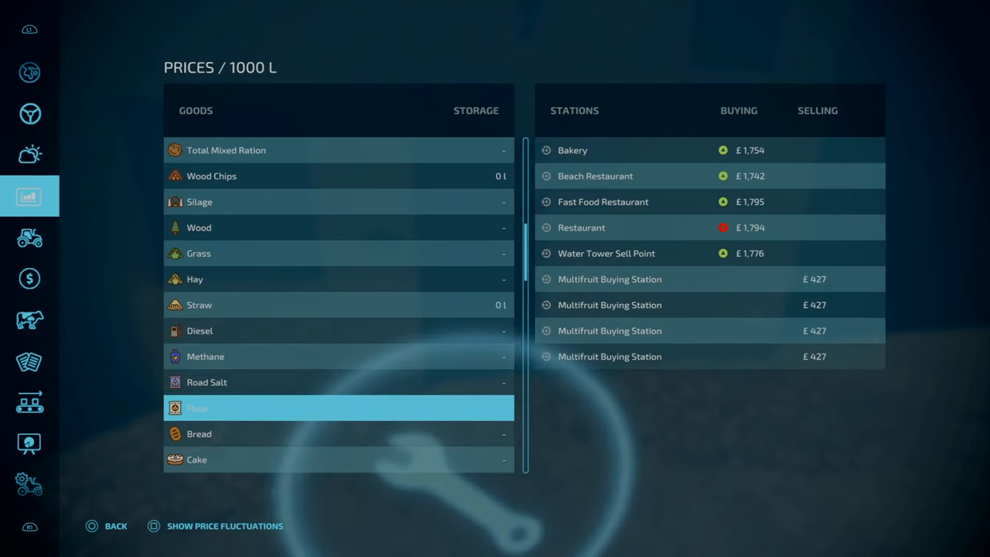
scroll("down", 3)
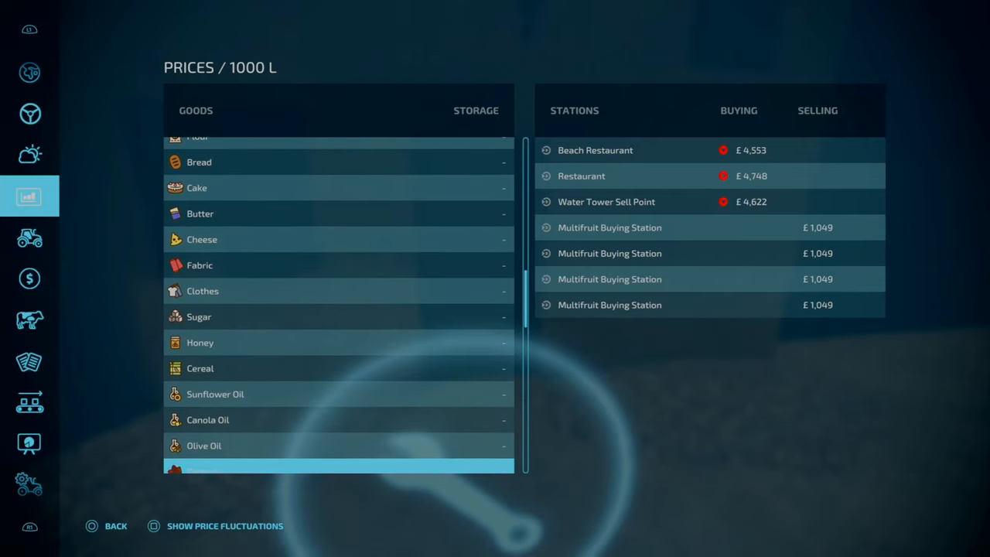
scroll("down", 3)
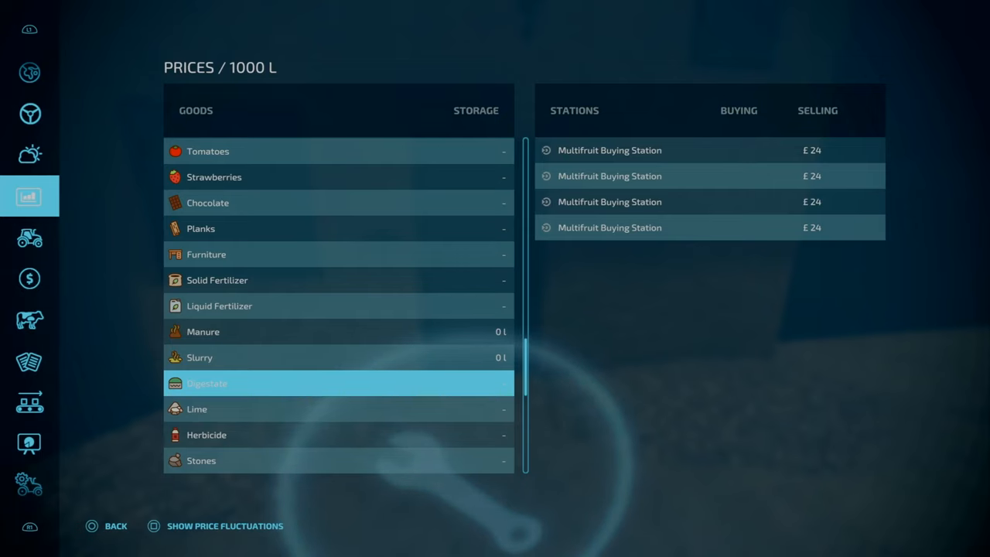
Page from Vehicle Overview to the map showing fields 7–11 with crop type filters
left_click(30, 236)
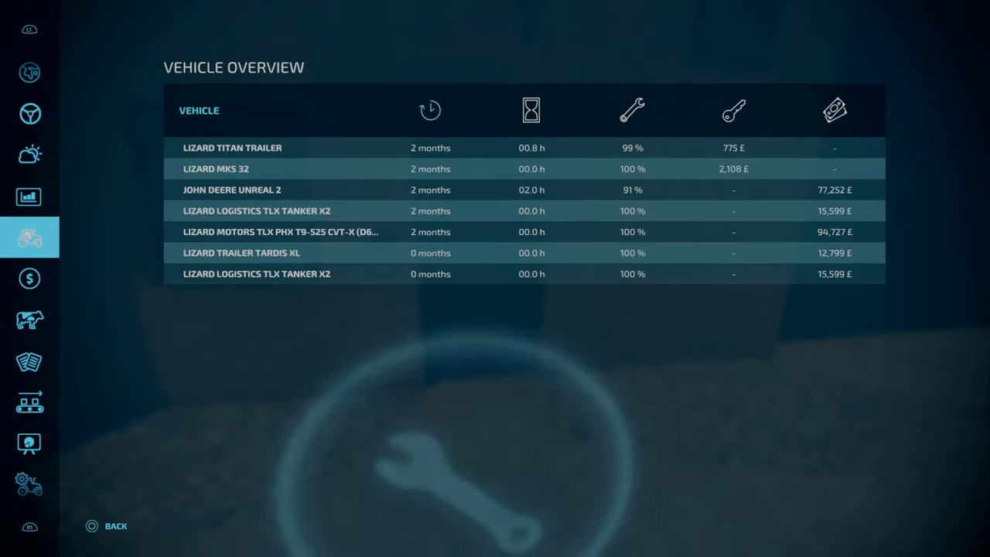
left_click(29, 443)
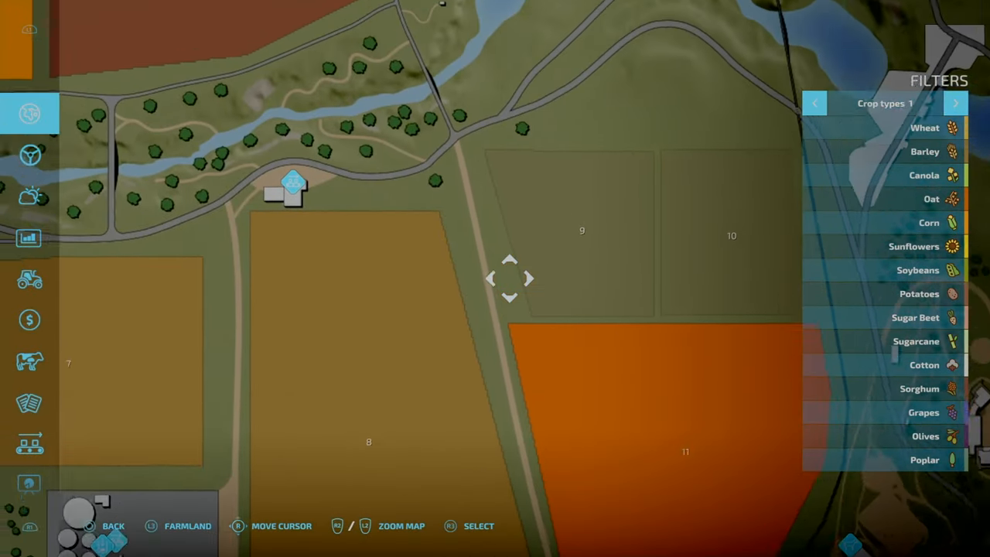
mouse_move(511, 286)
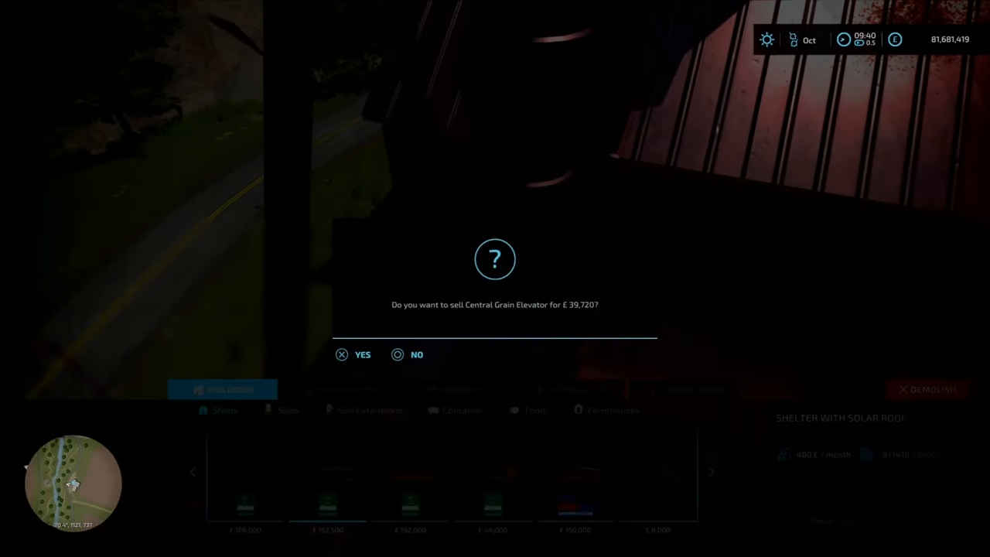
Decline selling the Central Grain Elevator and return to the open world
left_click(408, 354)
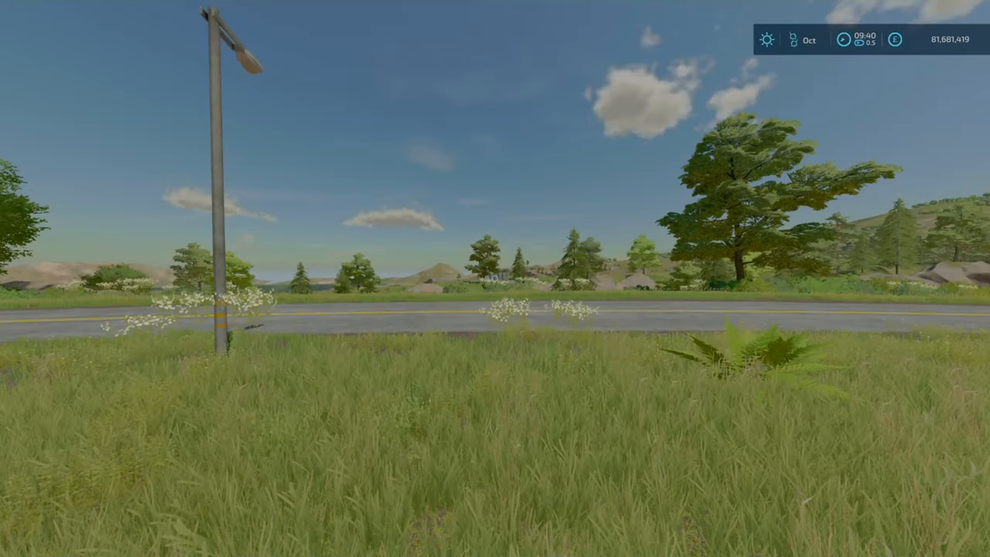